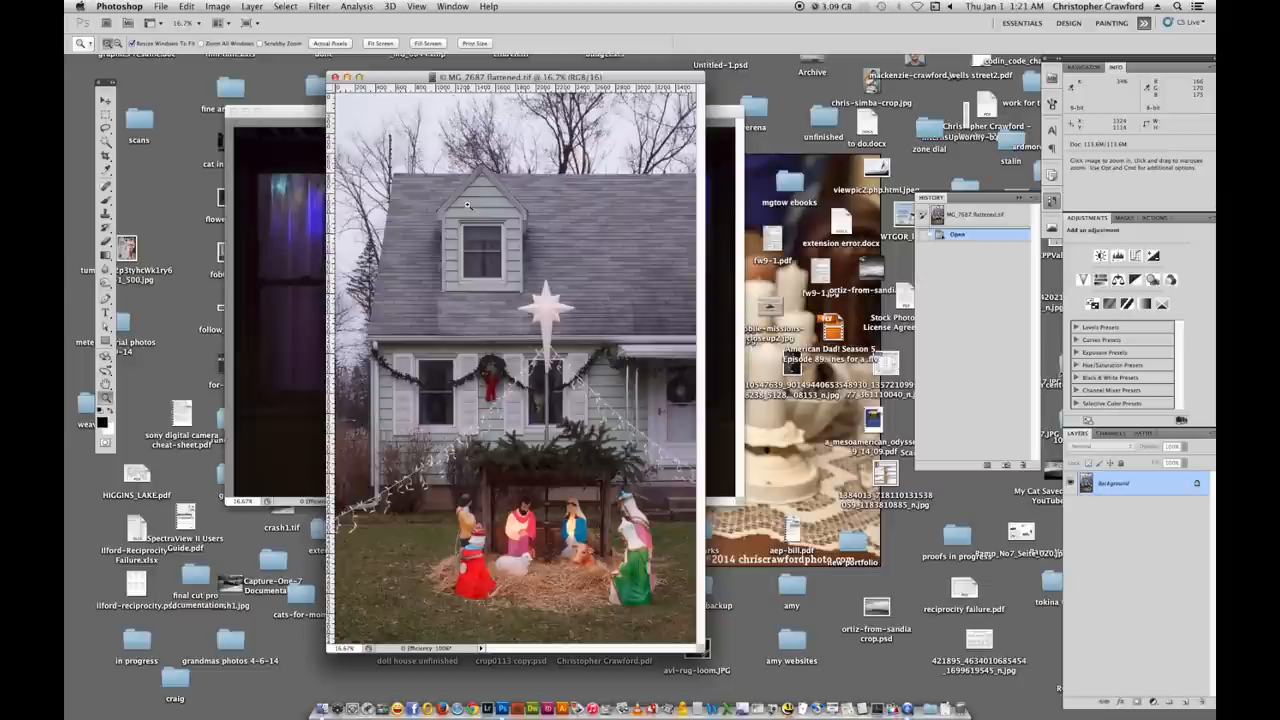
{"action": "mouse_move", "coordinate": [448, 204]}
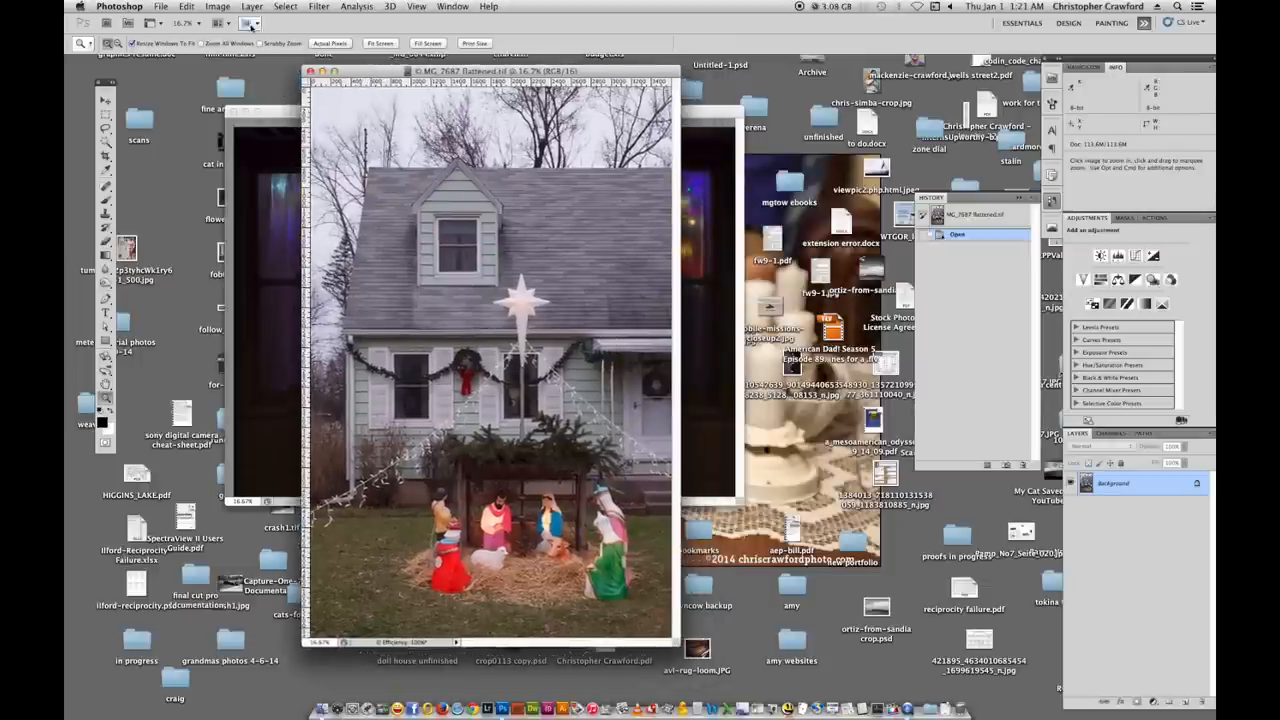
Create a duplicate of the nativity-house photo via Image > Duplicate.
{"action": "left_click", "coordinate": [216, 8]}
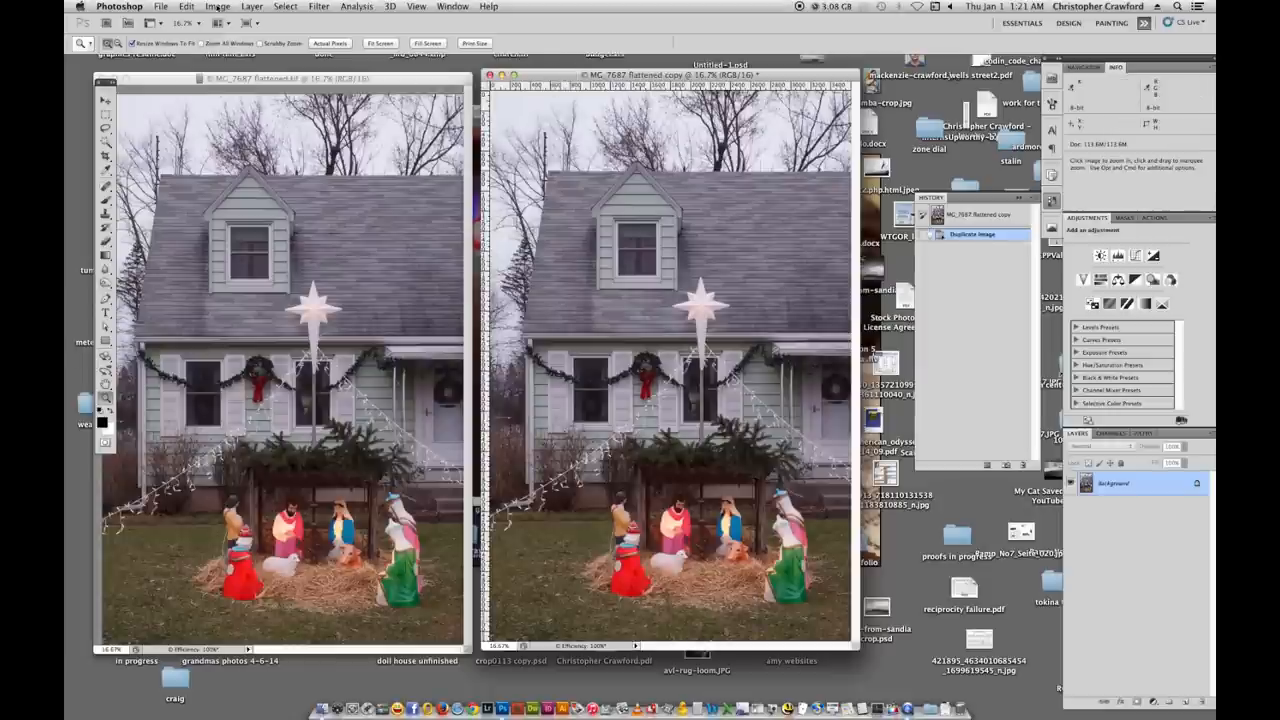
Switch the duplicate's colour mode to Grayscale via Image > Mode.
{"action": "left_click", "coordinate": [216, 6]}
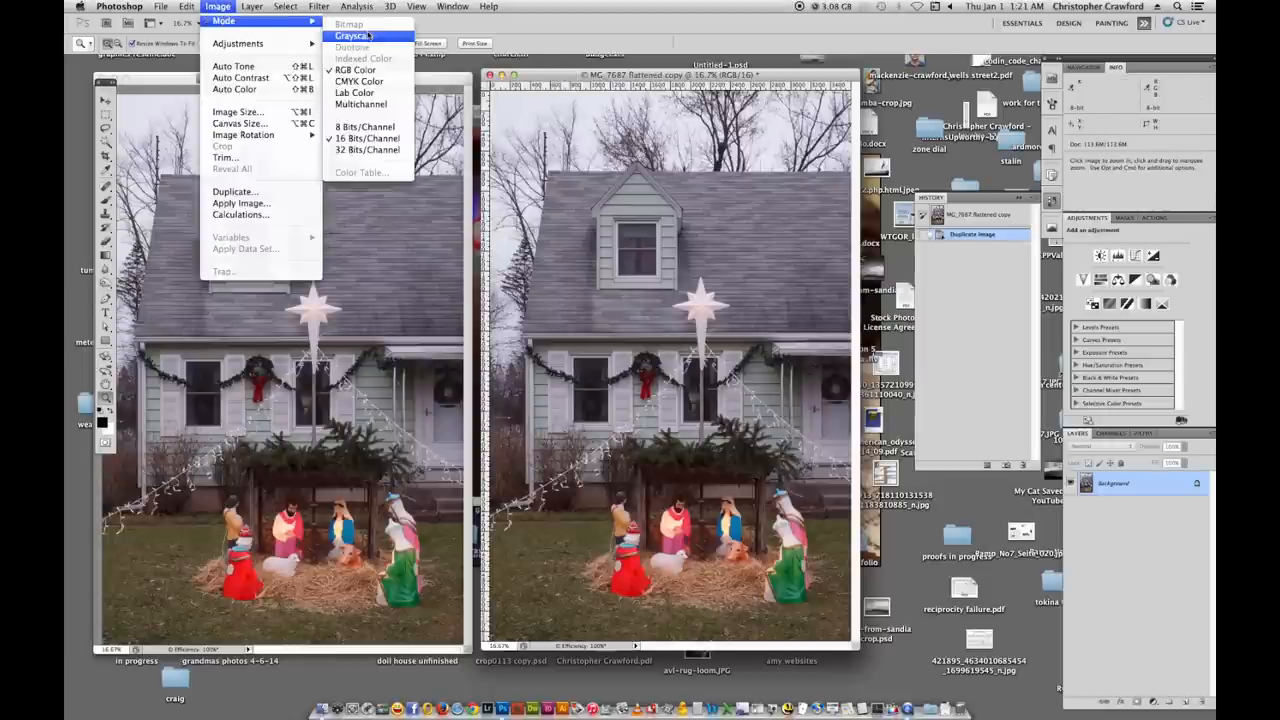
{"action": "left_click", "coordinate": [352, 36]}
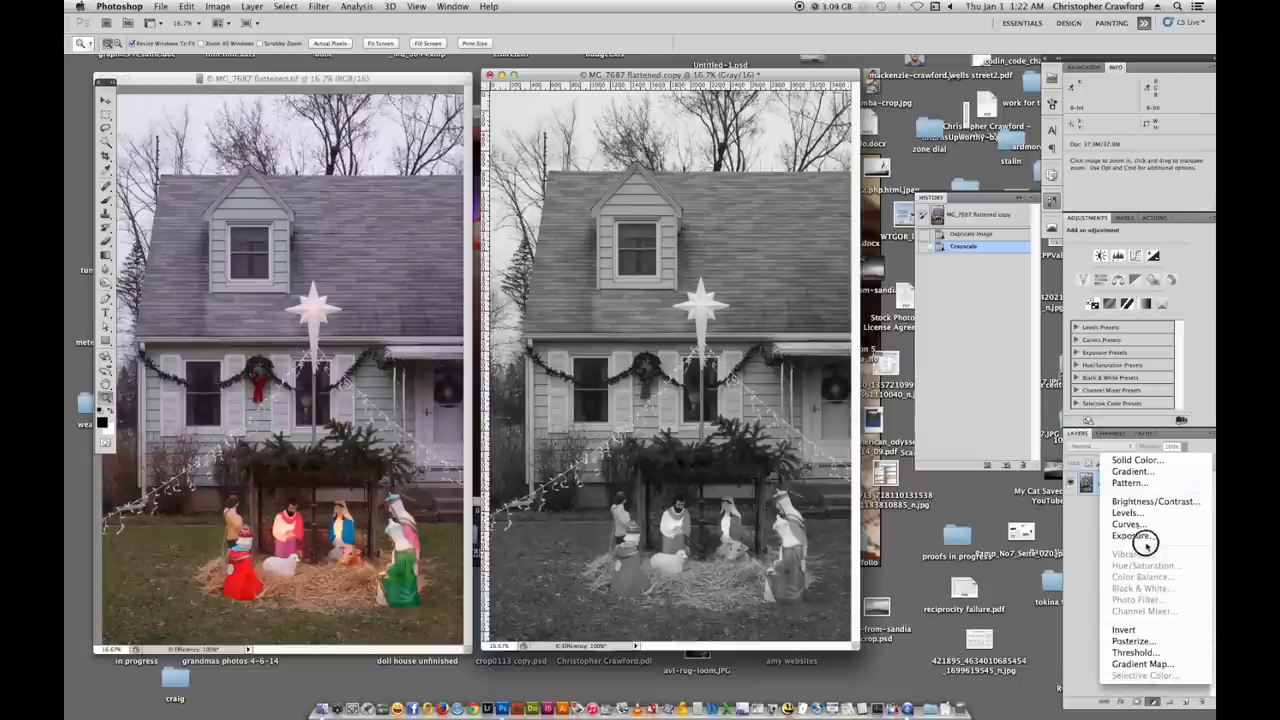
Add a Curves adjustment layer and bend it into an S-shape for stronger contrast.
{"action": "left_click", "coordinate": [1128, 524]}
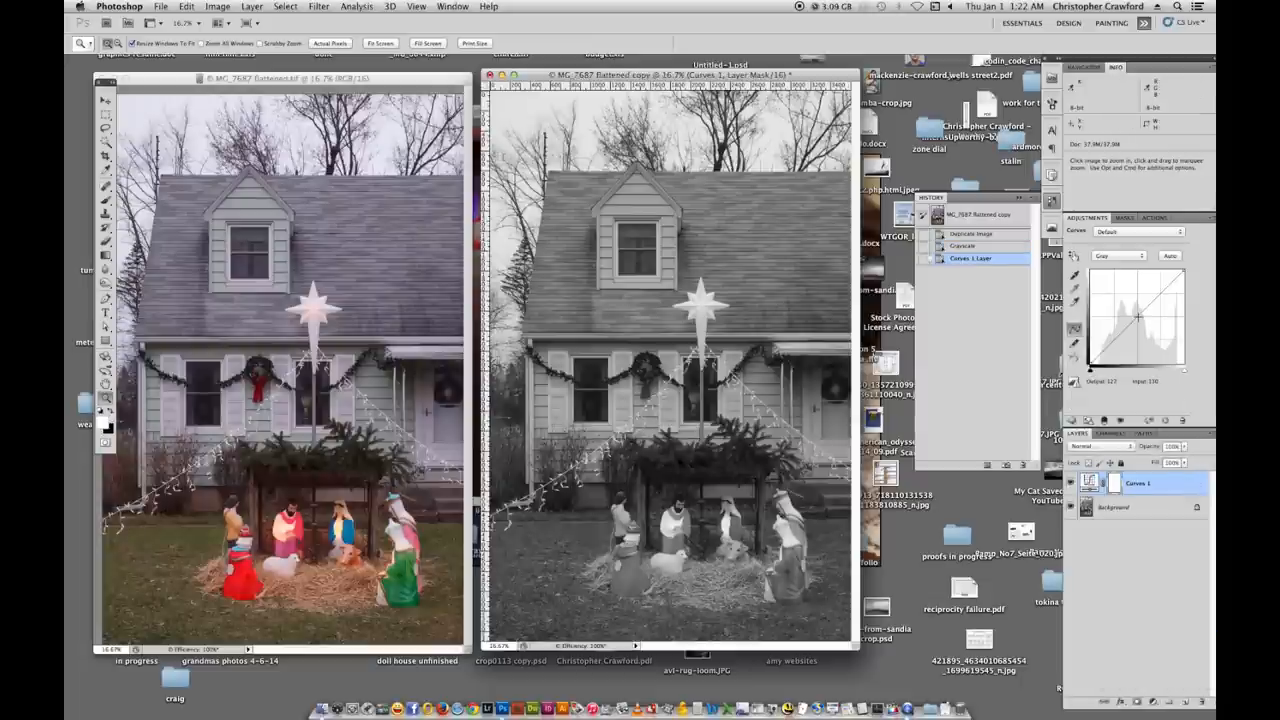
{"action": "left_click_drag", "start_coordinate": [1136, 318], "coordinate": [1148, 298]}
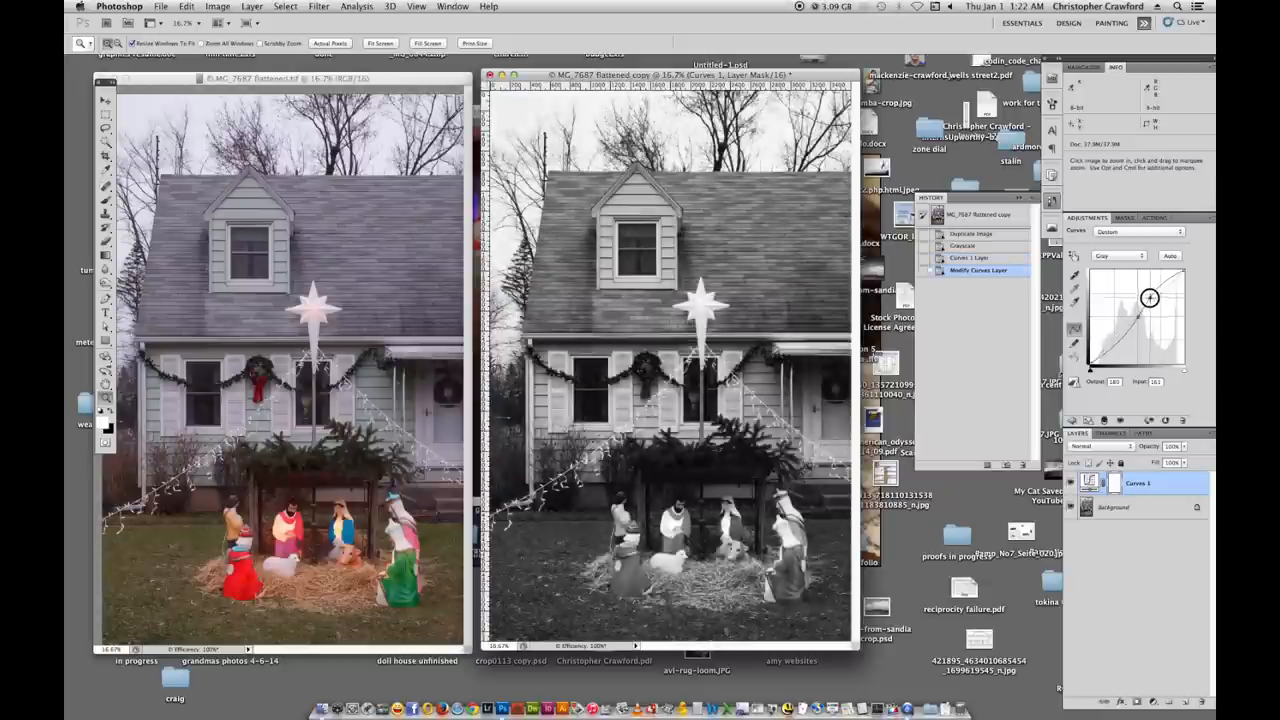
{"action": "left_click_drag", "start_coordinate": [1150, 296], "coordinate": [1150, 300]}
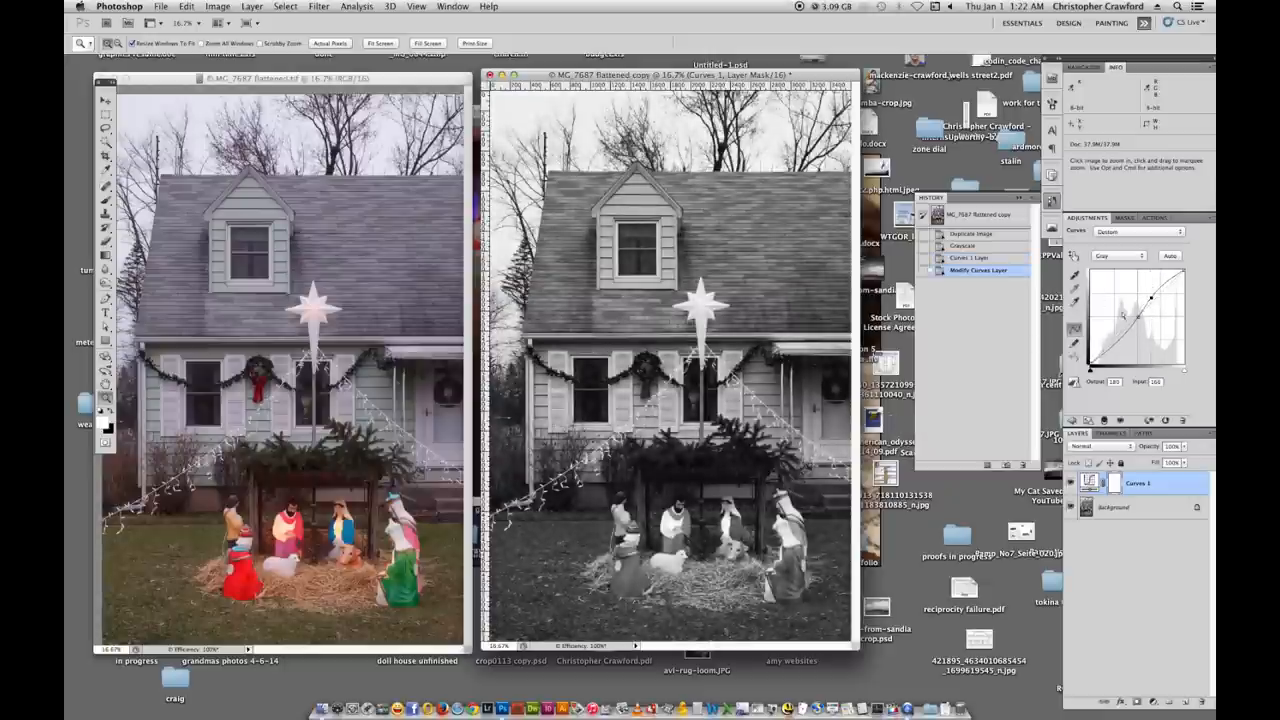
{"action": "left_click_drag", "start_coordinate": [1124, 316], "coordinate": [1136, 316]}
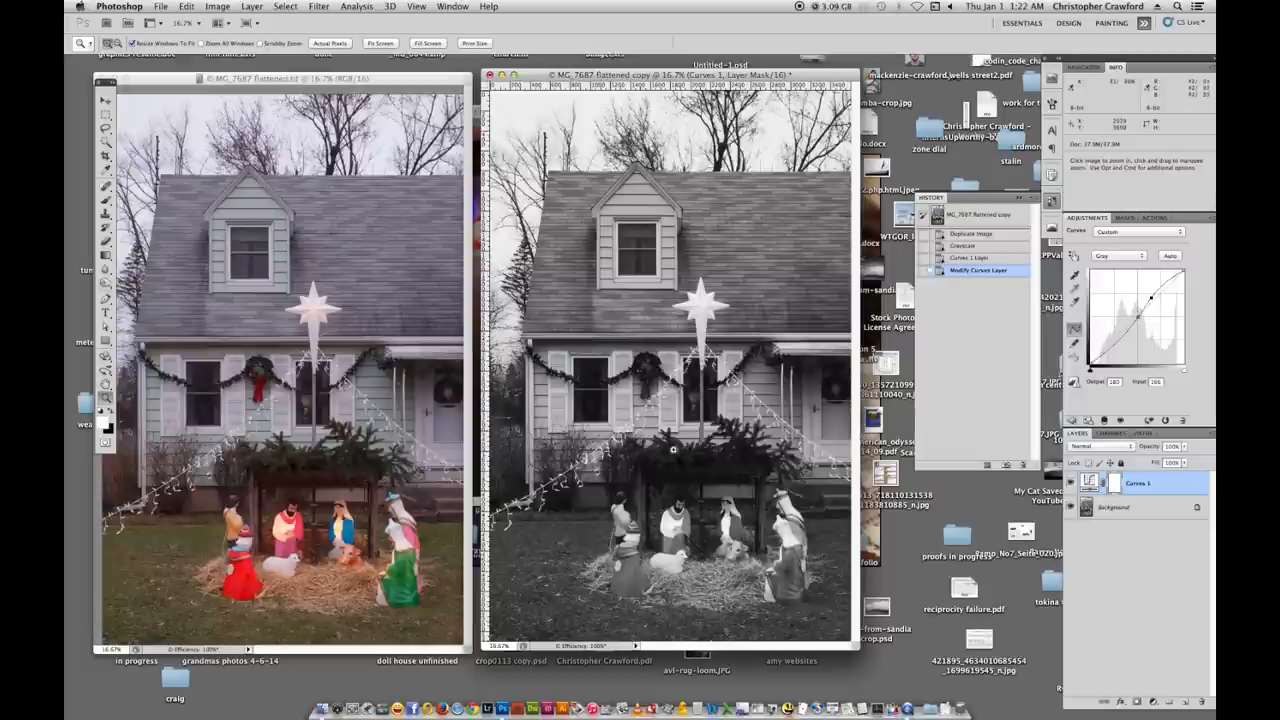
{"action": "mouse_move", "coordinate": [766, 452]}
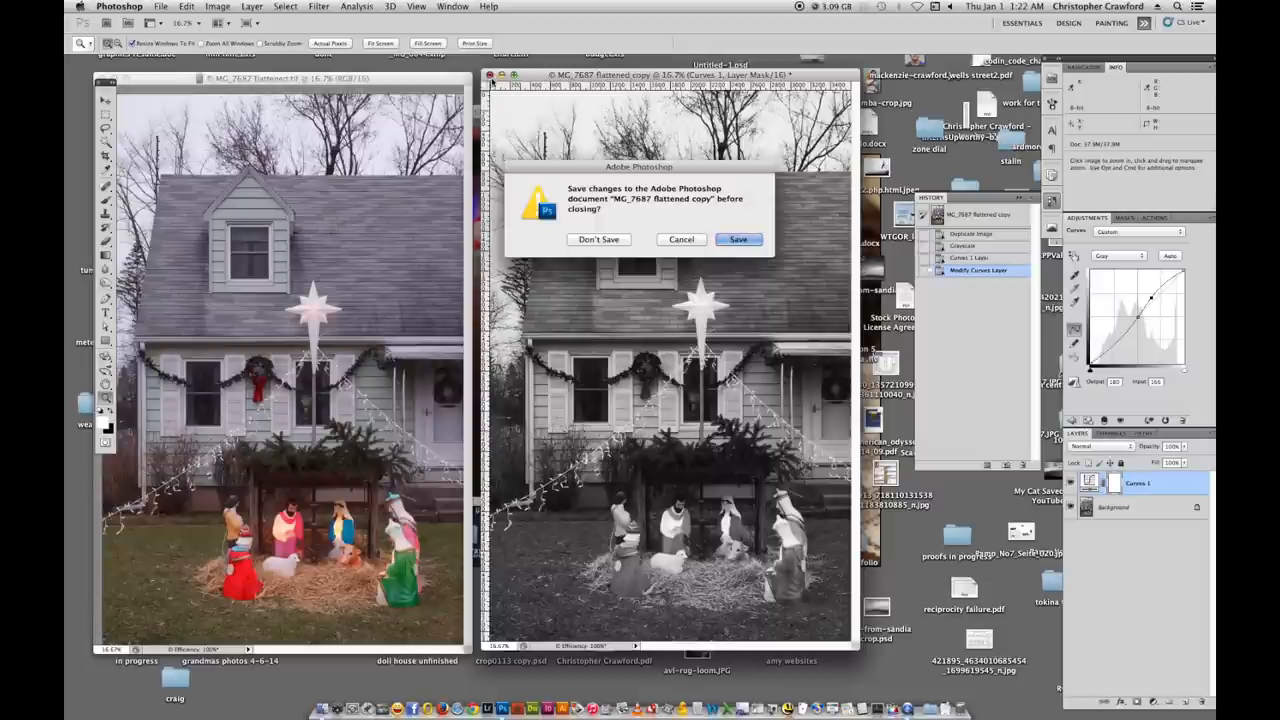
Discard the grayscale copy without saving and duplicate the colour nativity photo again.
{"action": "left_click", "coordinate": [598, 240]}
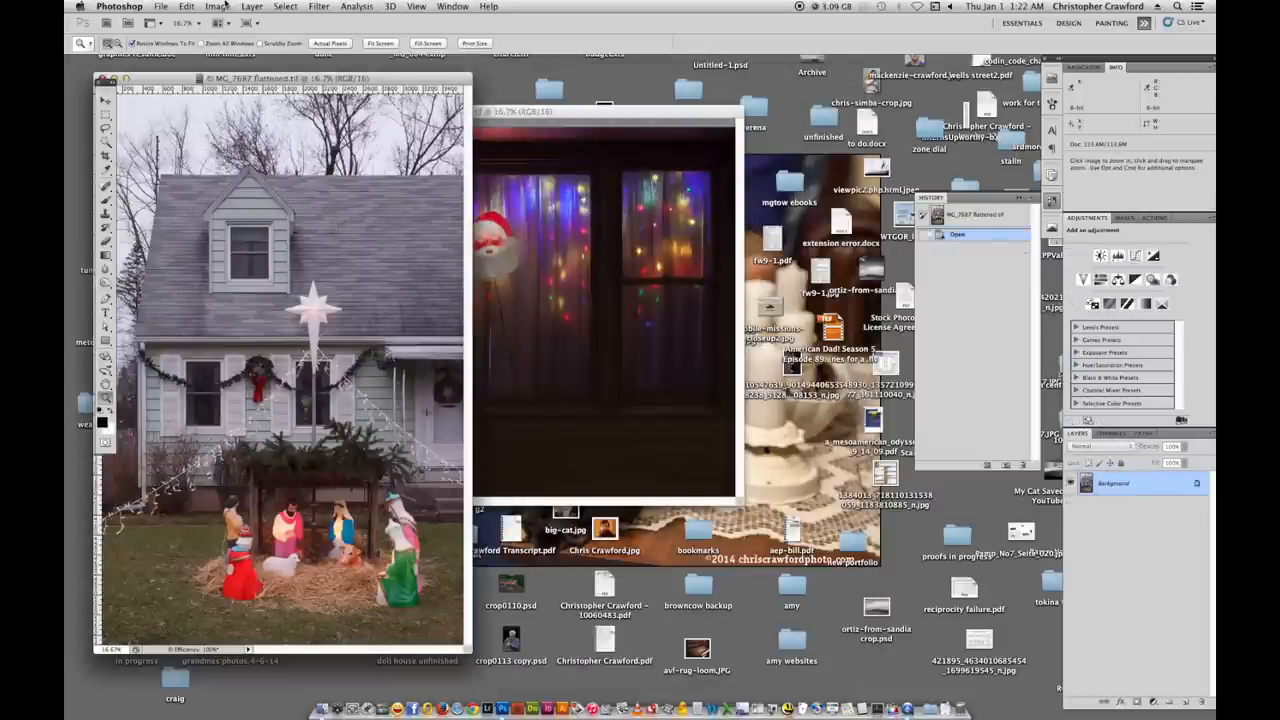
{"action": "left_click", "coordinate": [218, 6]}
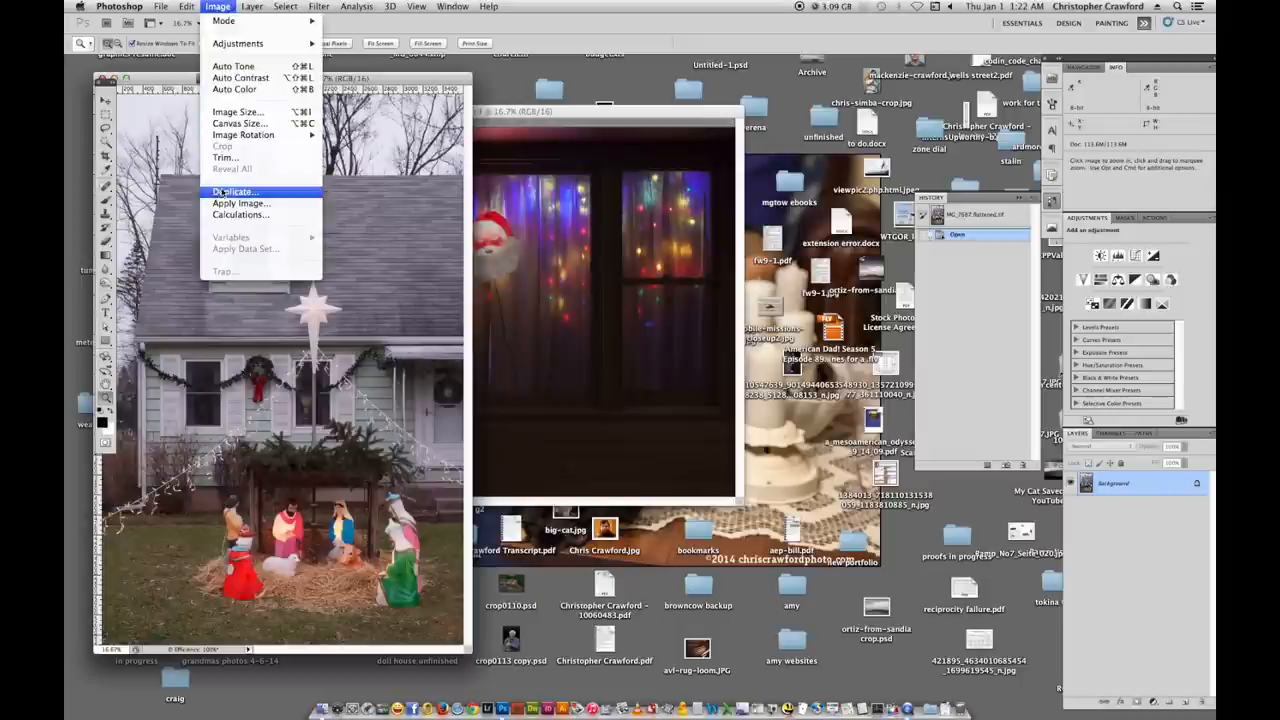
{"action": "left_click", "coordinate": [234, 192]}
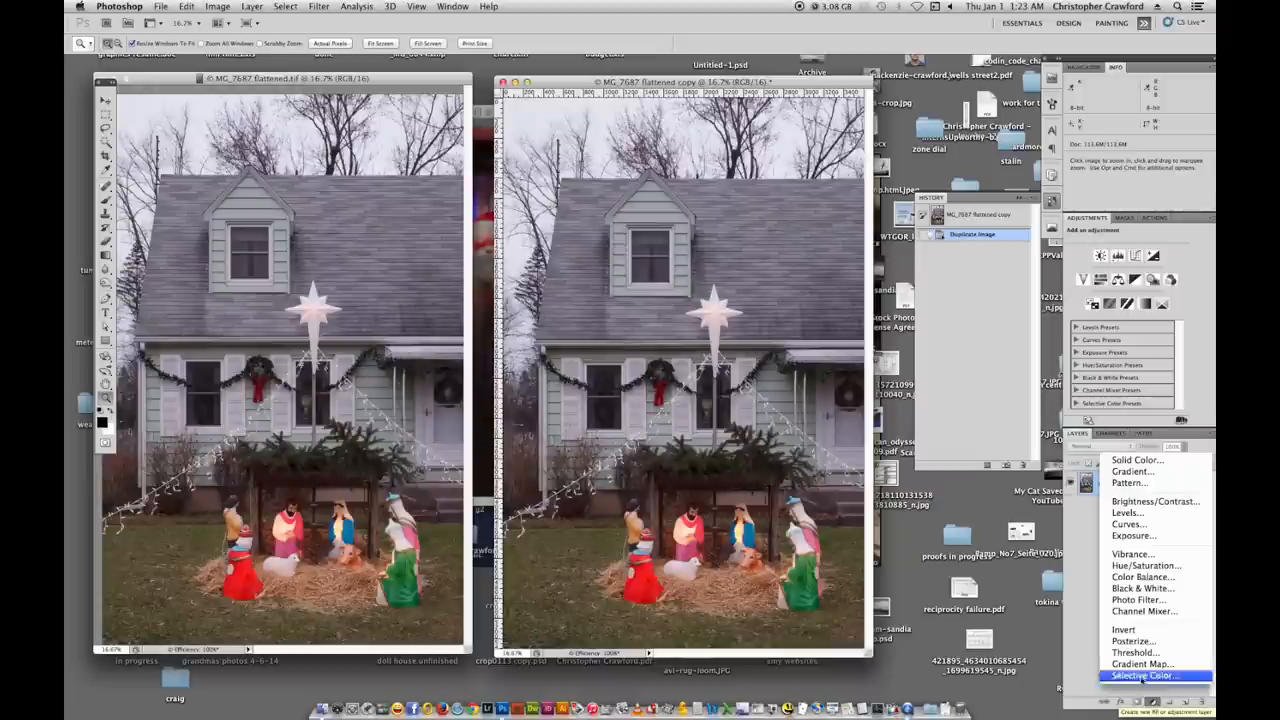
{"action": "mouse_move", "coordinate": [1144, 588]}
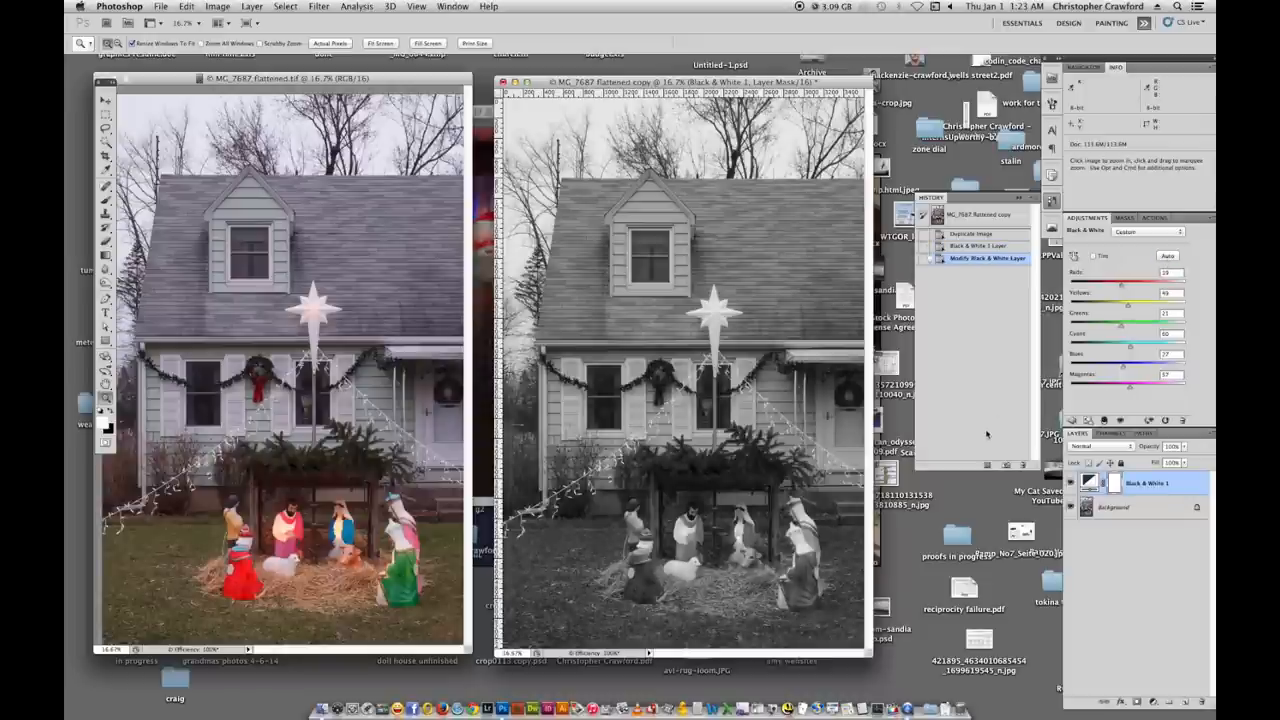
{"action": "mouse_move", "coordinate": [652, 578]}
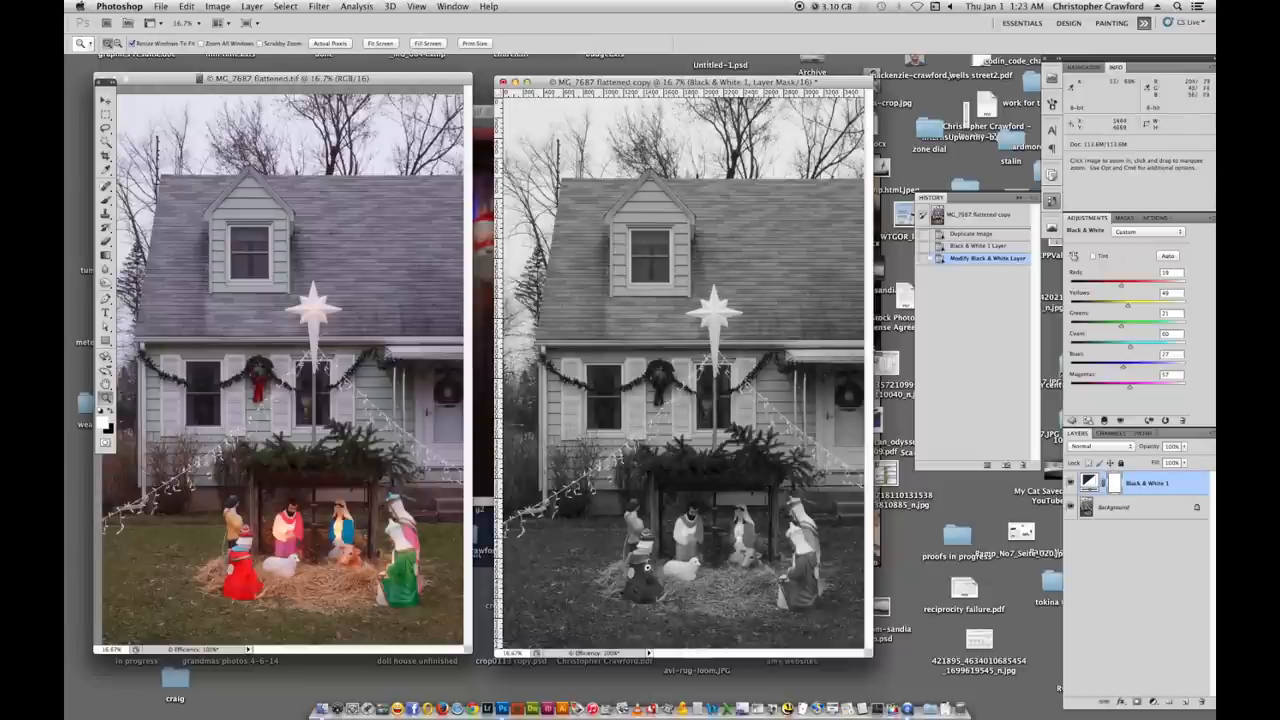
{"action": "mouse_move", "coordinate": [760, 532]}
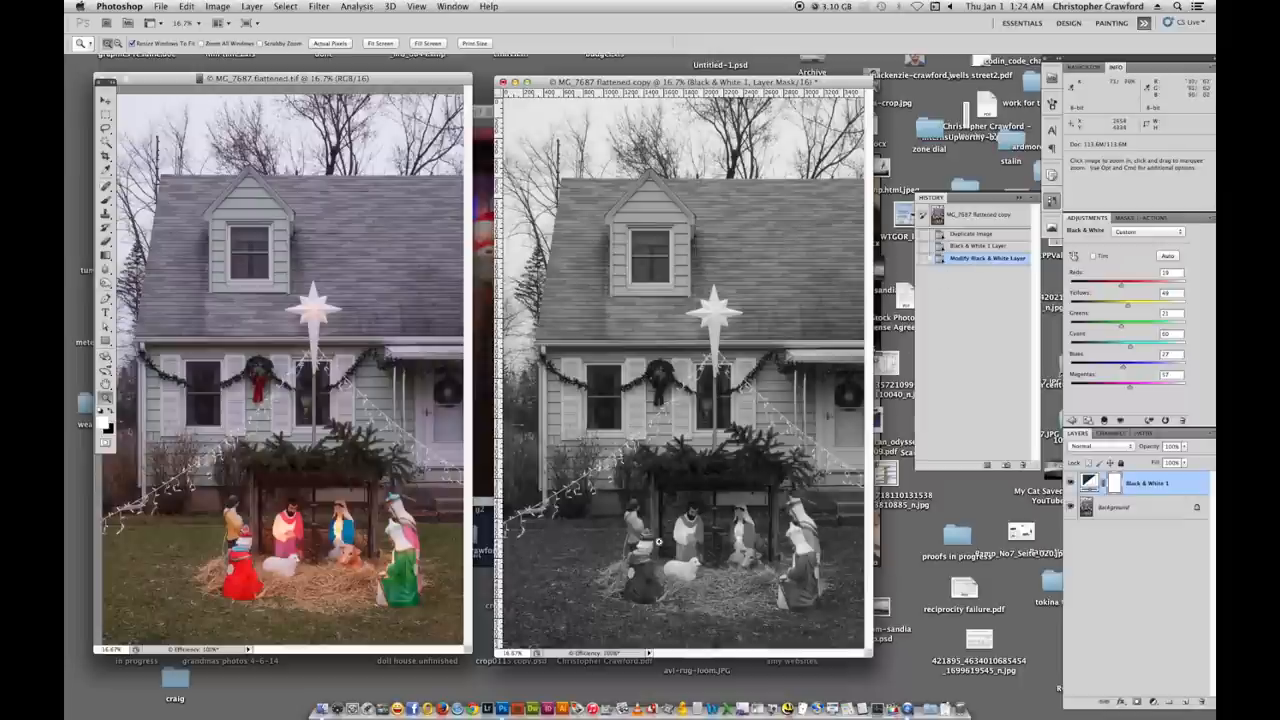
{"action": "mouse_move", "coordinate": [792, 544]}
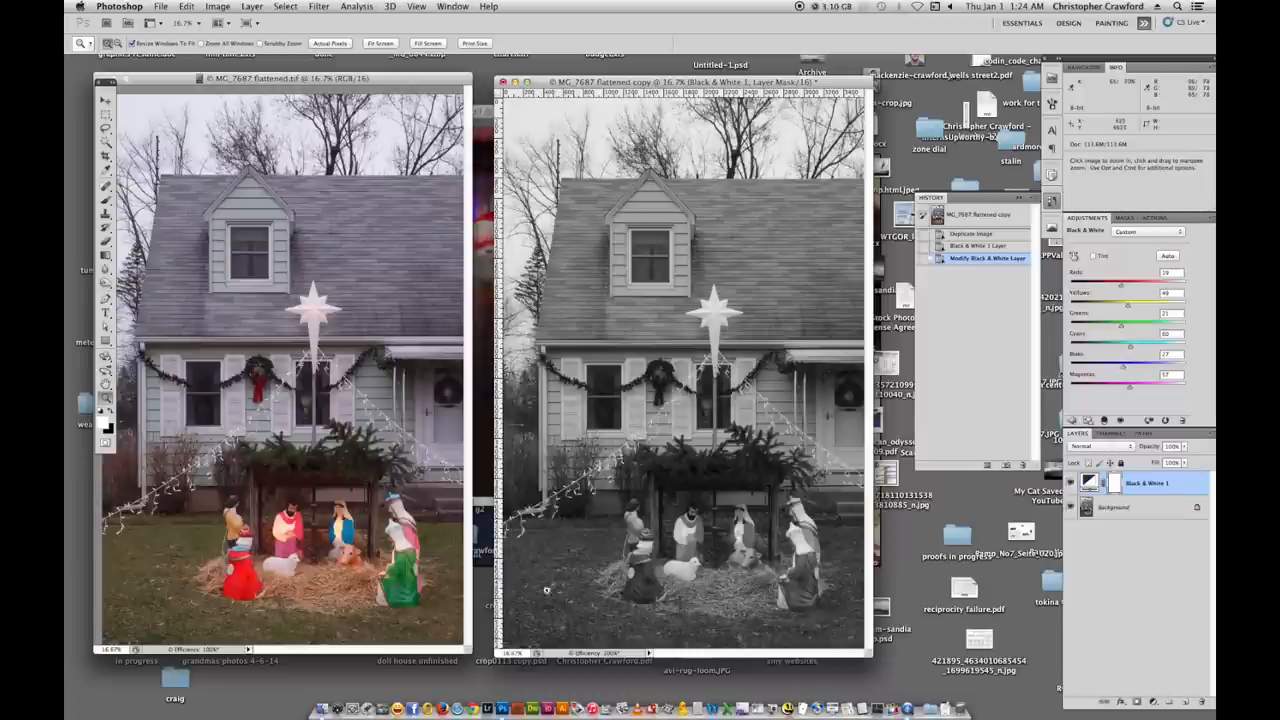
{"action": "mouse_move", "coordinate": [742, 480]}
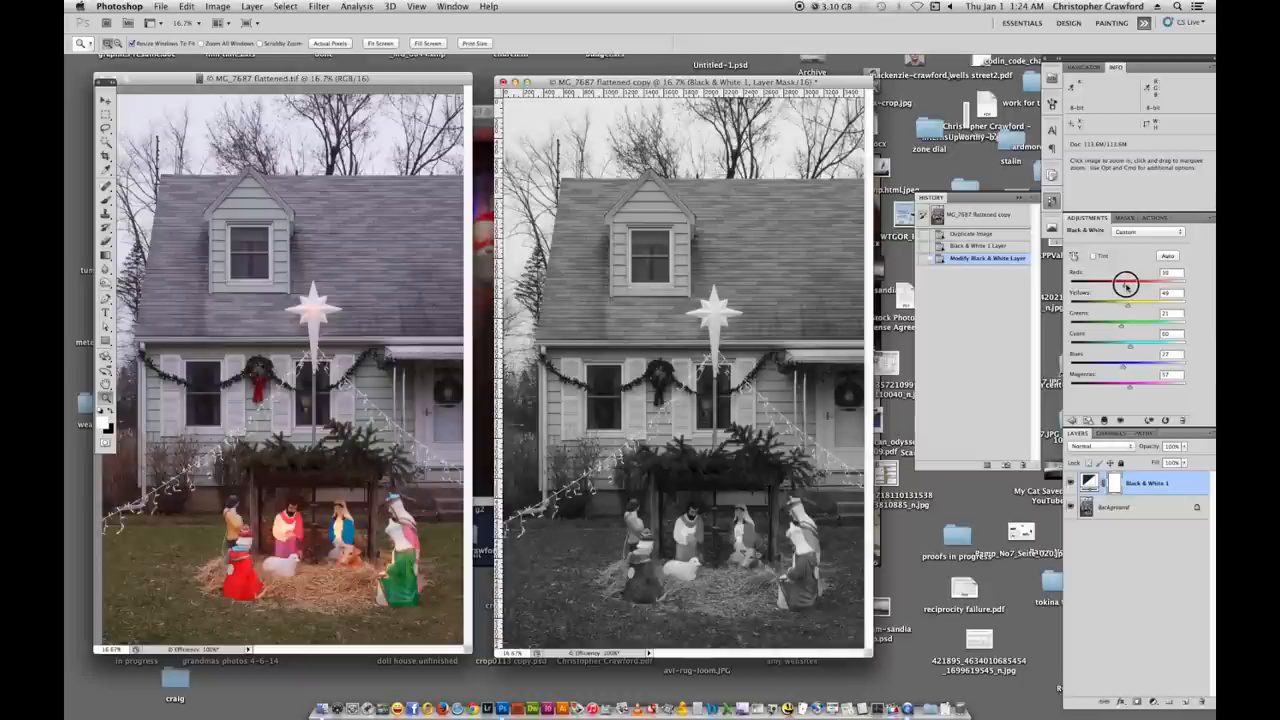
Nudge a colour slider in the Black & White adjustment to refine its grey tone.
{"action": "left_click_drag", "start_coordinate": [1124, 284], "coordinate": [1132, 284]}
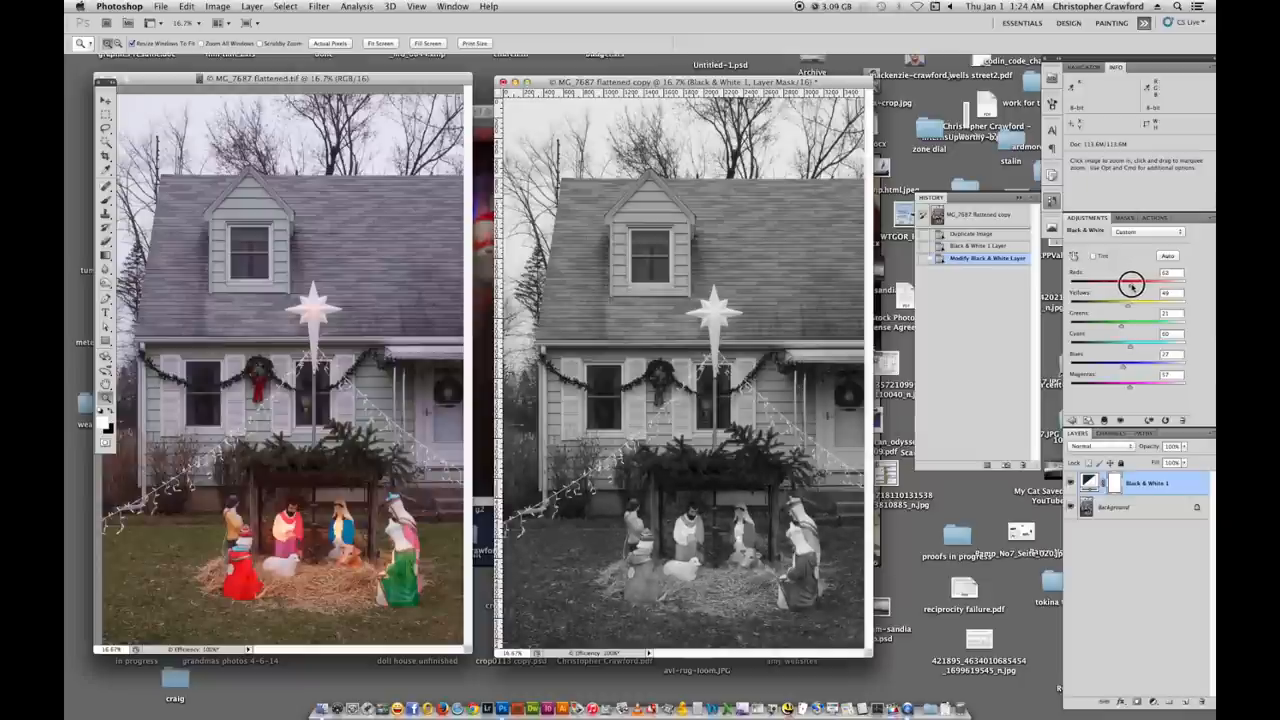
{"action": "left_click_drag", "start_coordinate": [1132, 282], "coordinate": [1116, 282]}
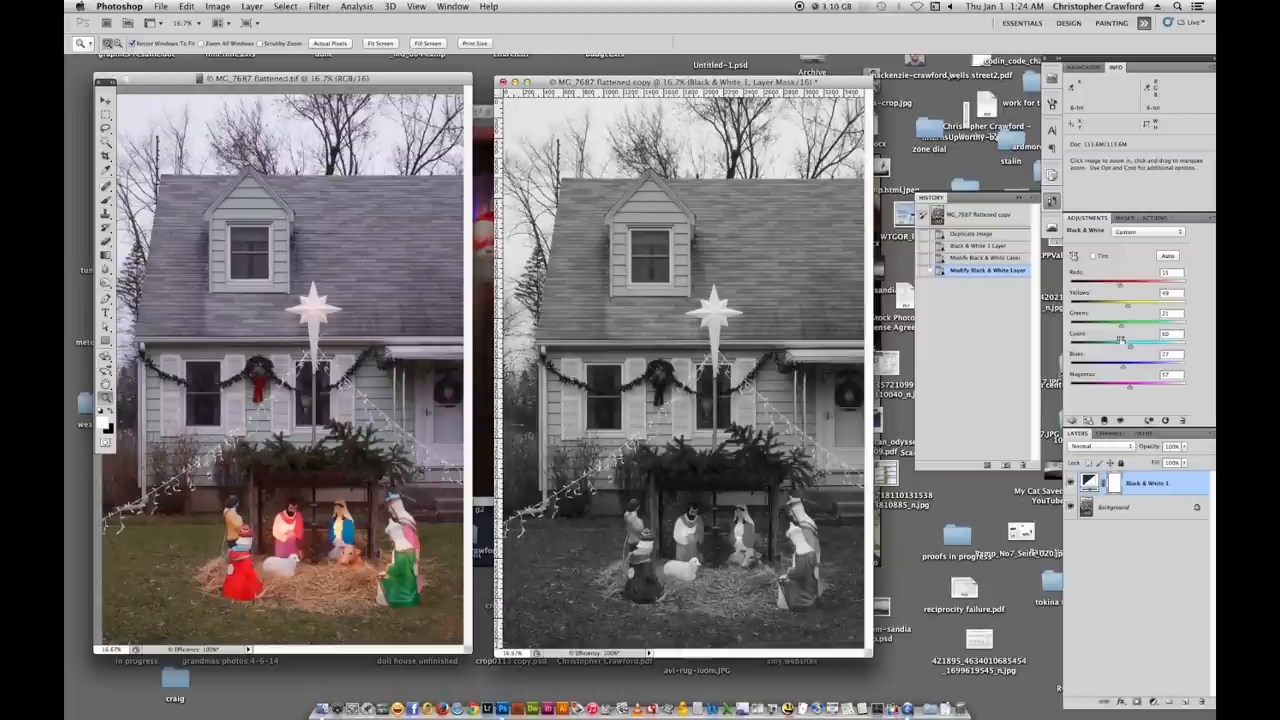
{"action": "mouse_move", "coordinate": [1098, 352]}
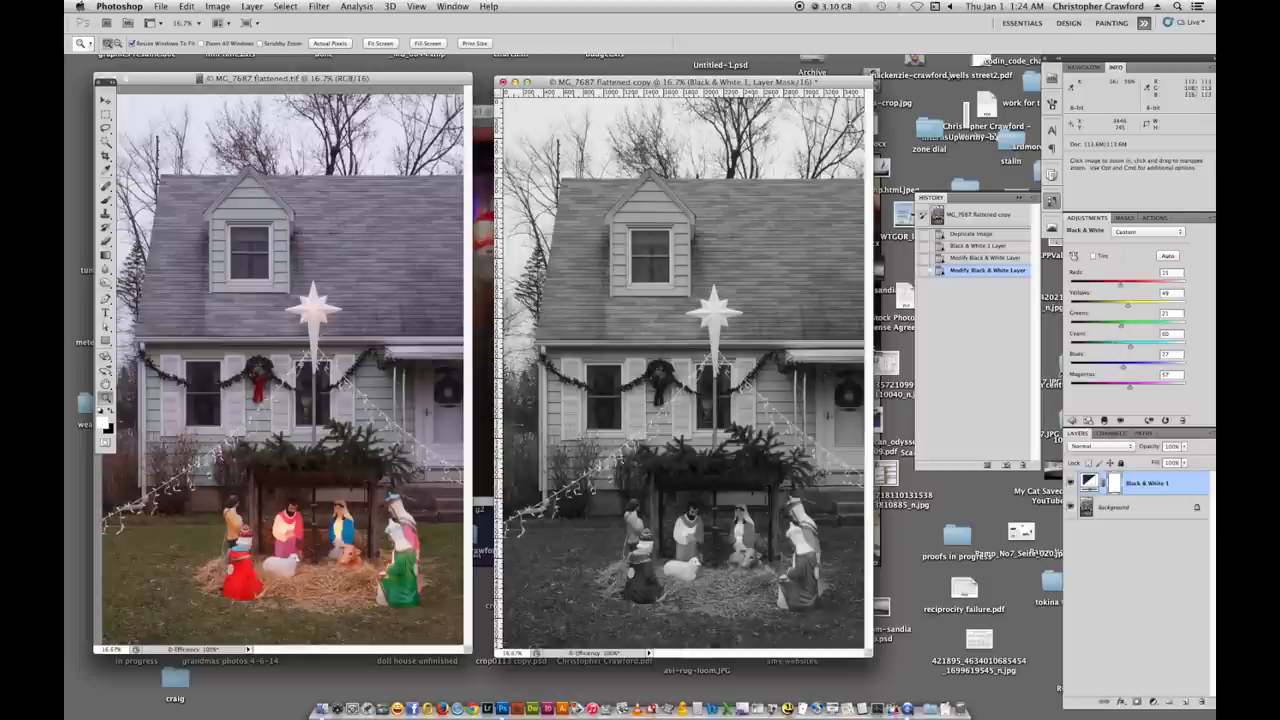
{"action": "mouse_move", "coordinate": [1064, 616]}
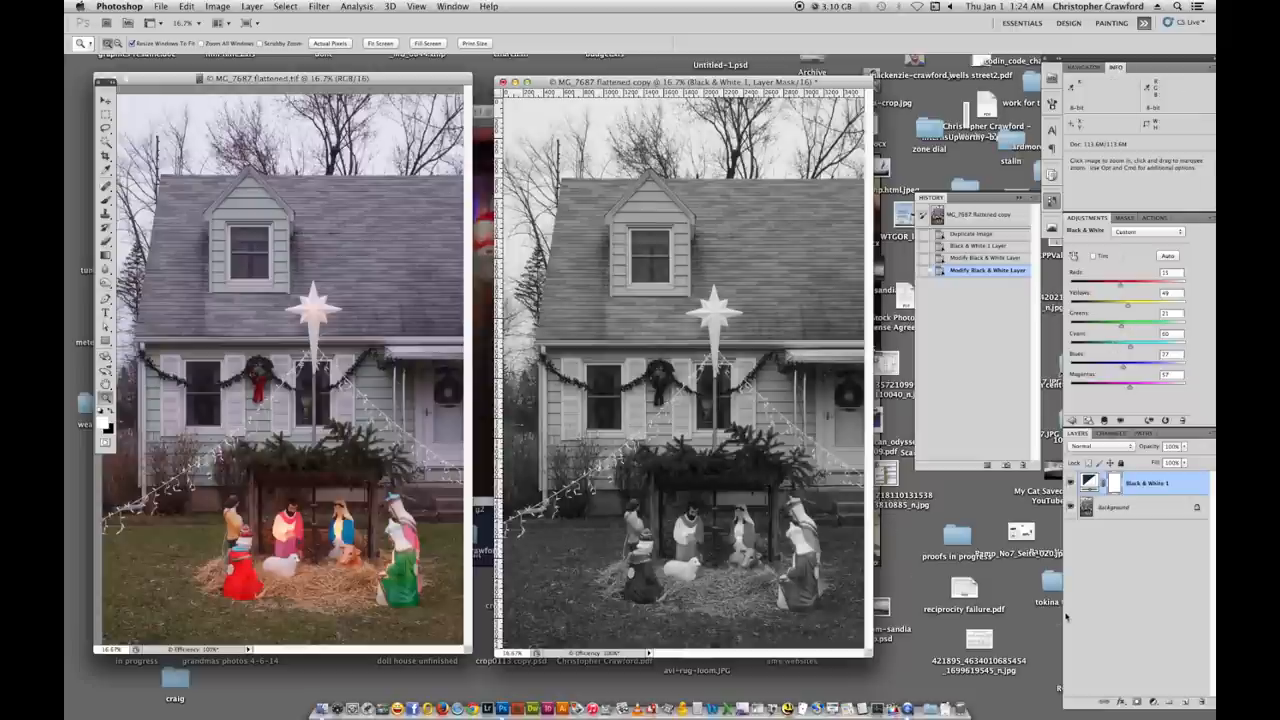
{"action": "mouse_move", "coordinate": [688, 484]}
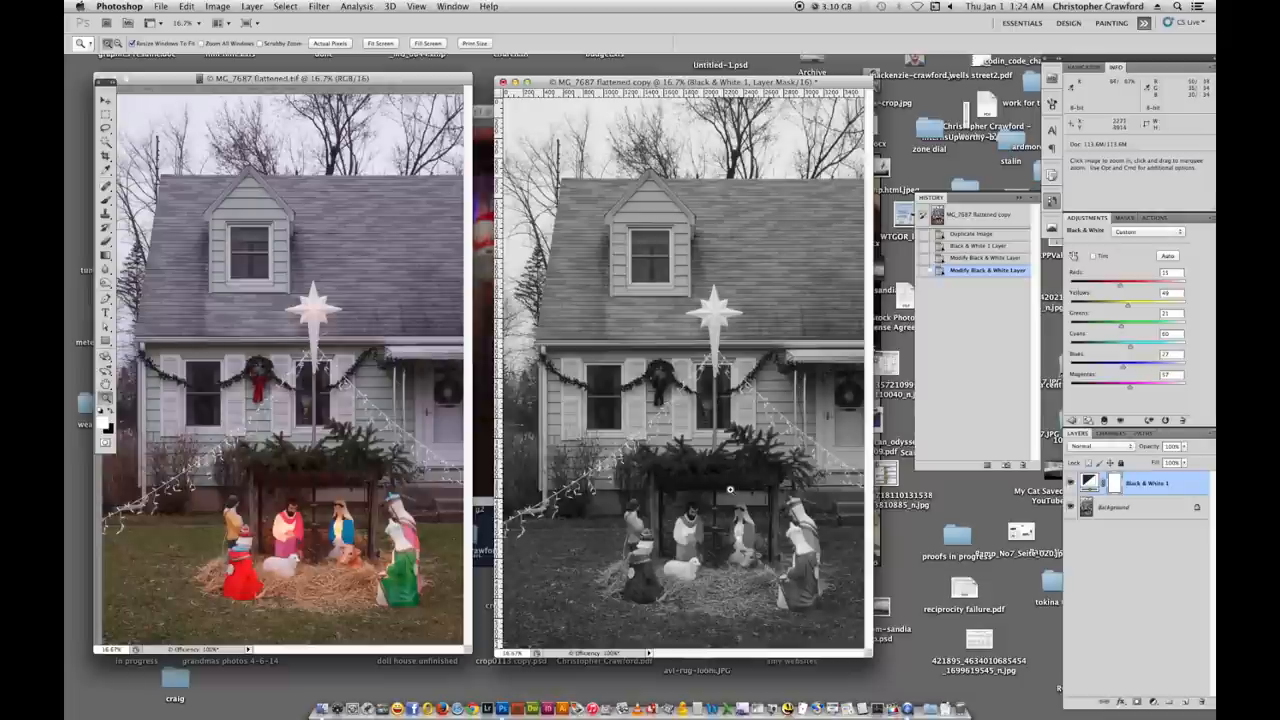
{"action": "mouse_move", "coordinate": [788, 510]}
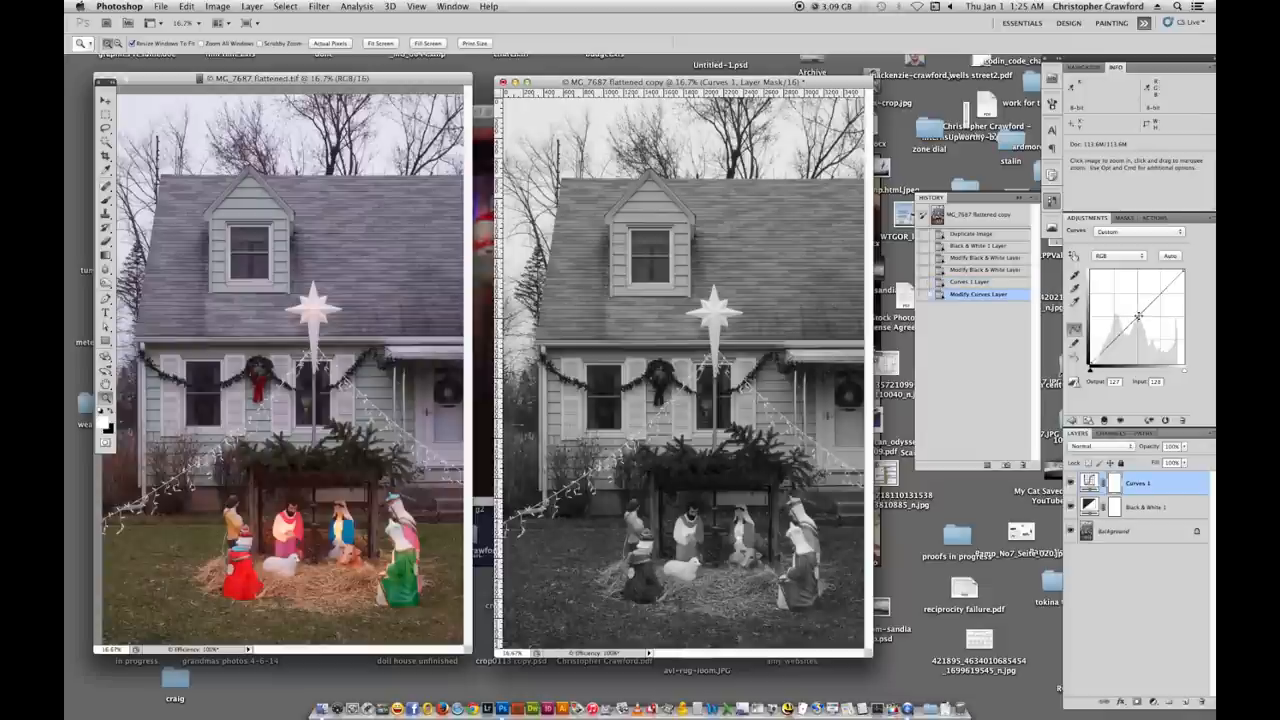
Lift the highlights and pull down the shadows on the Curves layer for an S-curve.
{"action": "left_click_drag", "start_coordinate": [1138, 316], "coordinate": [1158, 296]}
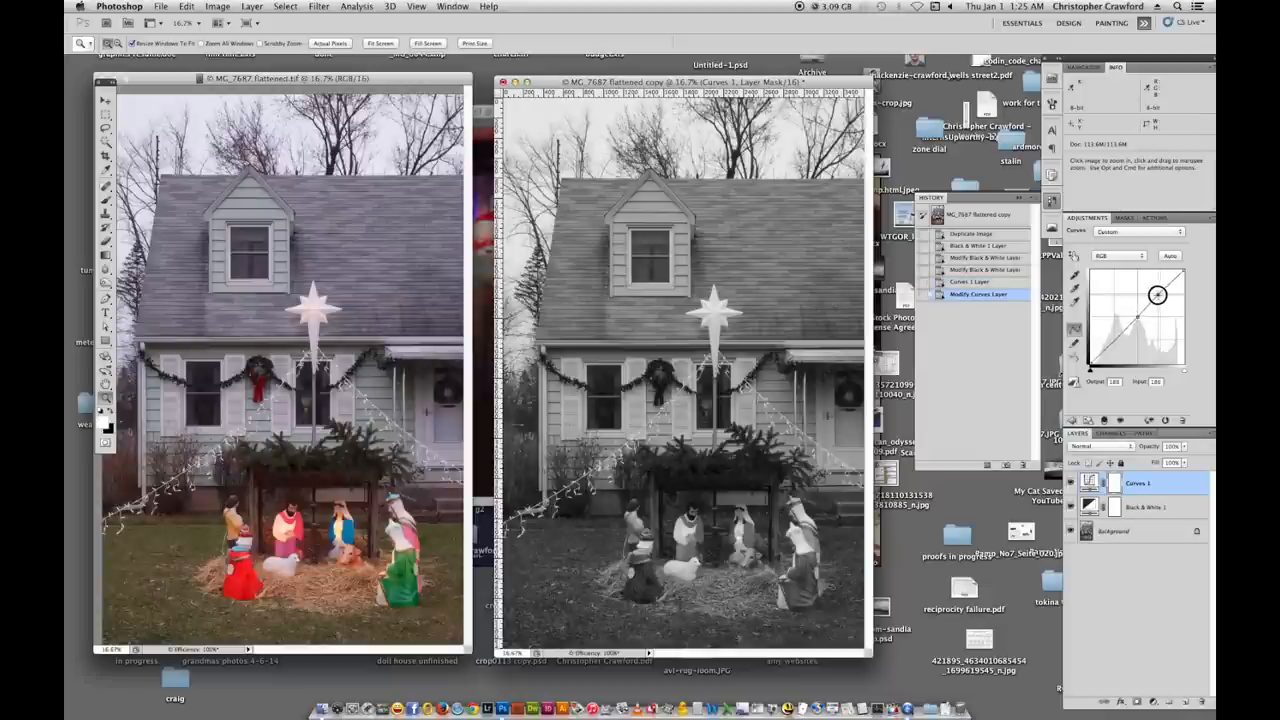
{"action": "left_click_drag", "start_coordinate": [1156, 296], "coordinate": [1152, 292]}
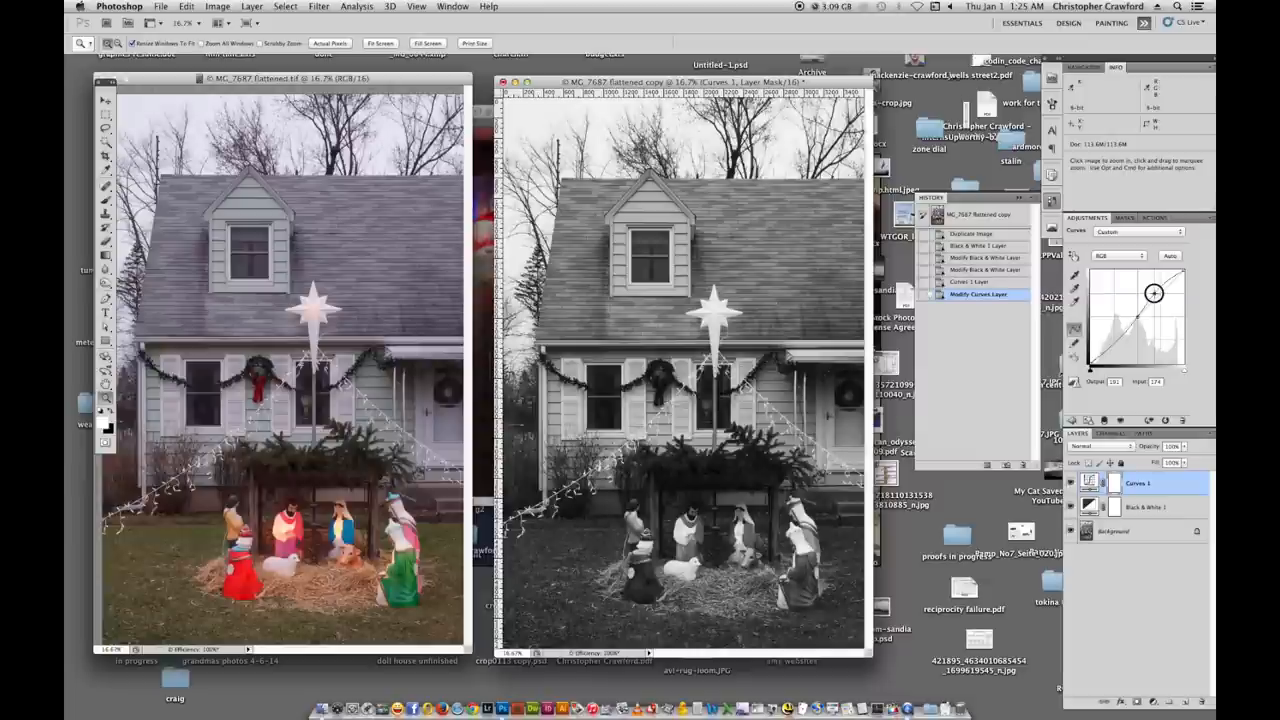
{"action": "left_click_drag", "start_coordinate": [1152, 292], "coordinate": [1152, 292]}
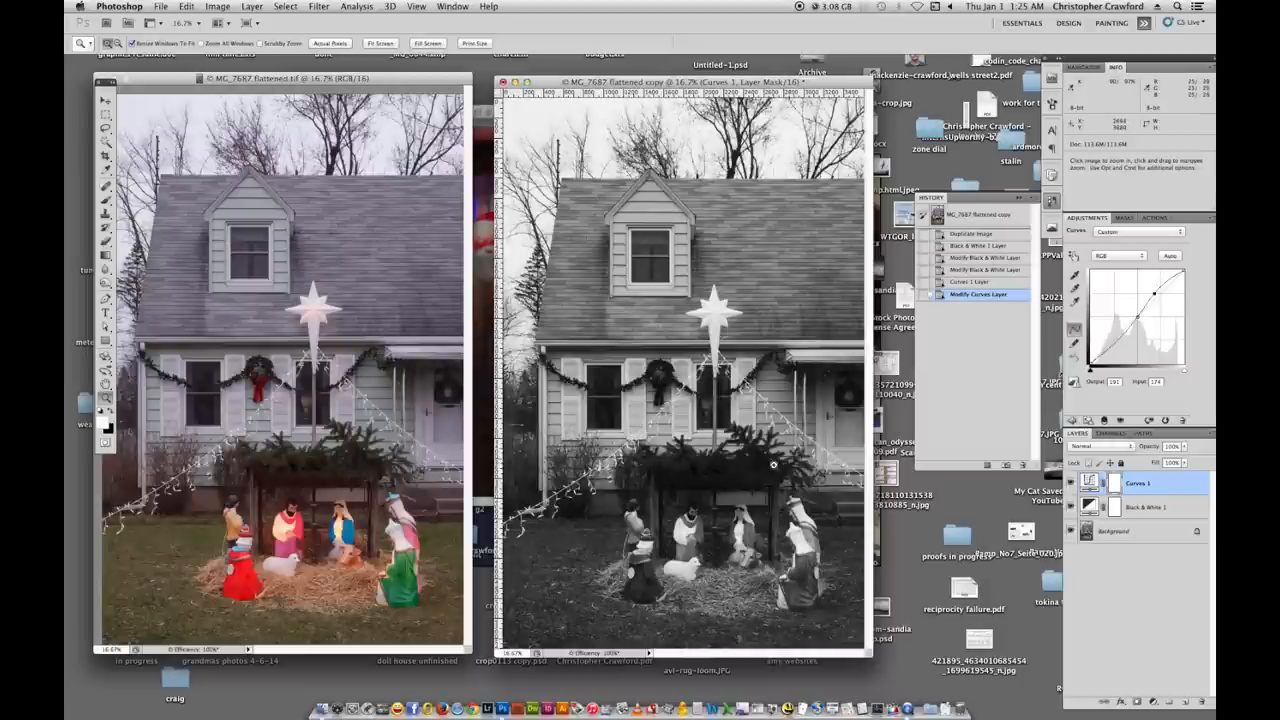
{"action": "mouse_move", "coordinate": [564, 508]}
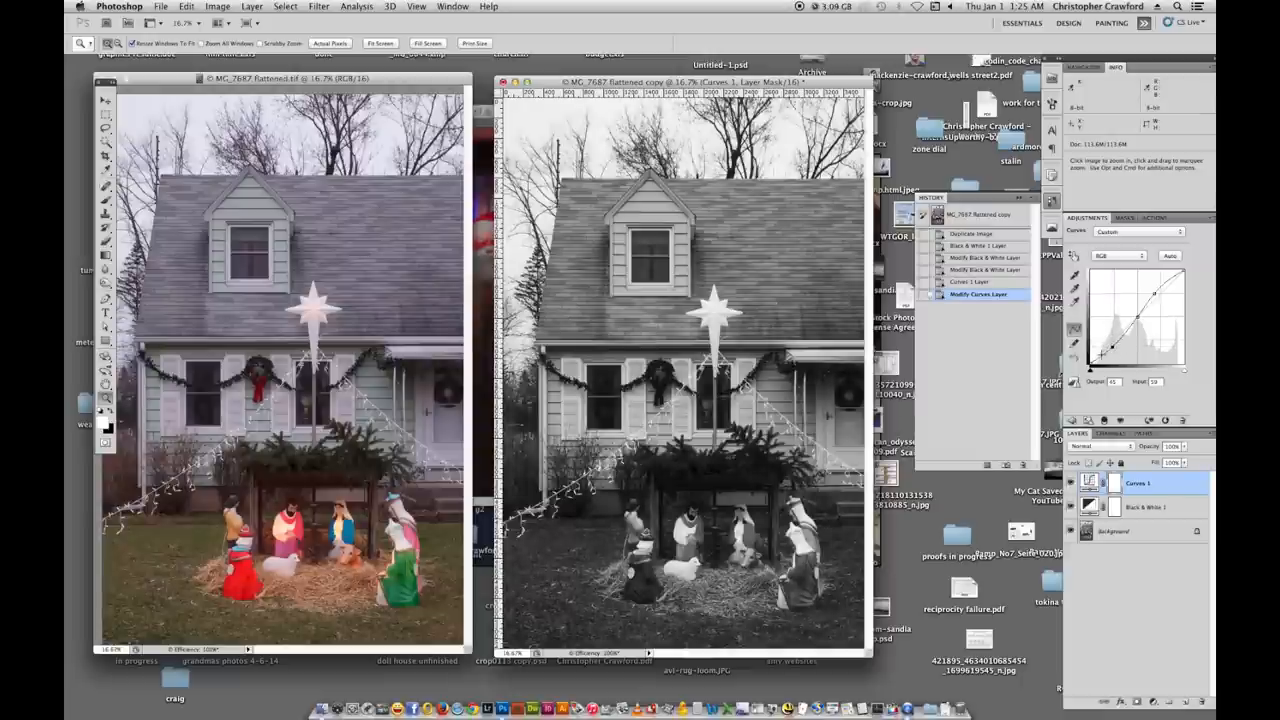
{"action": "left_click_drag", "start_coordinate": [1104, 352], "coordinate": [1098, 358]}
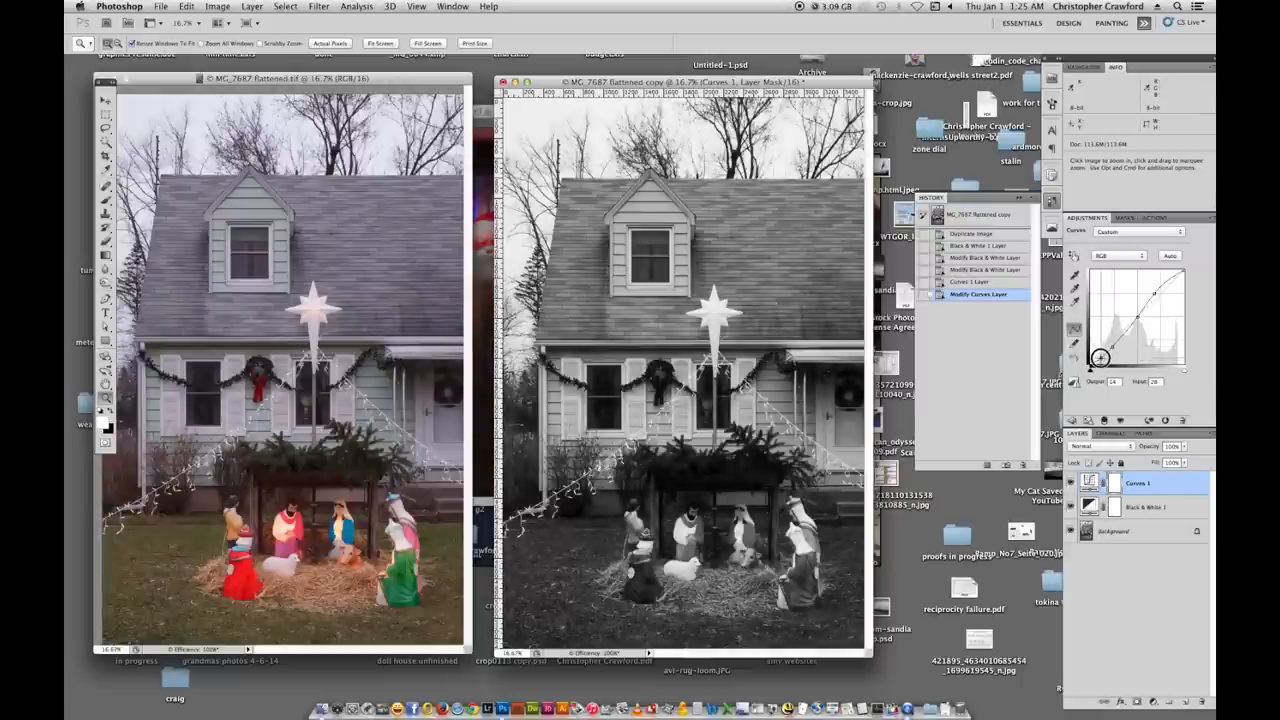
{"action": "left_click_drag", "start_coordinate": [1100, 358], "coordinate": [1112, 342]}
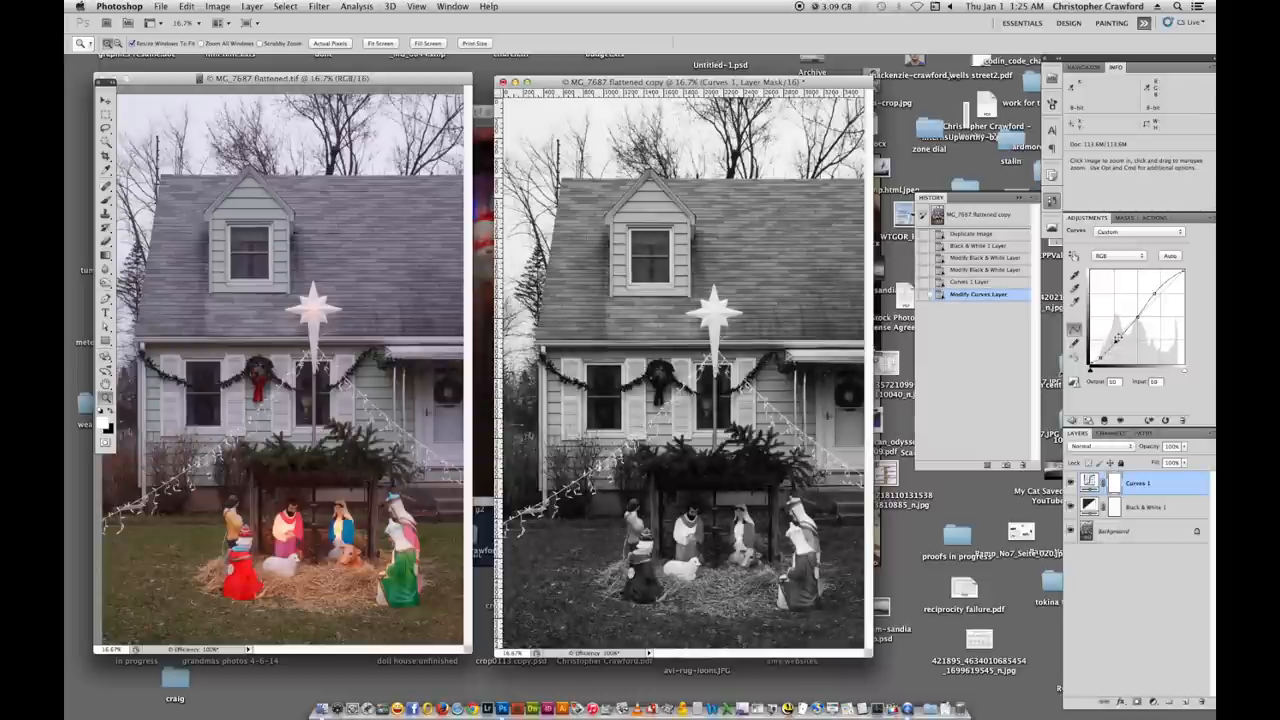
Rework the midtone and shadow points repeatedly until the contrast curve settles.
{"action": "left_click_drag", "start_coordinate": [1116, 340], "coordinate": [1120, 338]}
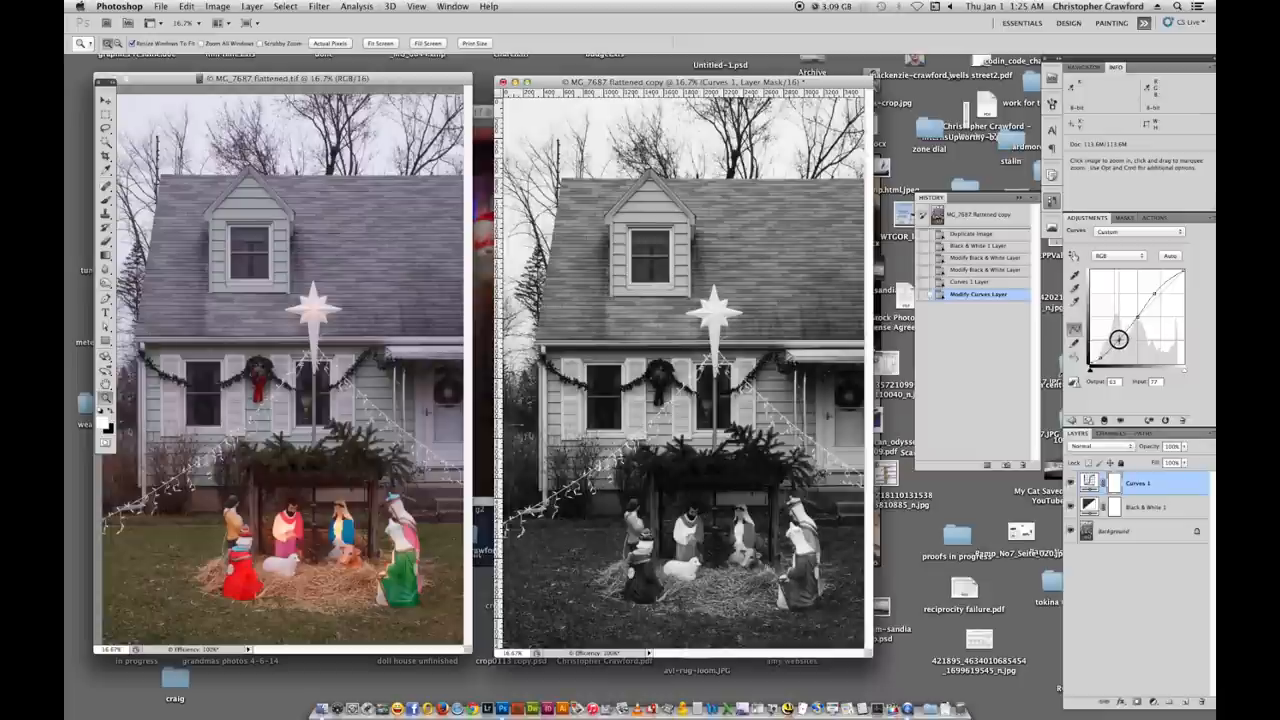
{"action": "left_click_drag", "start_coordinate": [1118, 340], "coordinate": [1118, 344]}
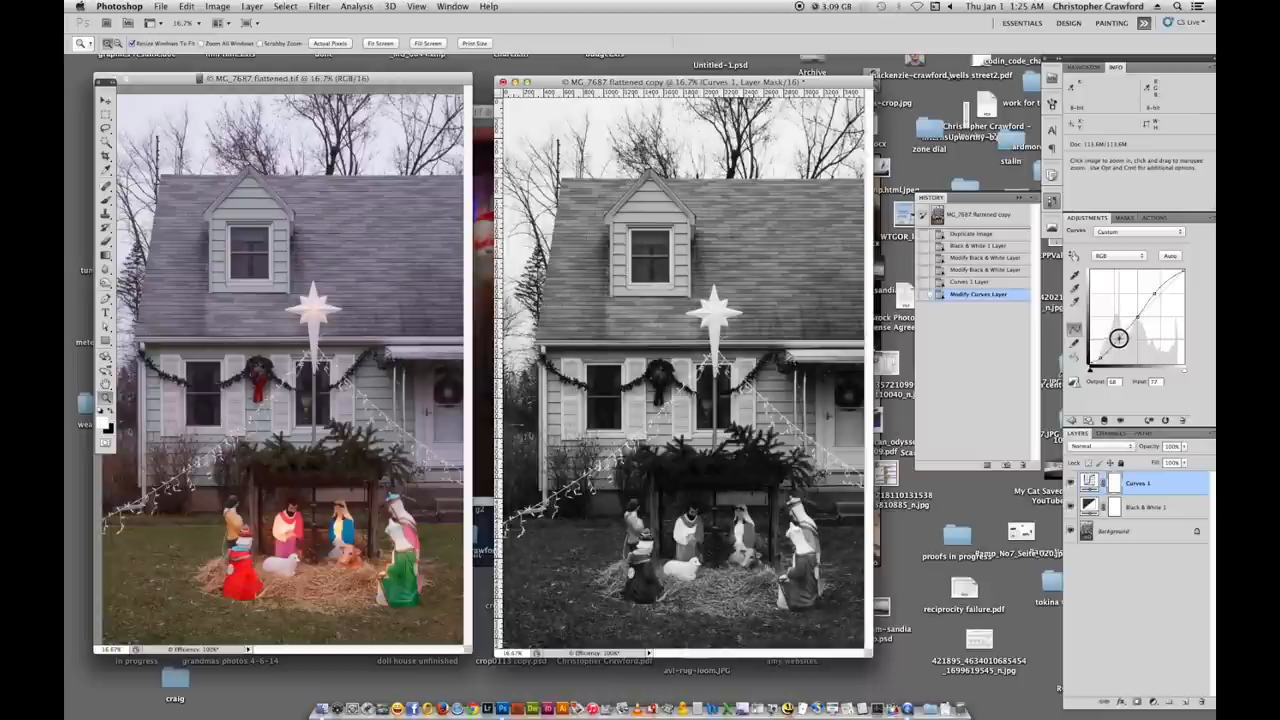
{"action": "left_click_drag", "start_coordinate": [1120, 338], "coordinate": [1156, 292]}
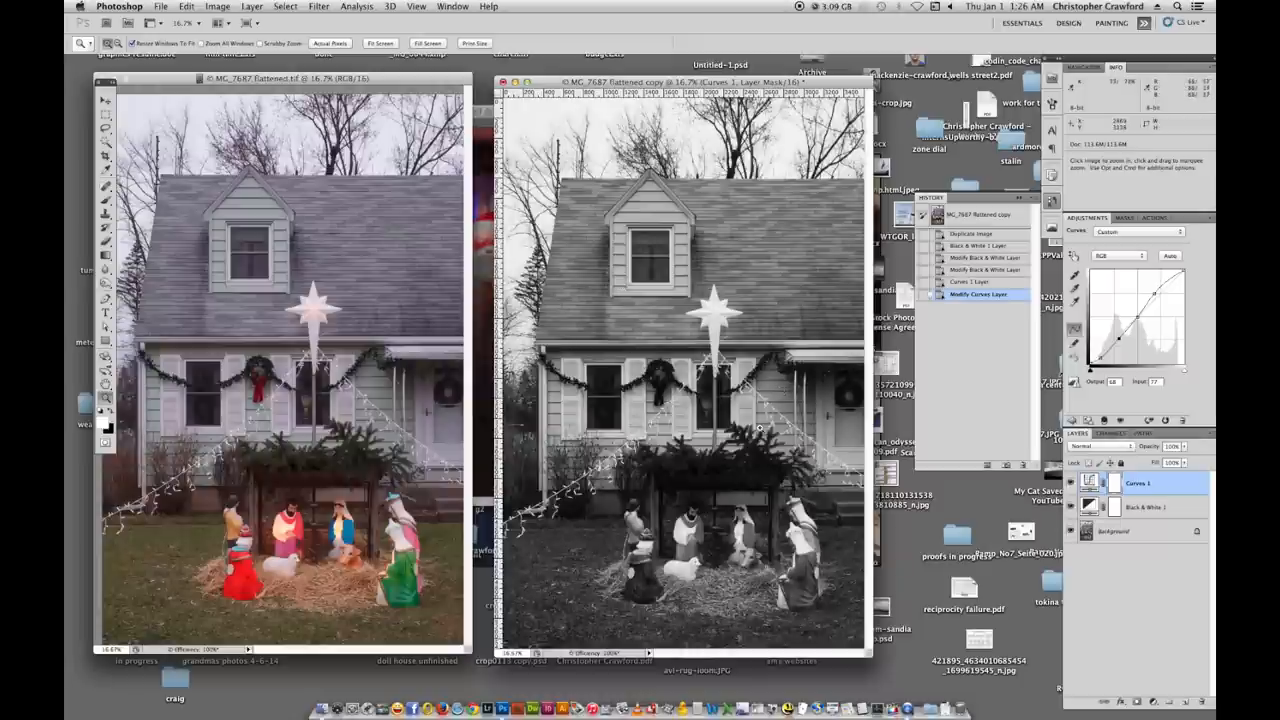
{"action": "mouse_move", "coordinate": [698, 446]}
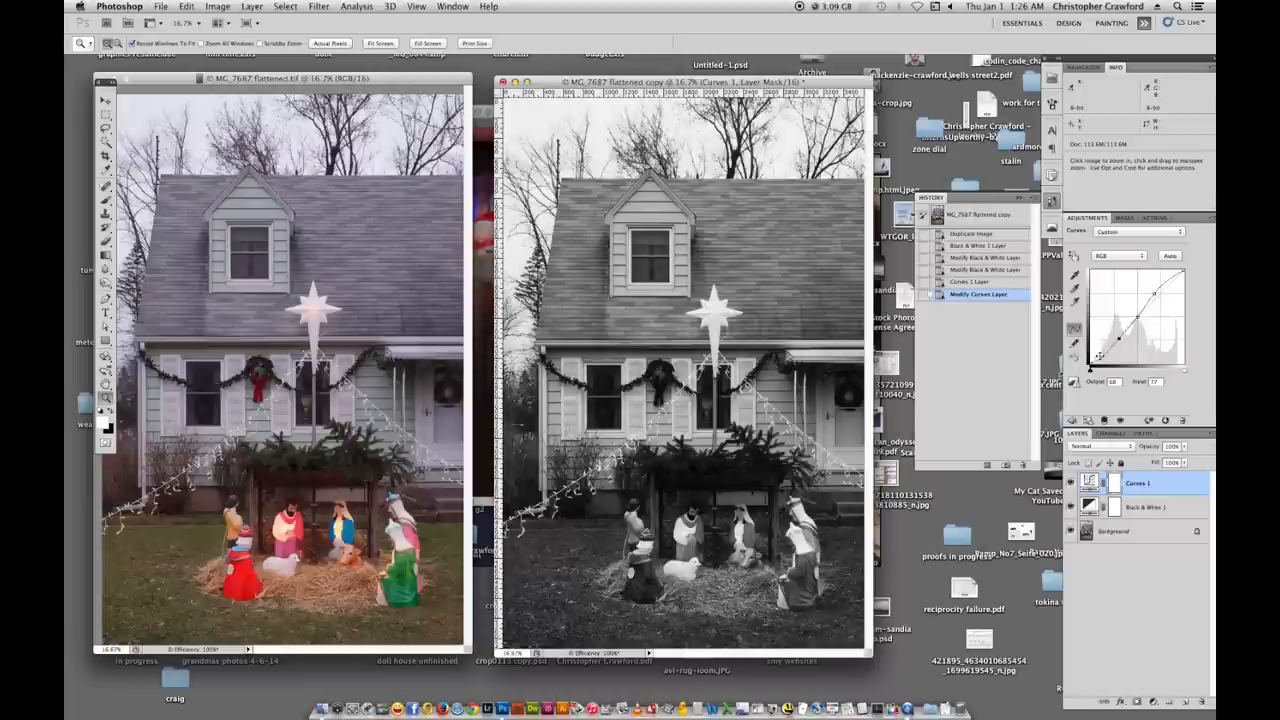
{"action": "mouse_move", "coordinate": [656, 472]}
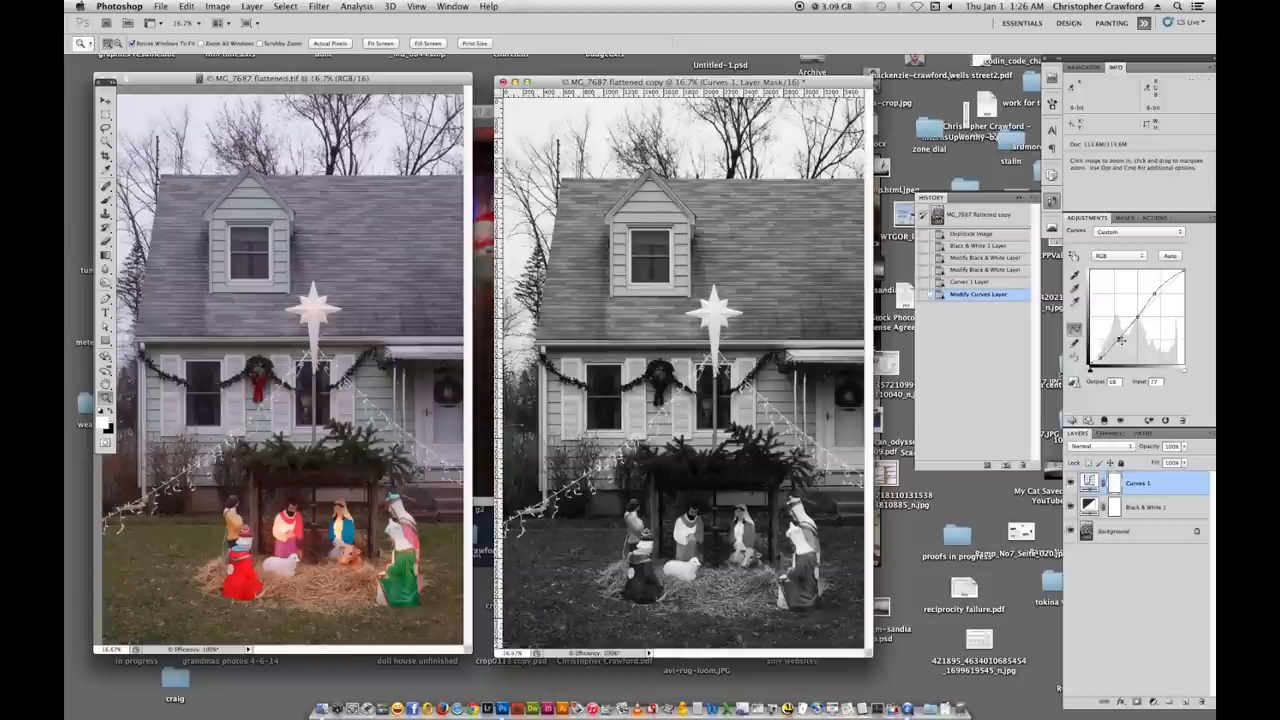
{"action": "left_click_drag", "start_coordinate": [1120, 340], "coordinate": [1100, 352]}
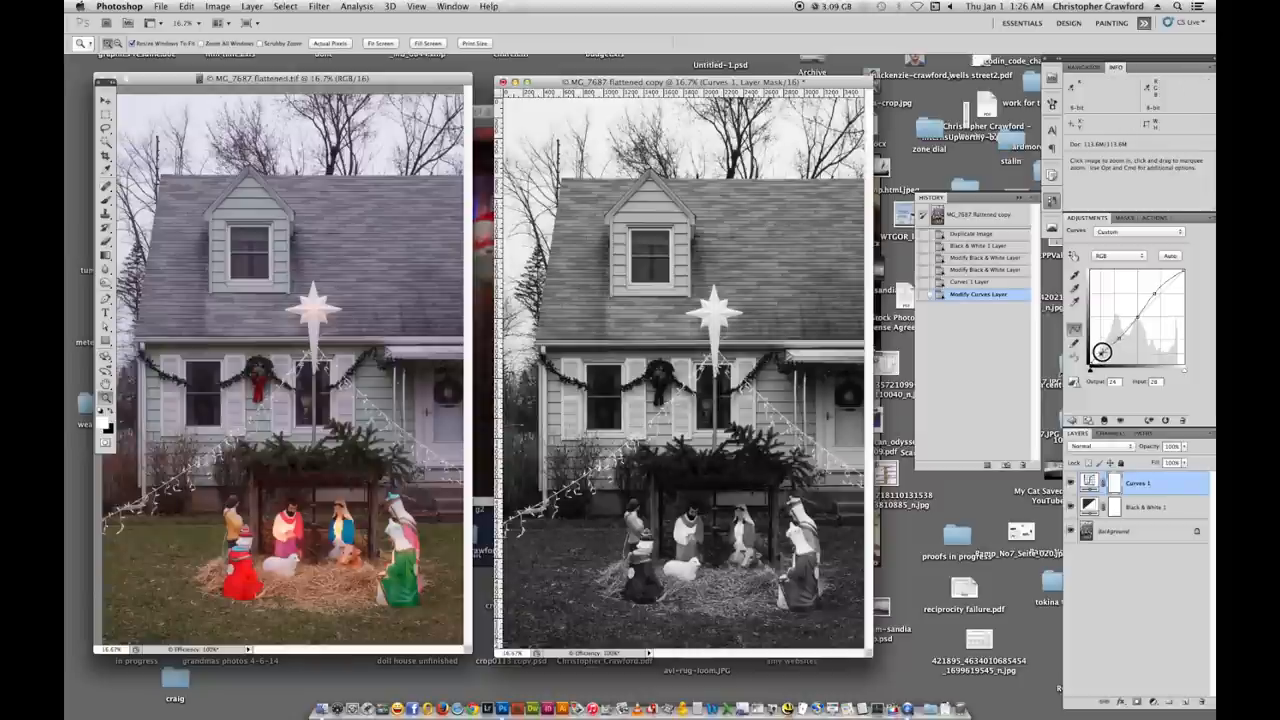
{"action": "left_click_drag", "start_coordinate": [1100, 352], "coordinate": [1120, 332]}
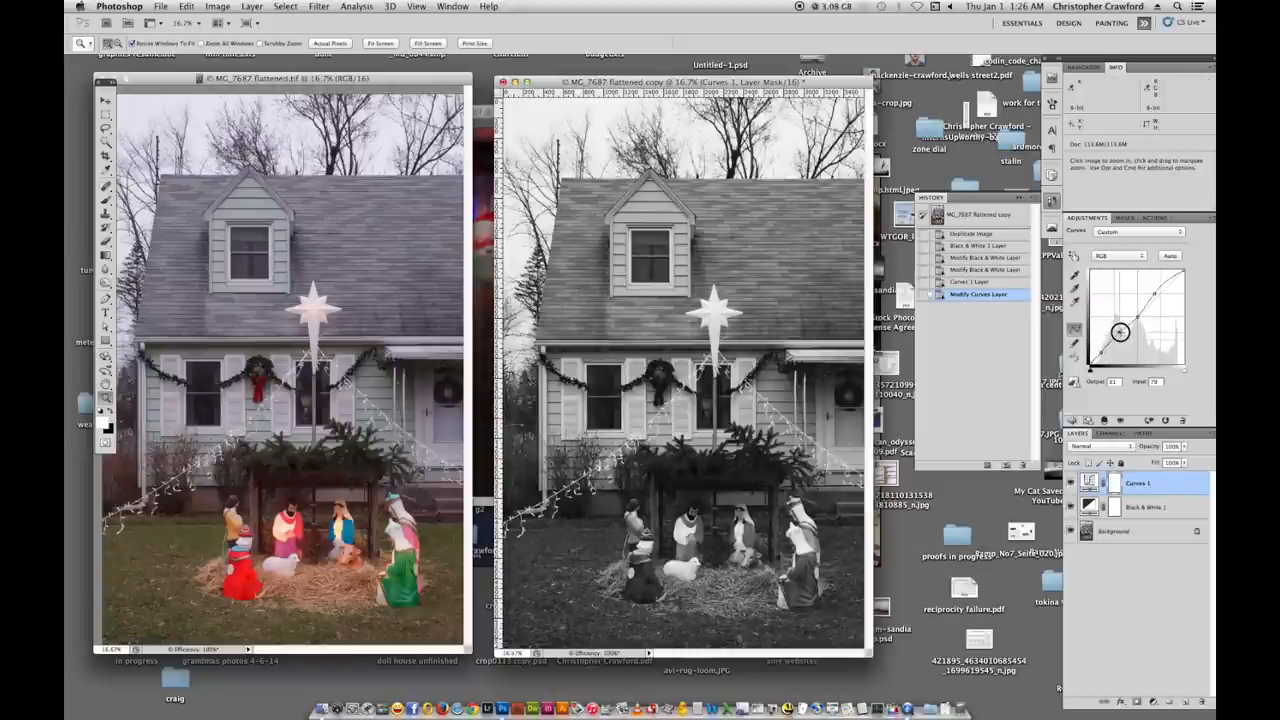
{"action": "left_click_drag", "start_coordinate": [1120, 332], "coordinate": [1124, 336]}
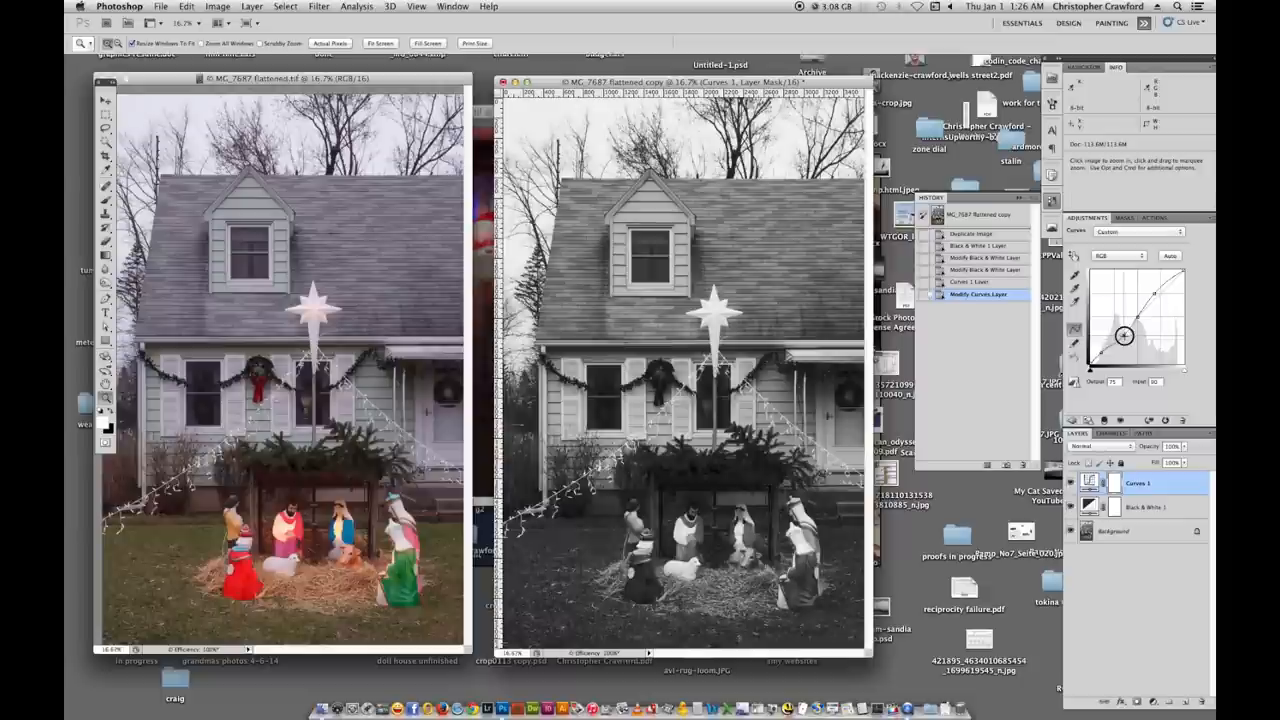
{"action": "left_click_drag", "start_coordinate": [1124, 336], "coordinate": [1102, 356]}
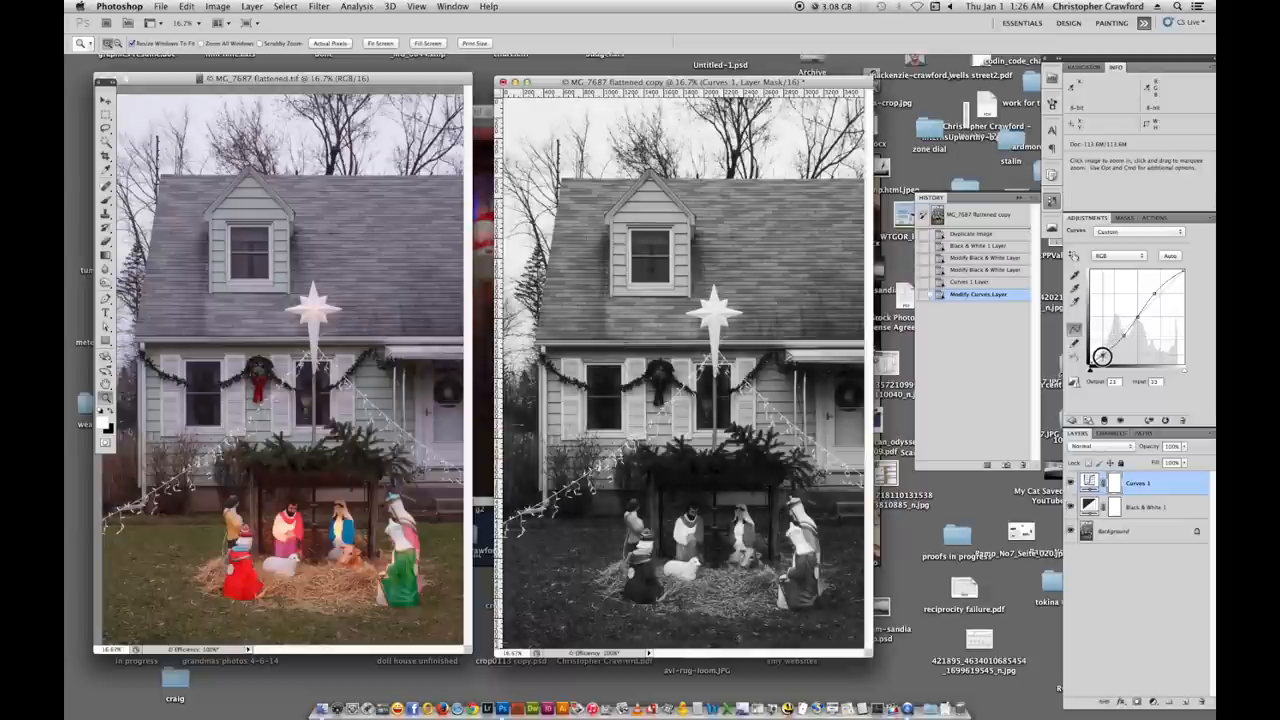
{"action": "left_click_drag", "start_coordinate": [1100, 356], "coordinate": [1140, 316]}
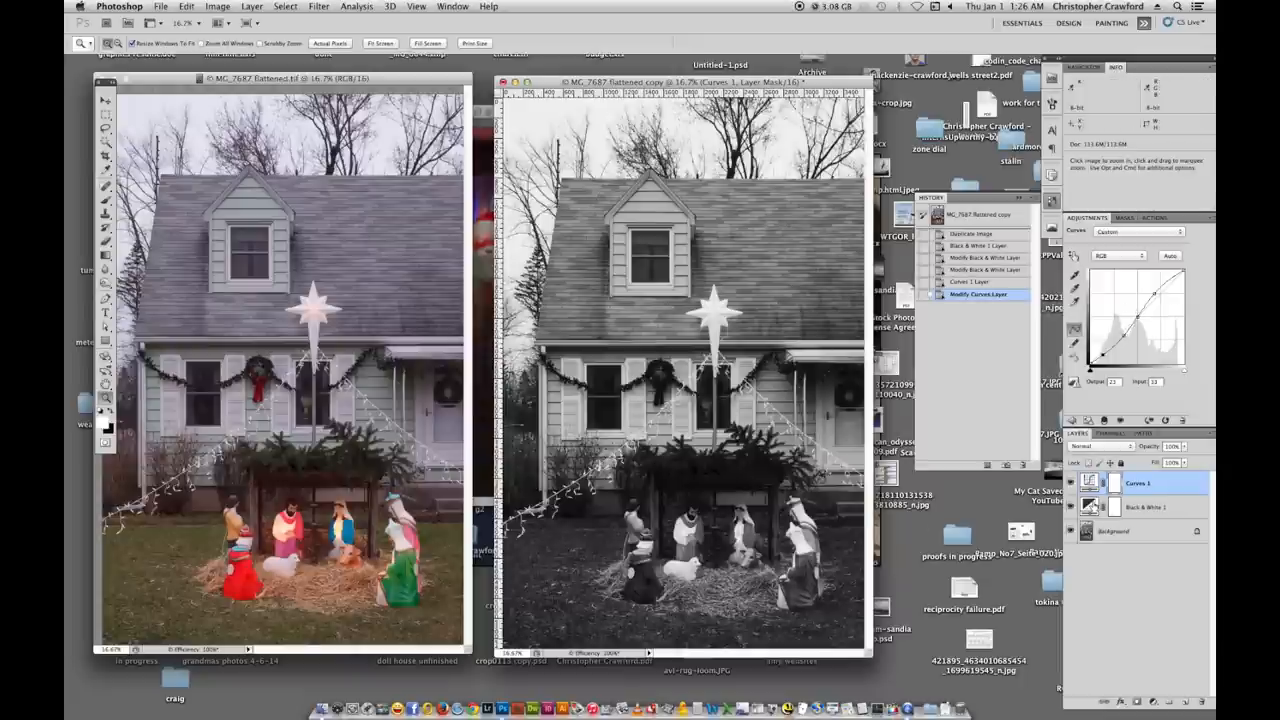
Retune the Black & White layer's colour sliders, including pulling Magentas darker.
{"action": "left_click", "coordinate": [1148, 508]}
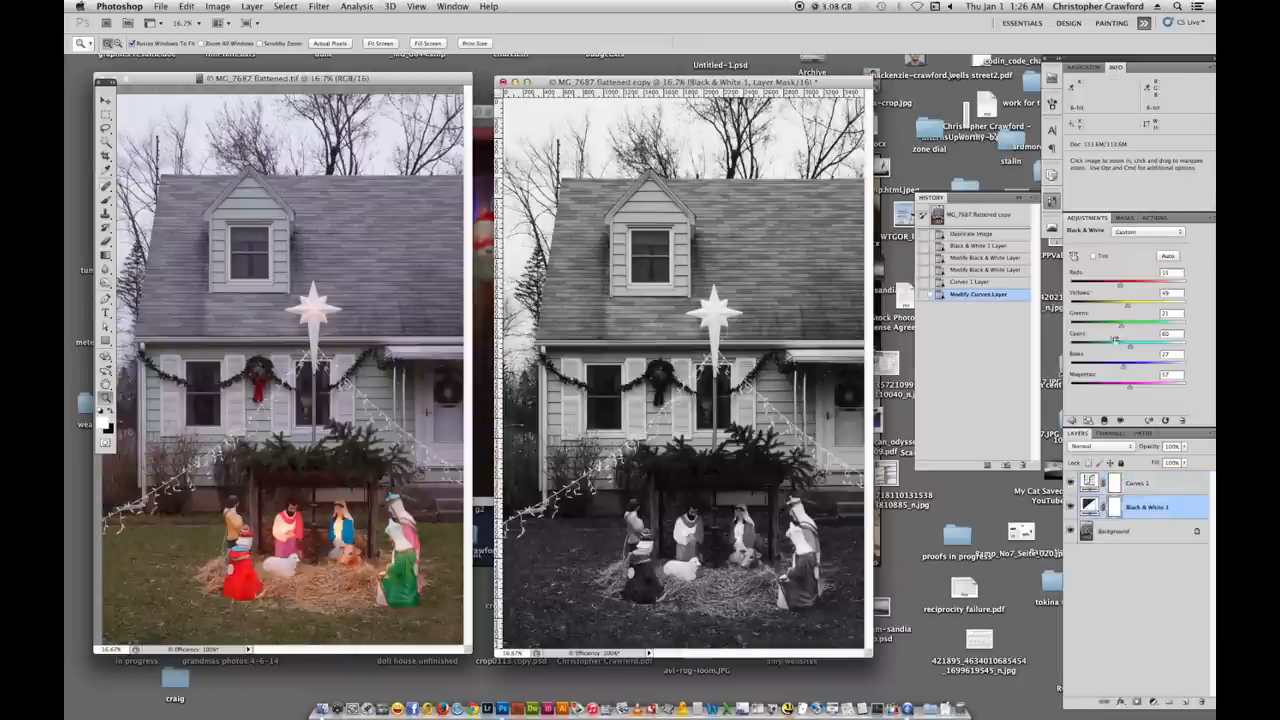
{"action": "left_click_drag", "start_coordinate": [1128, 332], "coordinate": [1122, 328]}
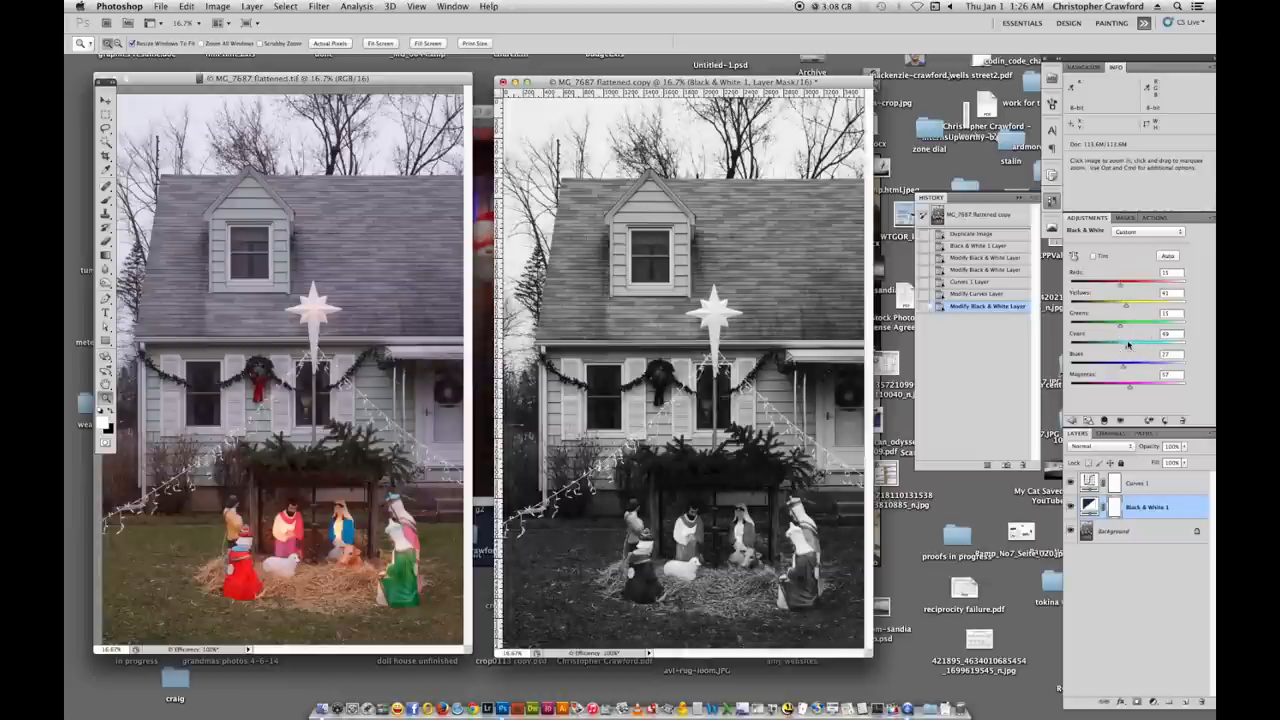
{"action": "left_click_drag", "start_coordinate": [1128, 288], "coordinate": [1124, 288]}
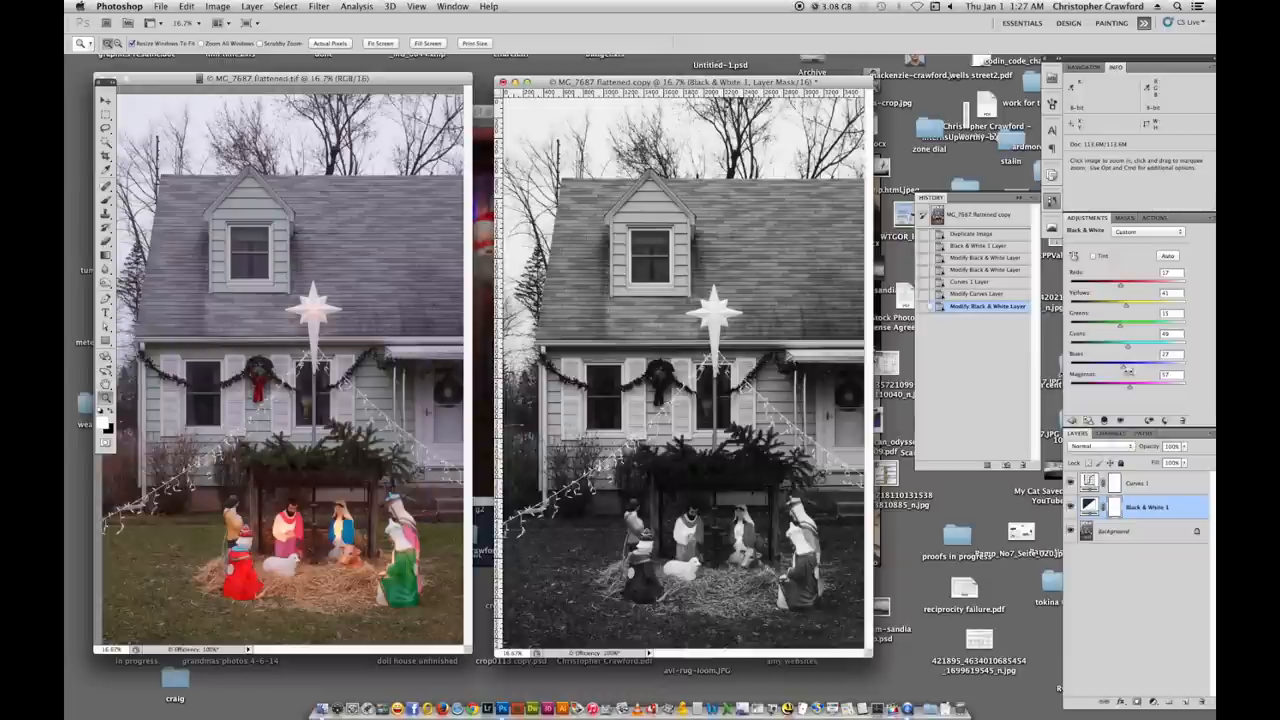
{"action": "left_click_drag", "start_coordinate": [1164, 380], "coordinate": [1128, 382]}
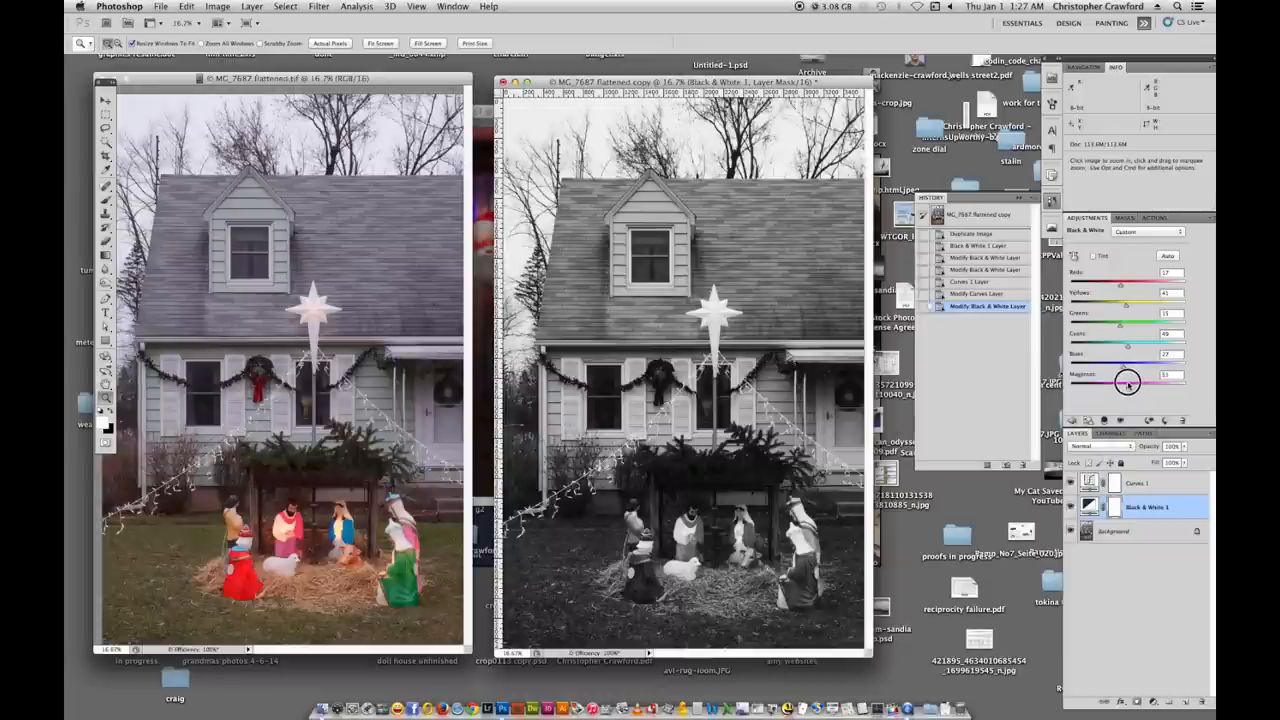
{"action": "left_click_drag", "start_coordinate": [1128, 384], "coordinate": [1128, 364]}
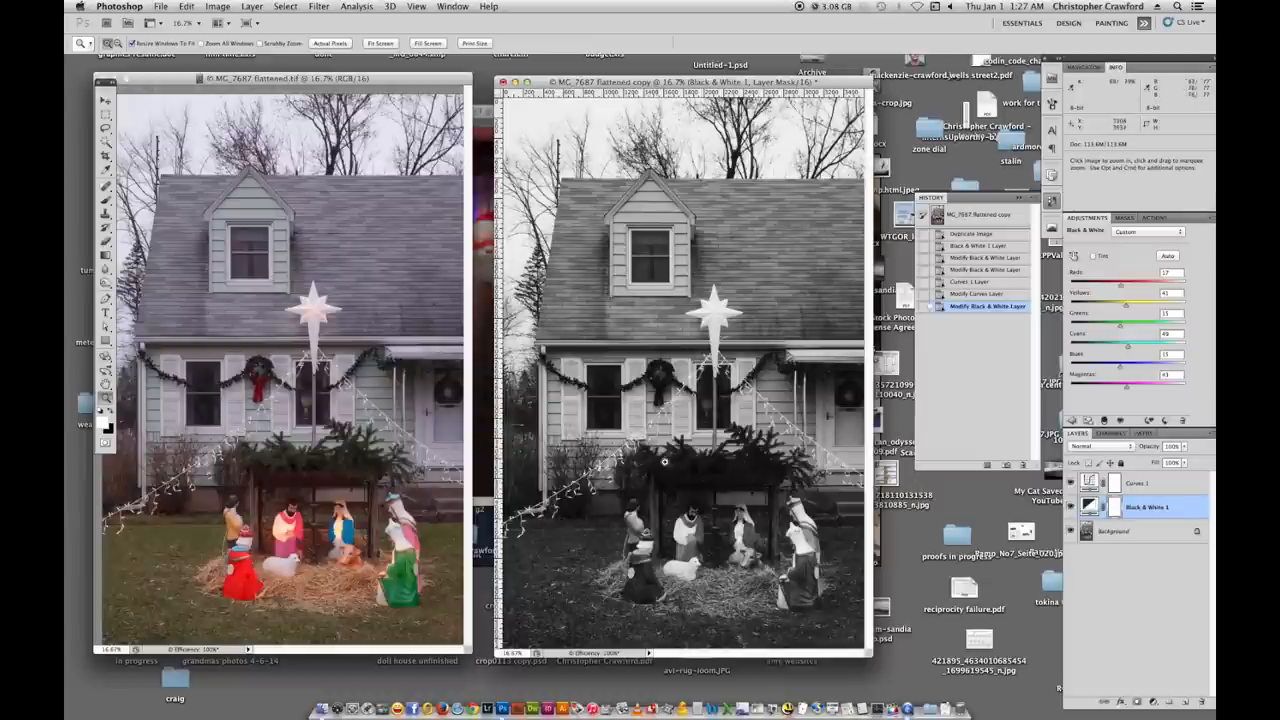
{"action": "mouse_move", "coordinate": [742, 468]}
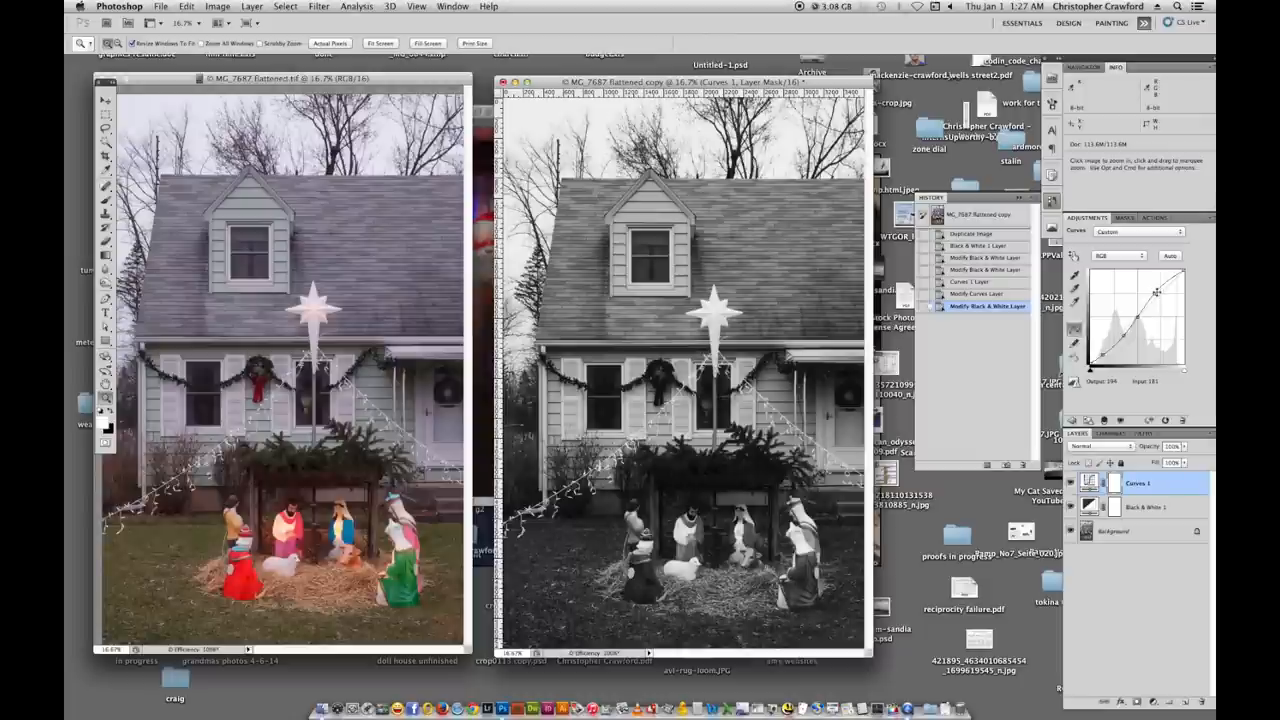
Reshape the Curves layer's highlight and midtone points to refine contrast.
{"action": "left_click_drag", "start_coordinate": [1156, 292], "coordinate": [1160, 292]}
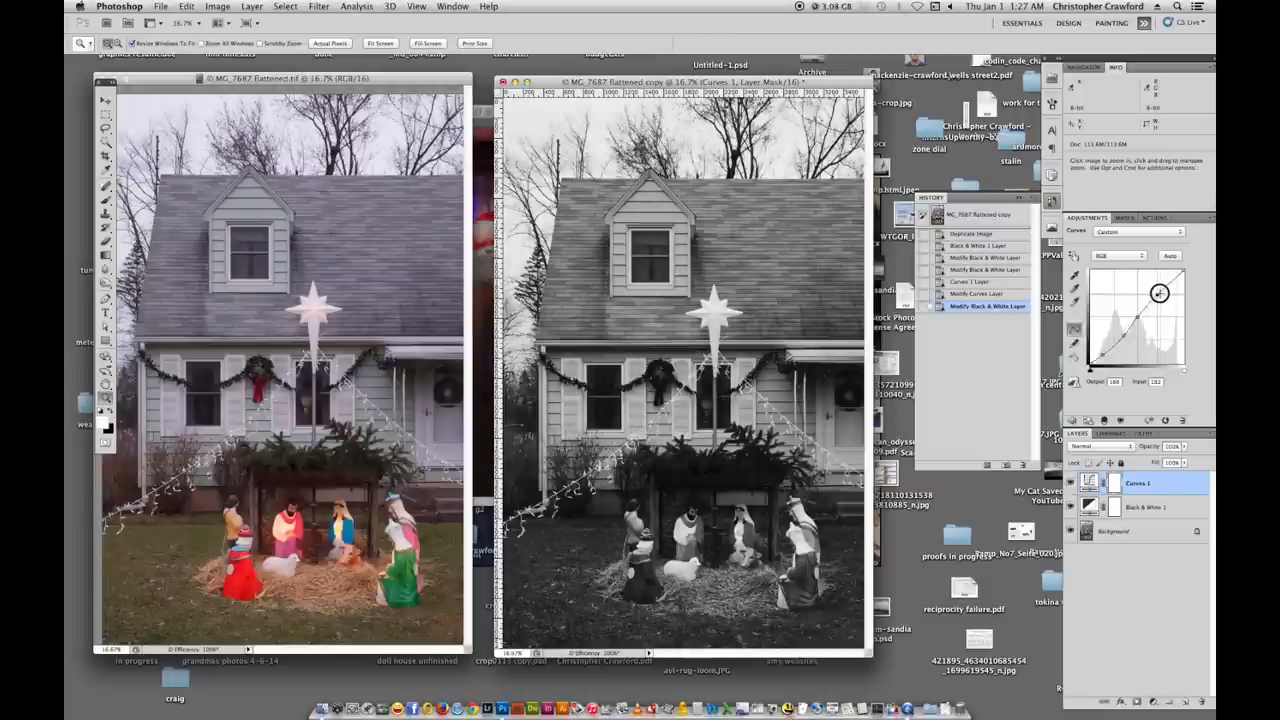
{"action": "left_click_drag", "start_coordinate": [1160, 292], "coordinate": [1120, 334]}
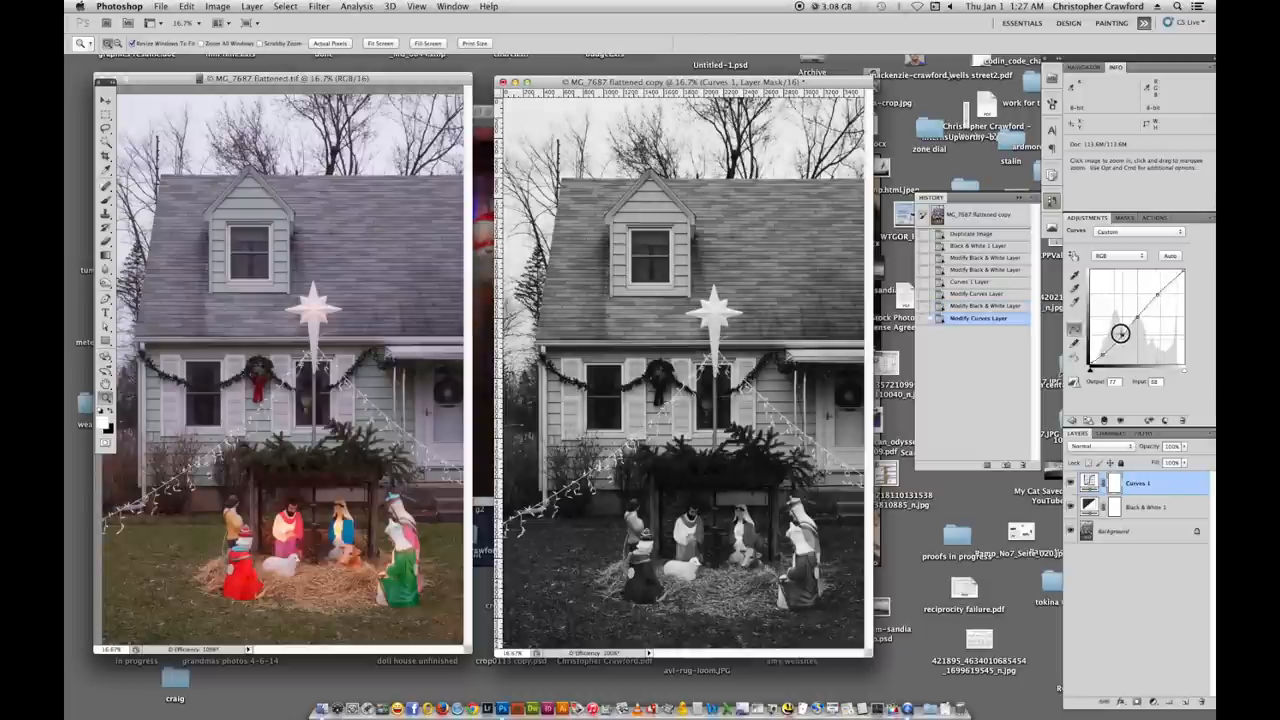
{"action": "left_click_drag", "start_coordinate": [1120, 336], "coordinate": [1124, 324]}
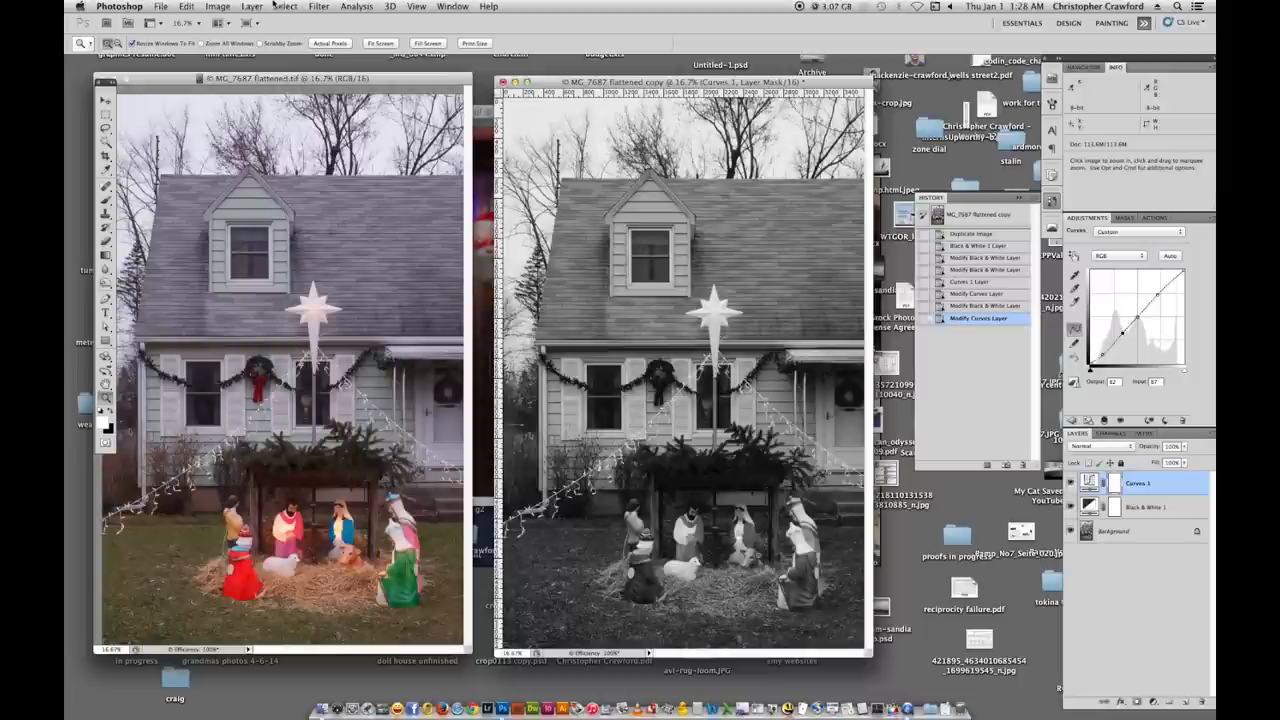
Flatten all adjustment layers into a single image via Layer > Flatten Image.
{"action": "left_click", "coordinate": [252, 6]}
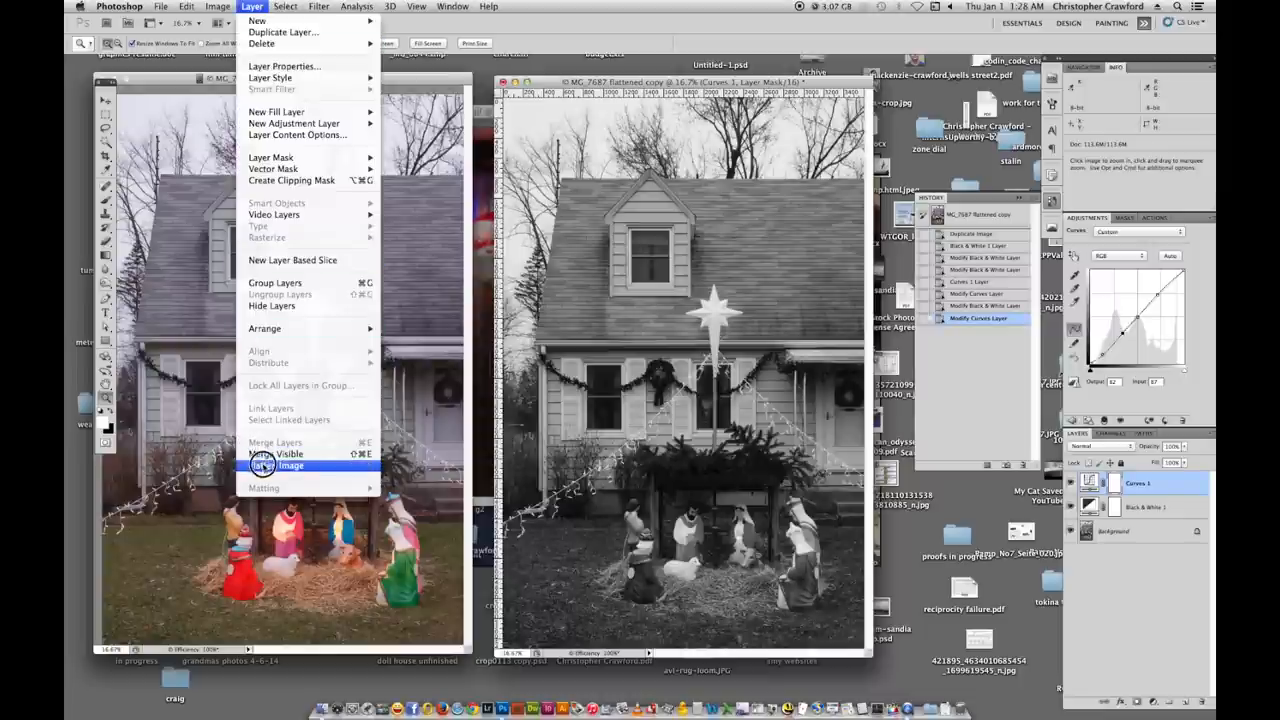
{"action": "left_click", "coordinate": [278, 464]}
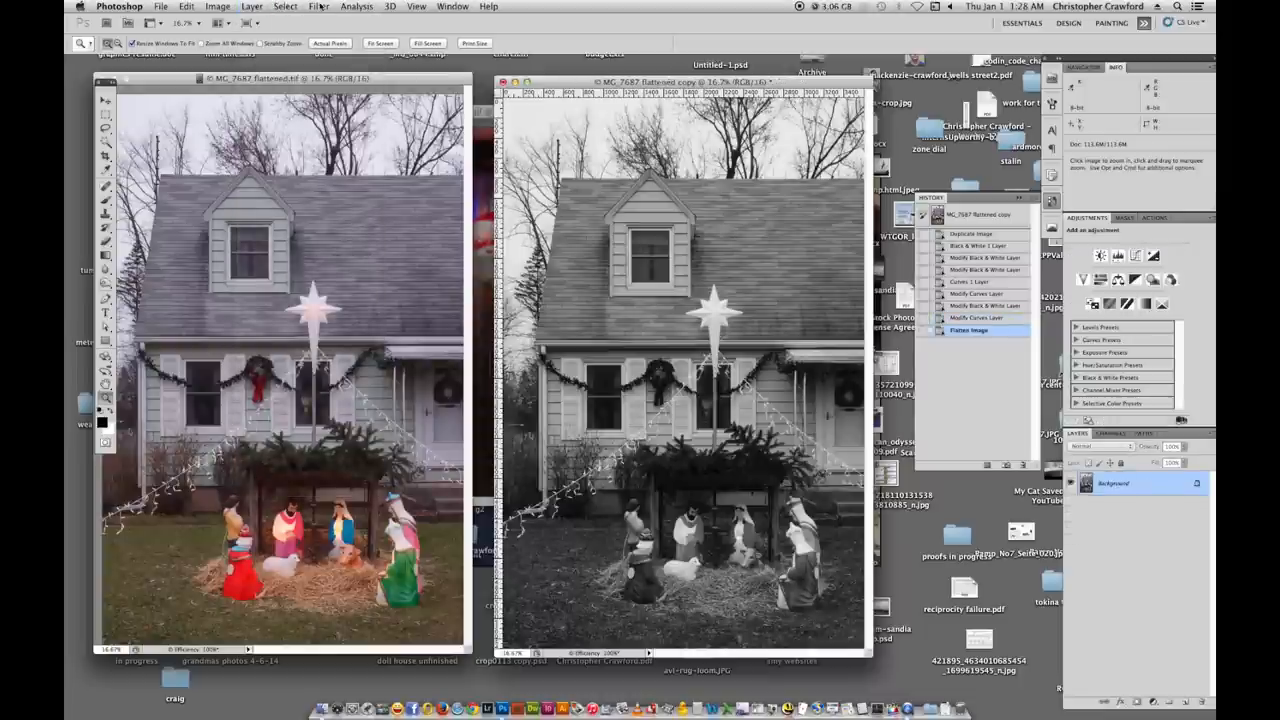
{"action": "left_click", "coordinate": [318, 6]}
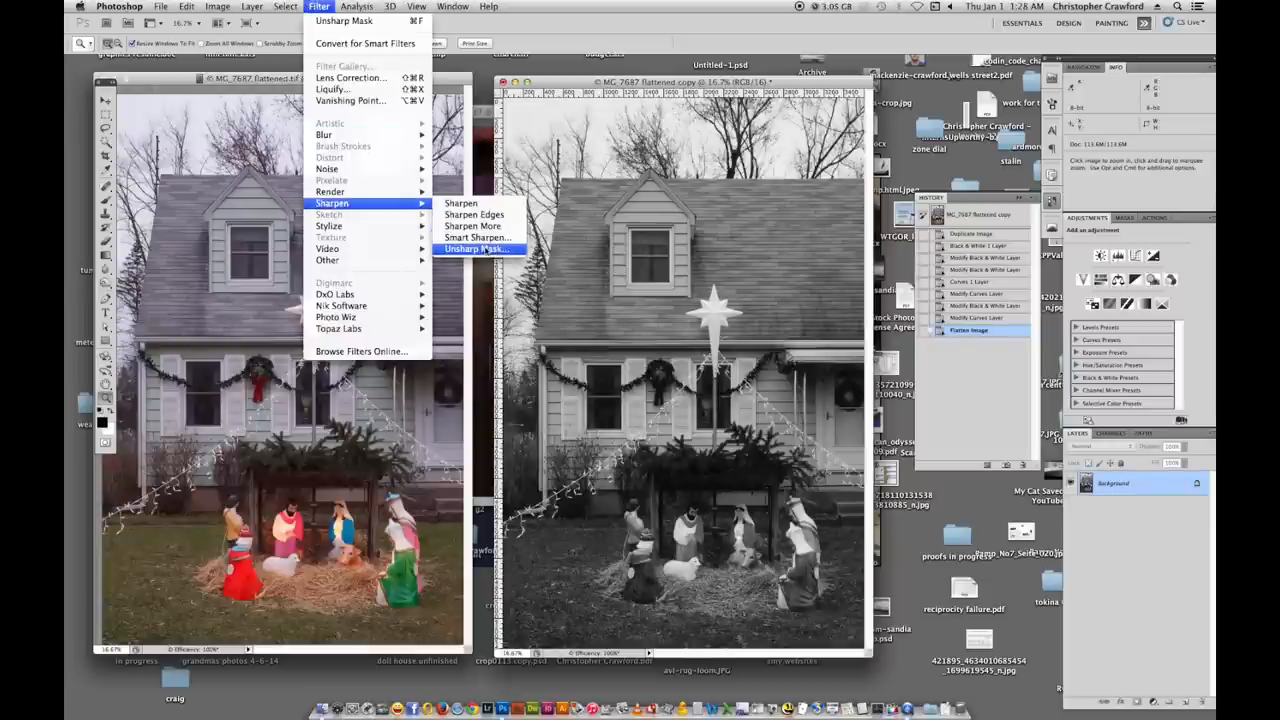
Start Unsharp Mask, enter 914 and experiment with amount and radius settings.
{"action": "left_click", "coordinate": [478, 248]}
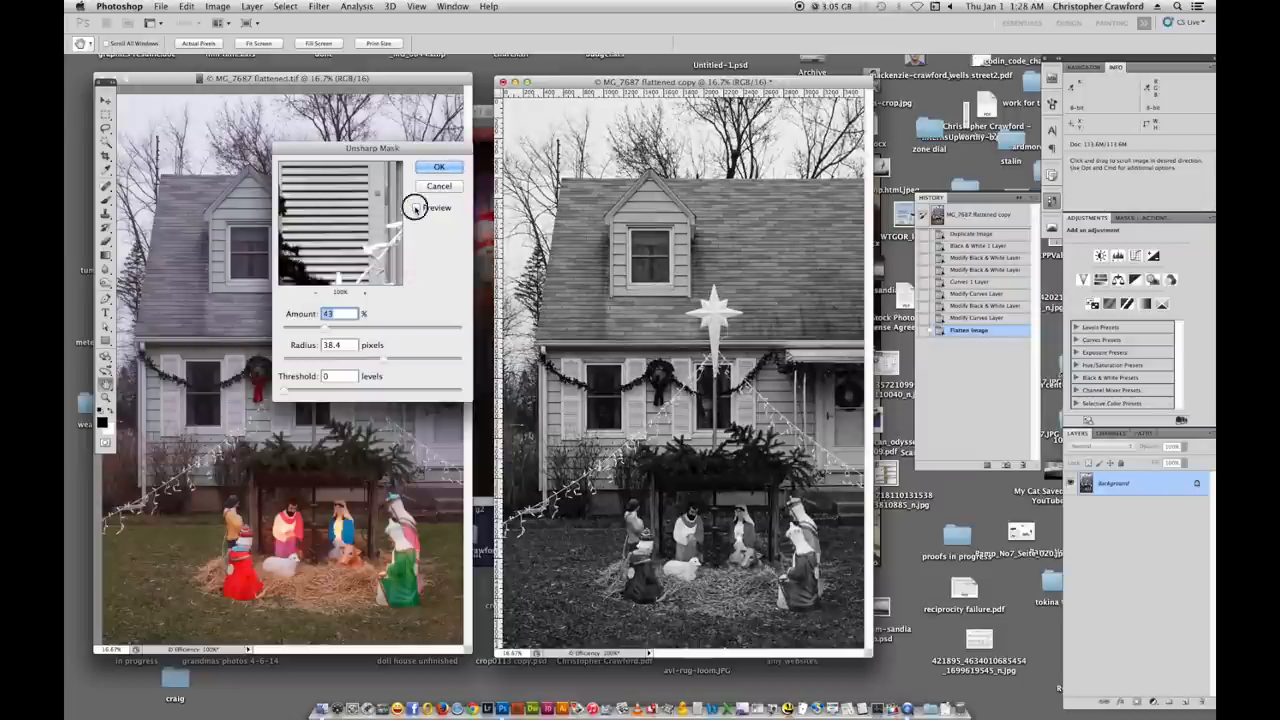
{"action": "left_click", "coordinate": [416, 206]}
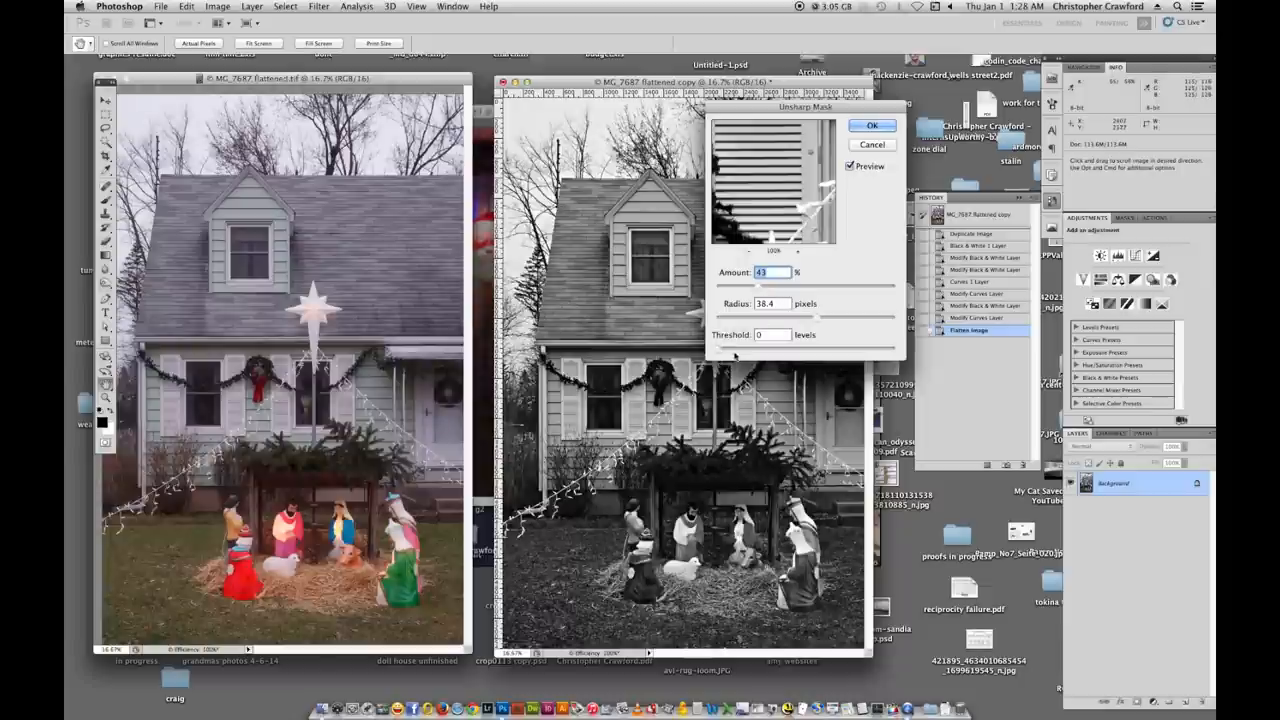
{"action": "type", "text": "9"}
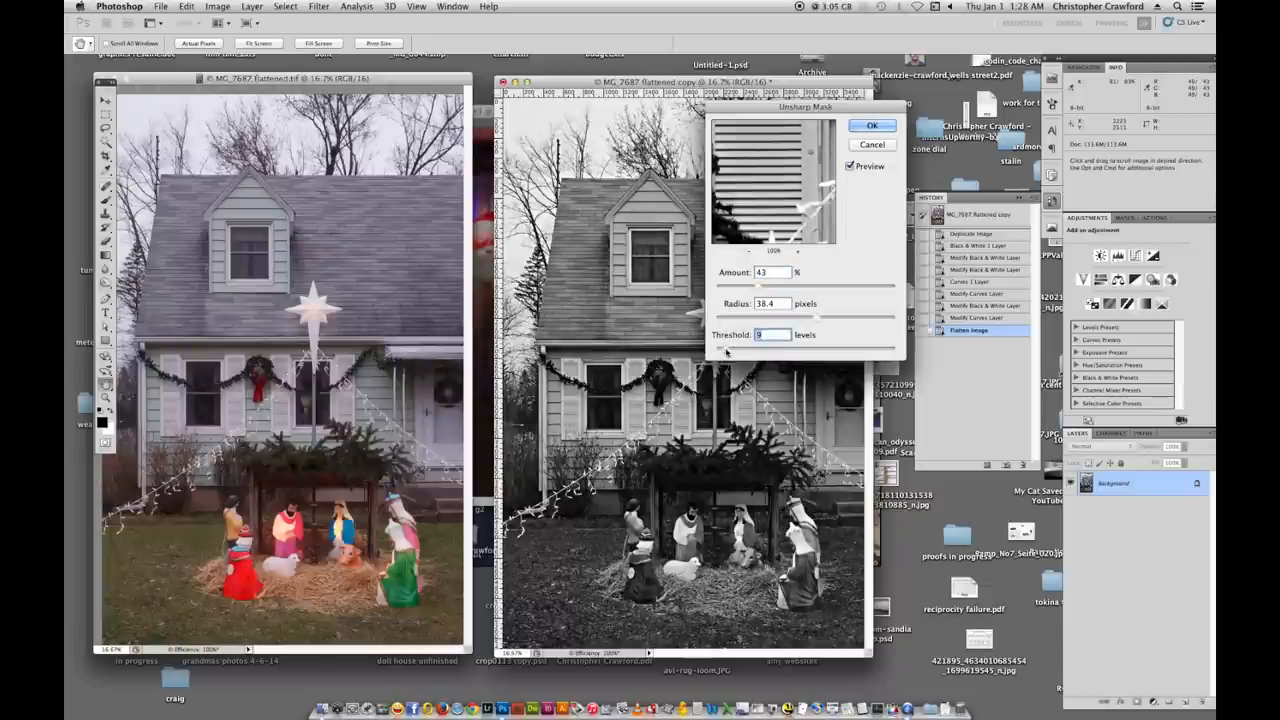
{"action": "type", "text": "1"}
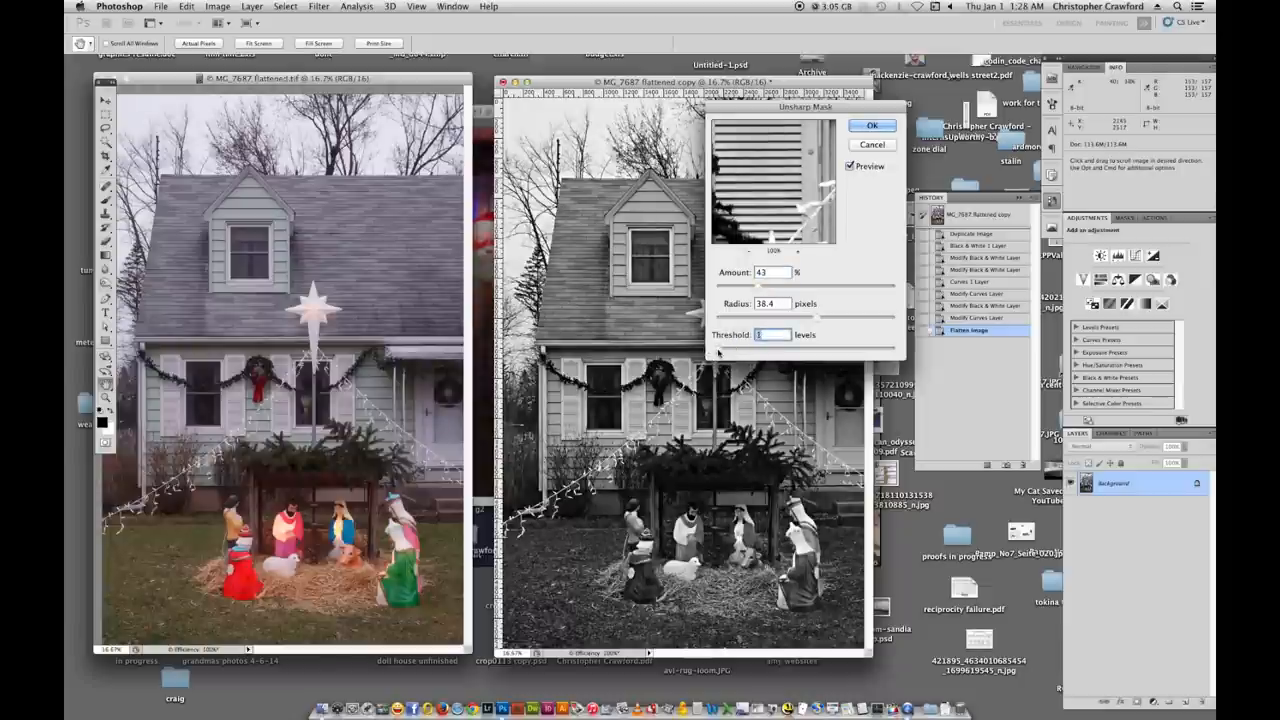
{"action": "type", "text": "4"}
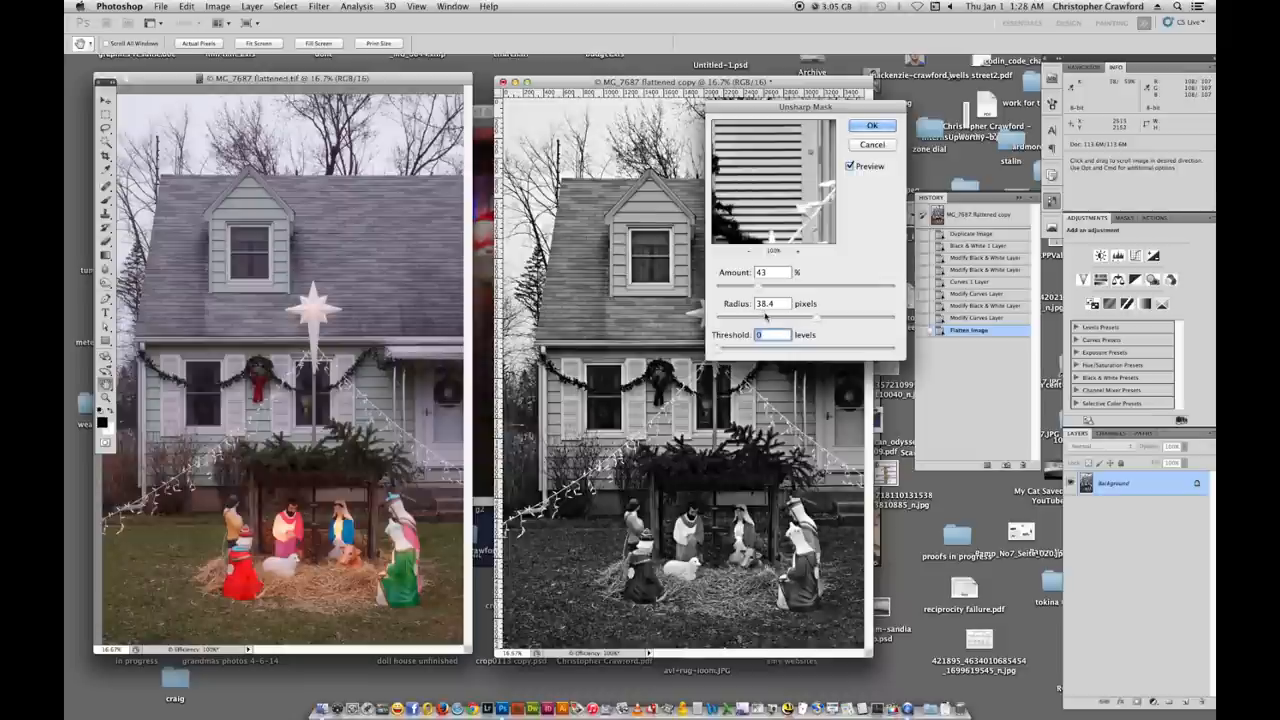
{"action": "left_click_drag", "start_coordinate": [764, 316], "coordinate": [816, 318]}
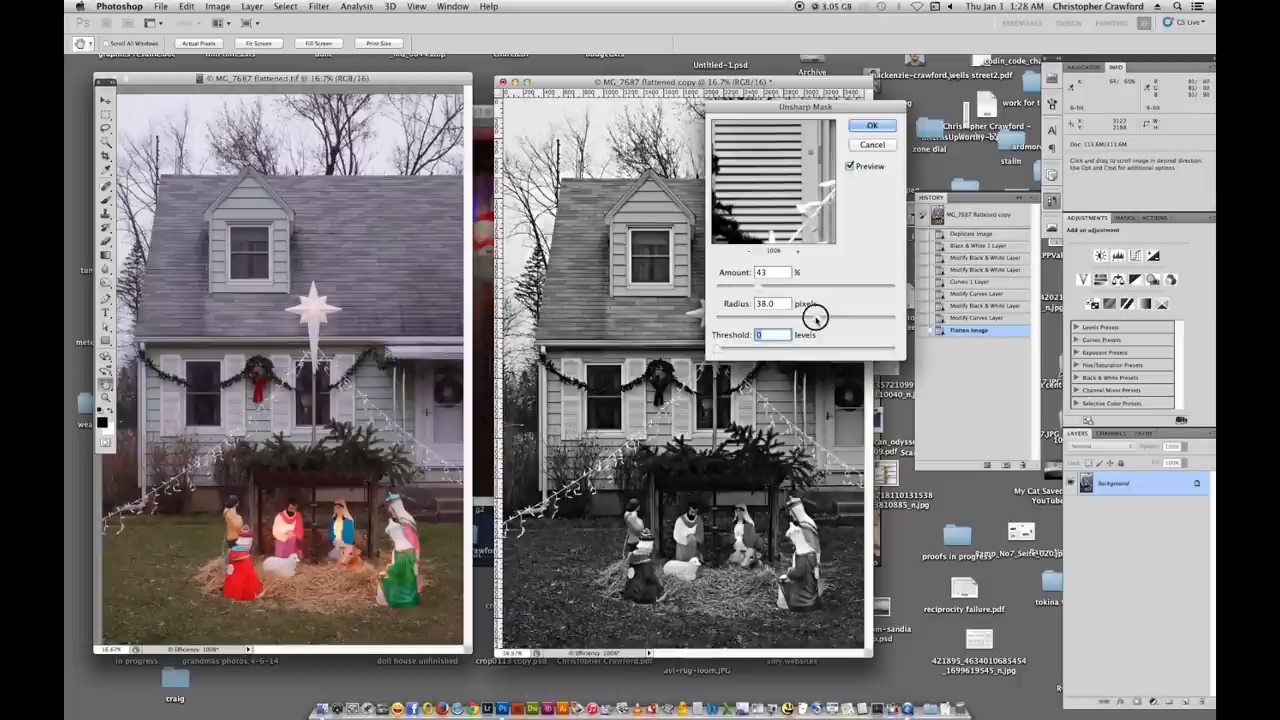
{"action": "left_click_drag", "start_coordinate": [816, 316], "coordinate": [724, 316]}
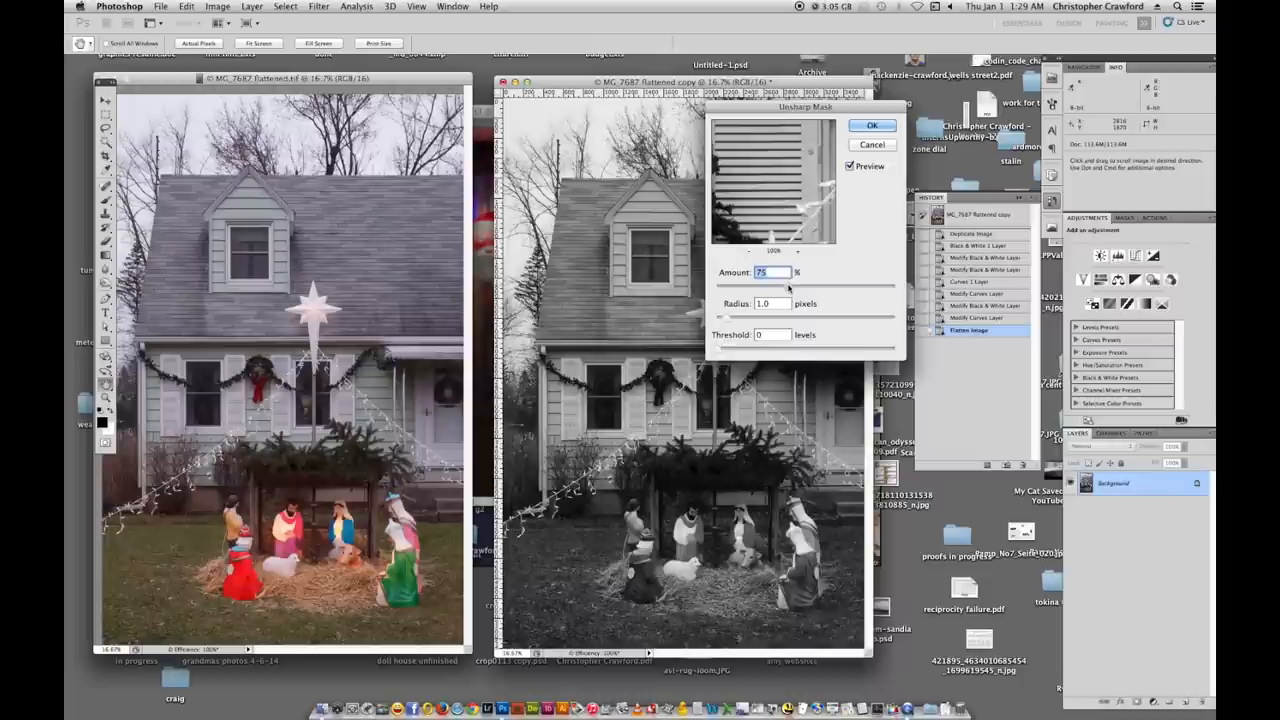
{"action": "left_click_drag", "start_coordinate": [772, 272], "coordinate": [790, 284]}
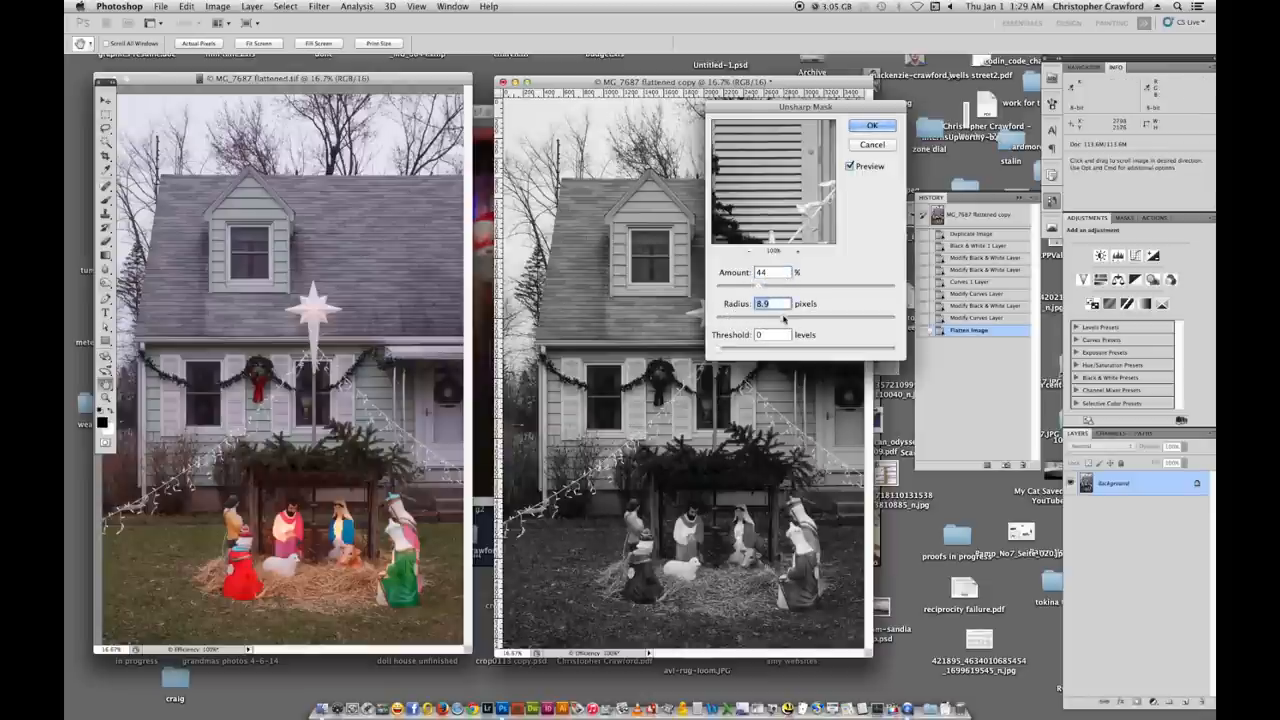
Settle the Unsharp Mask at radius 38.6 px with amount around 80% and apply it.
{"action": "left_click_drag", "start_coordinate": [784, 318], "coordinate": [804, 318]}
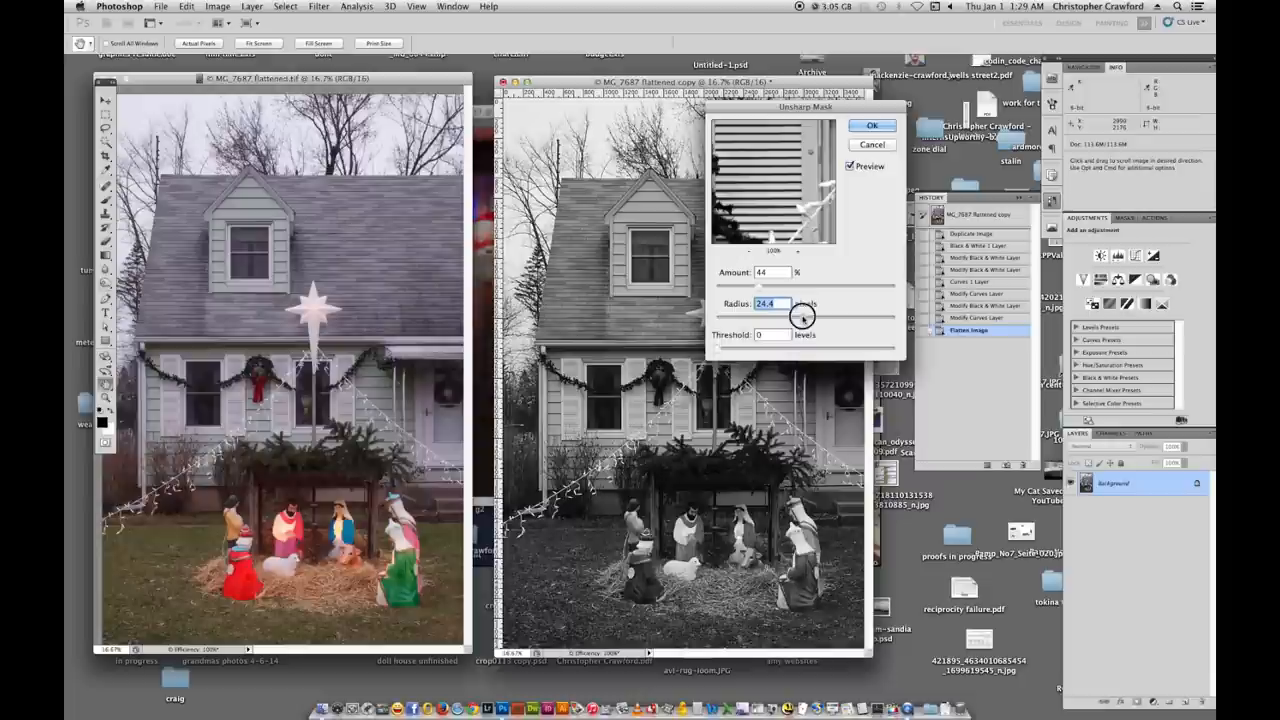
{"action": "left_click_drag", "start_coordinate": [804, 316], "coordinate": [790, 316]}
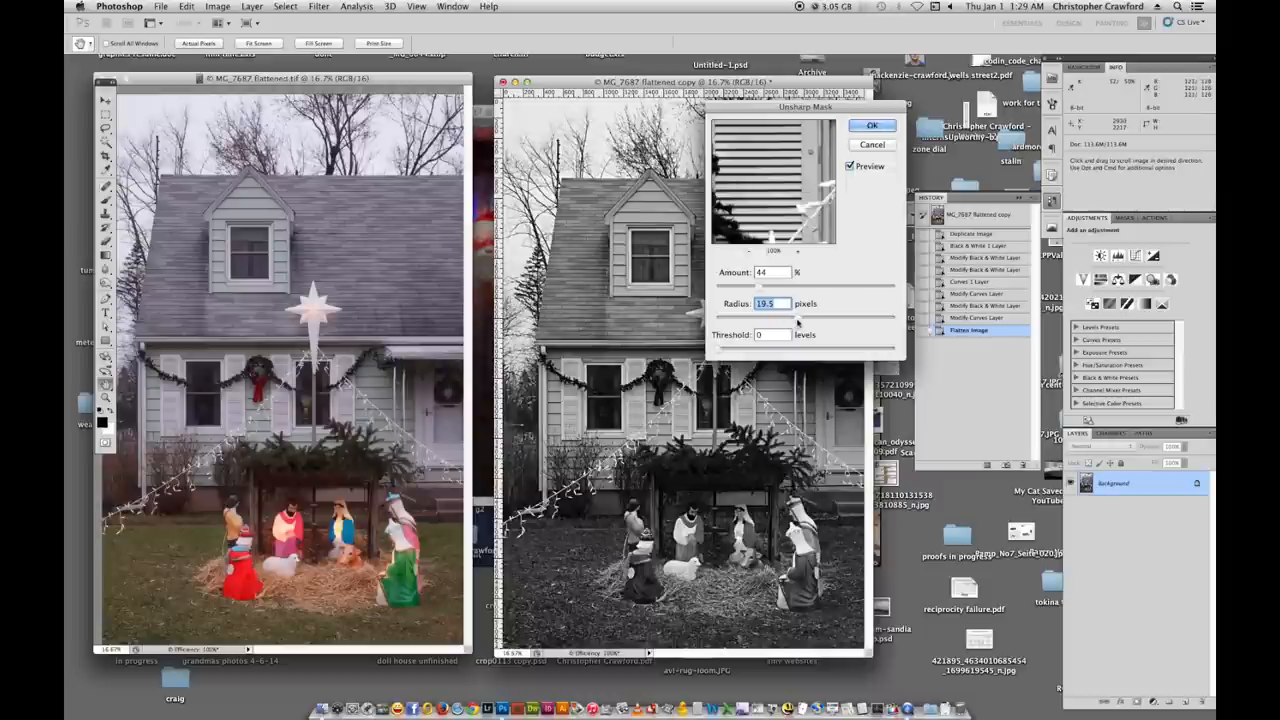
{"action": "left_click_drag", "start_coordinate": [790, 318], "coordinate": [816, 318]}
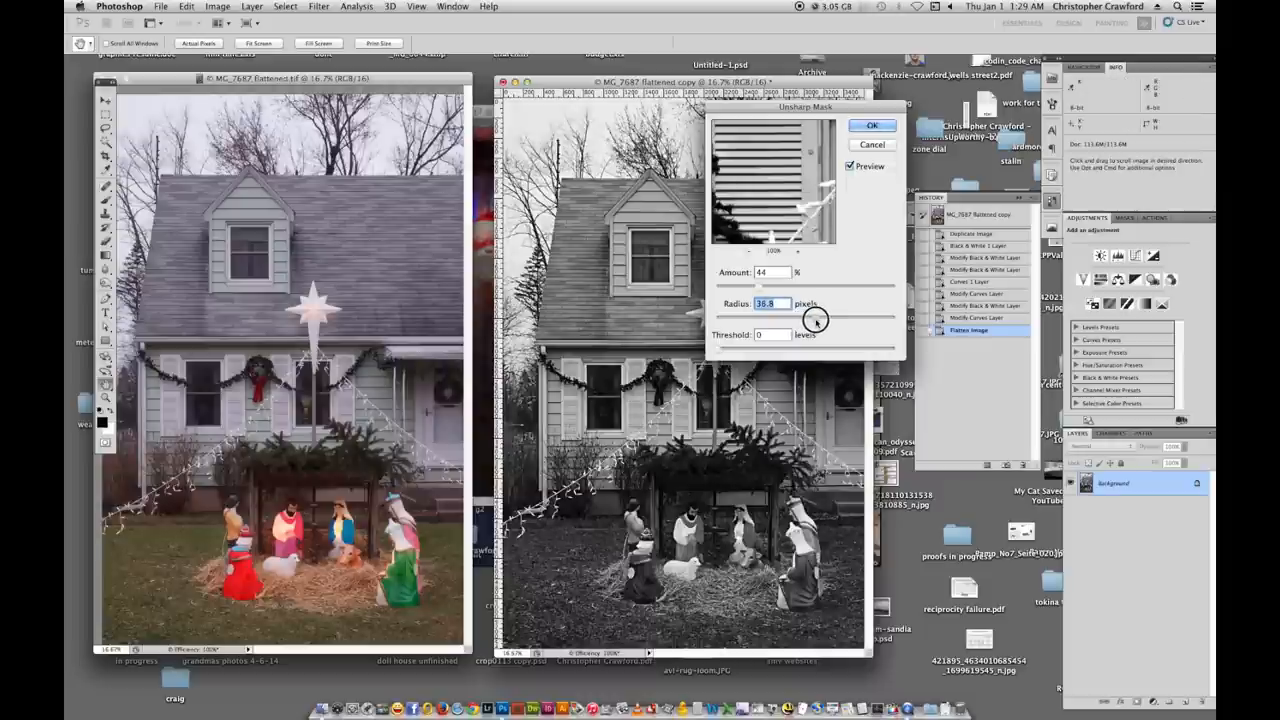
{"action": "left_click_drag", "start_coordinate": [816, 316], "coordinate": [816, 316]}
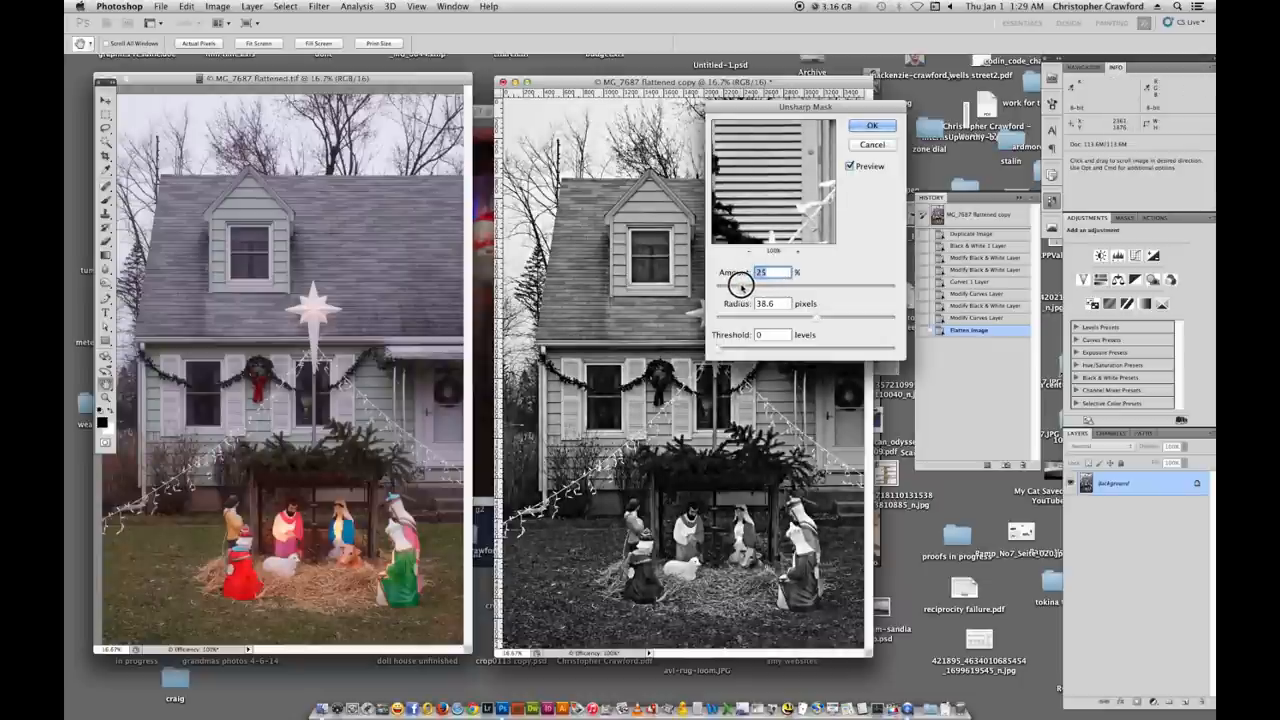
{"action": "left_click_drag", "start_coordinate": [760, 284], "coordinate": [744, 284]}
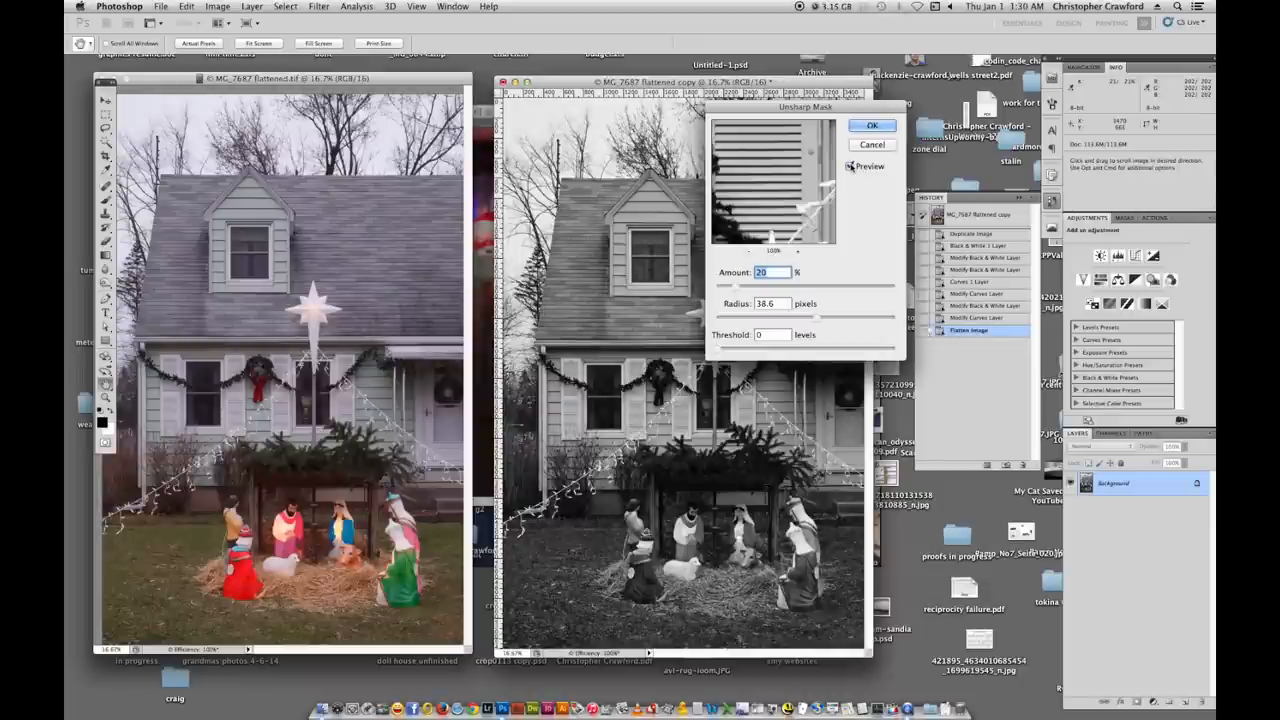
{"action": "left_click", "coordinate": [852, 166]}
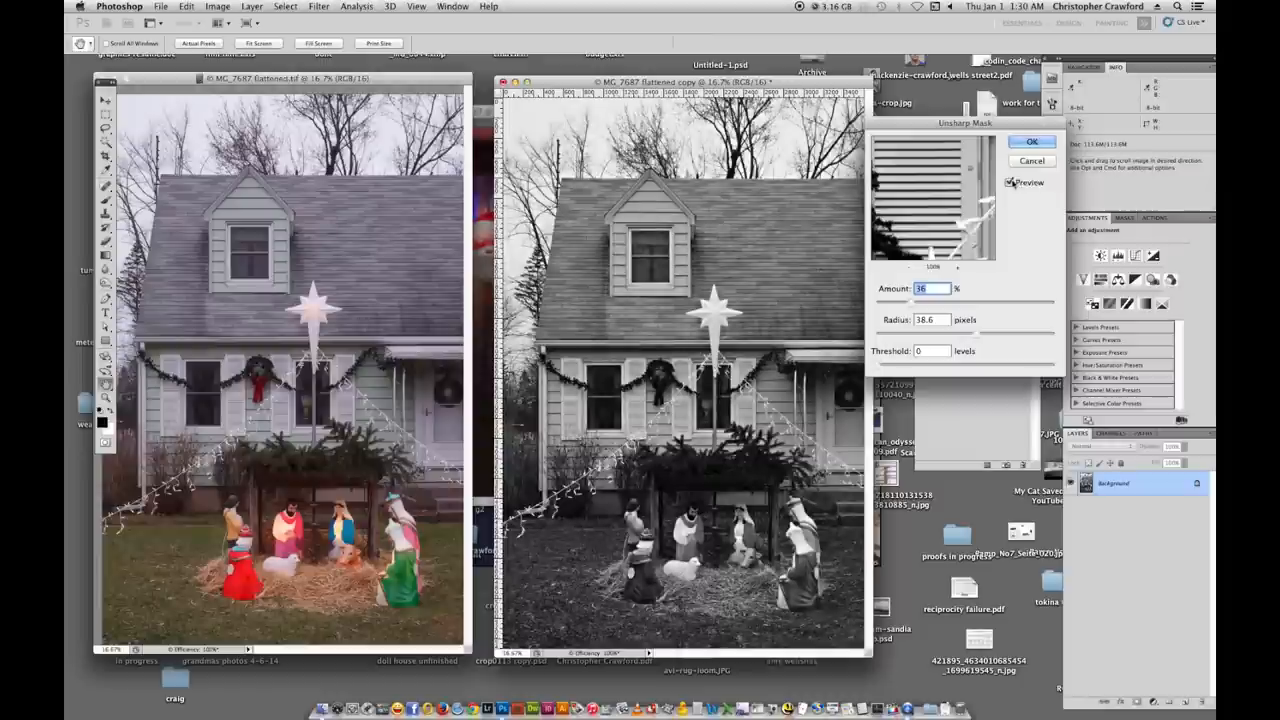
{"action": "left_click", "coordinate": [1032, 140]}
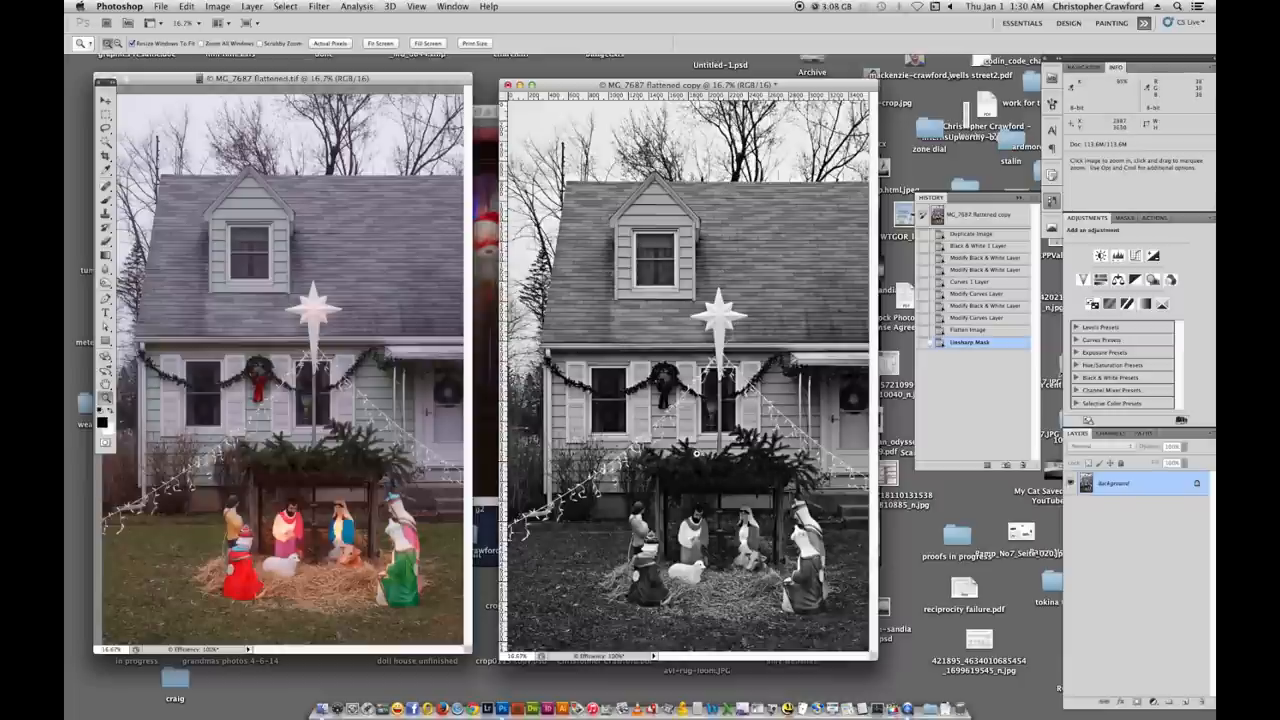
{"action": "mouse_move", "coordinate": [728, 468]}
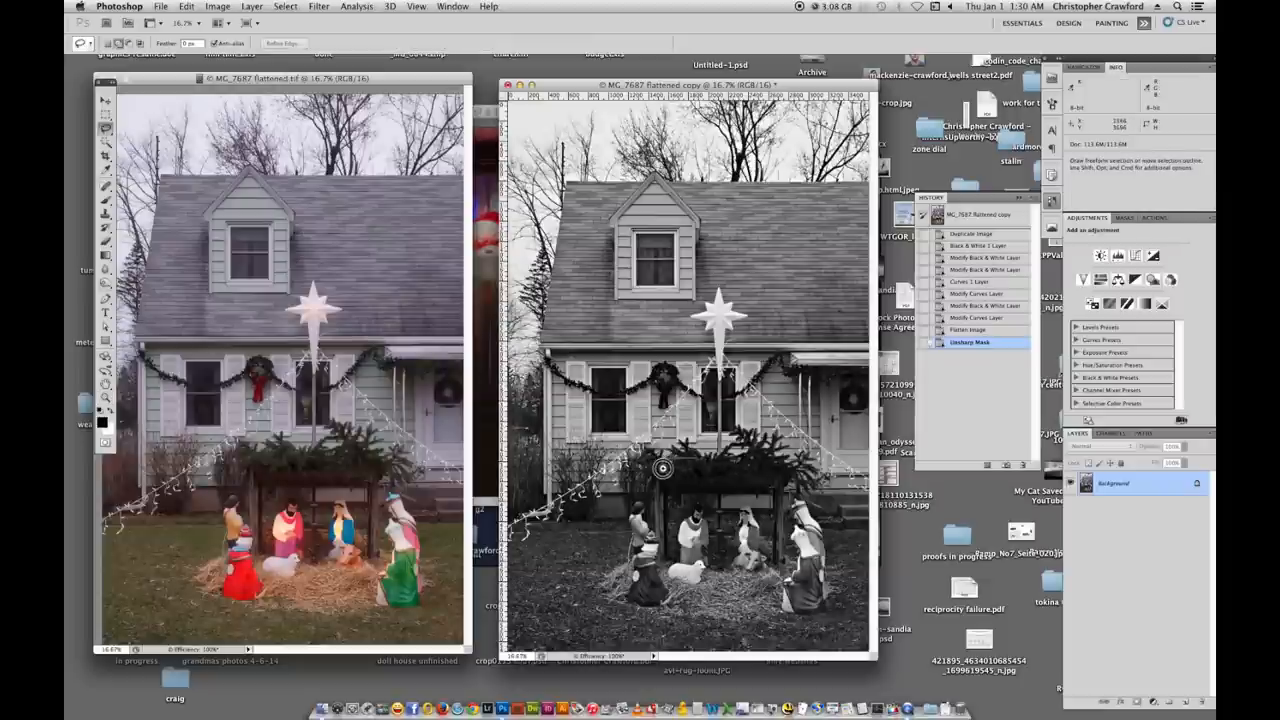
Brush-select the dark stable roof and show it as a quick mask.
{"action": "left_click_drag", "start_coordinate": [662, 468], "coordinate": [790, 476]}
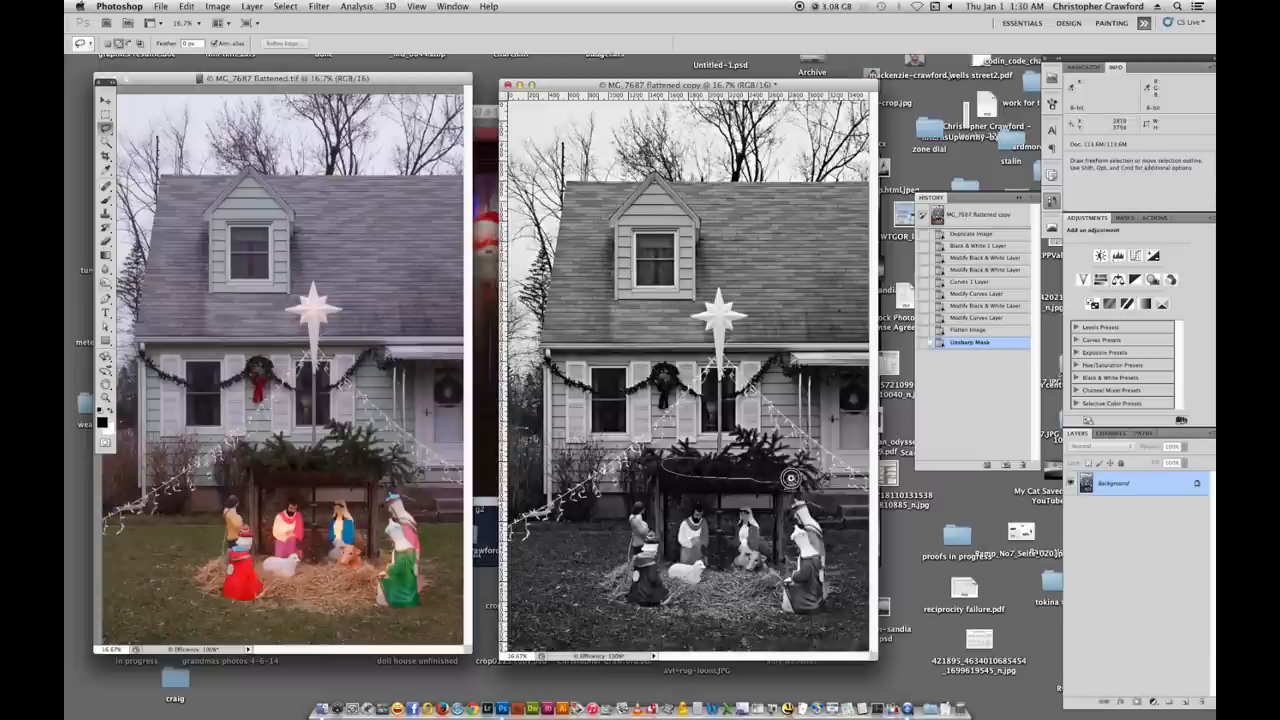
{"action": "mouse_move", "coordinate": [744, 462]}
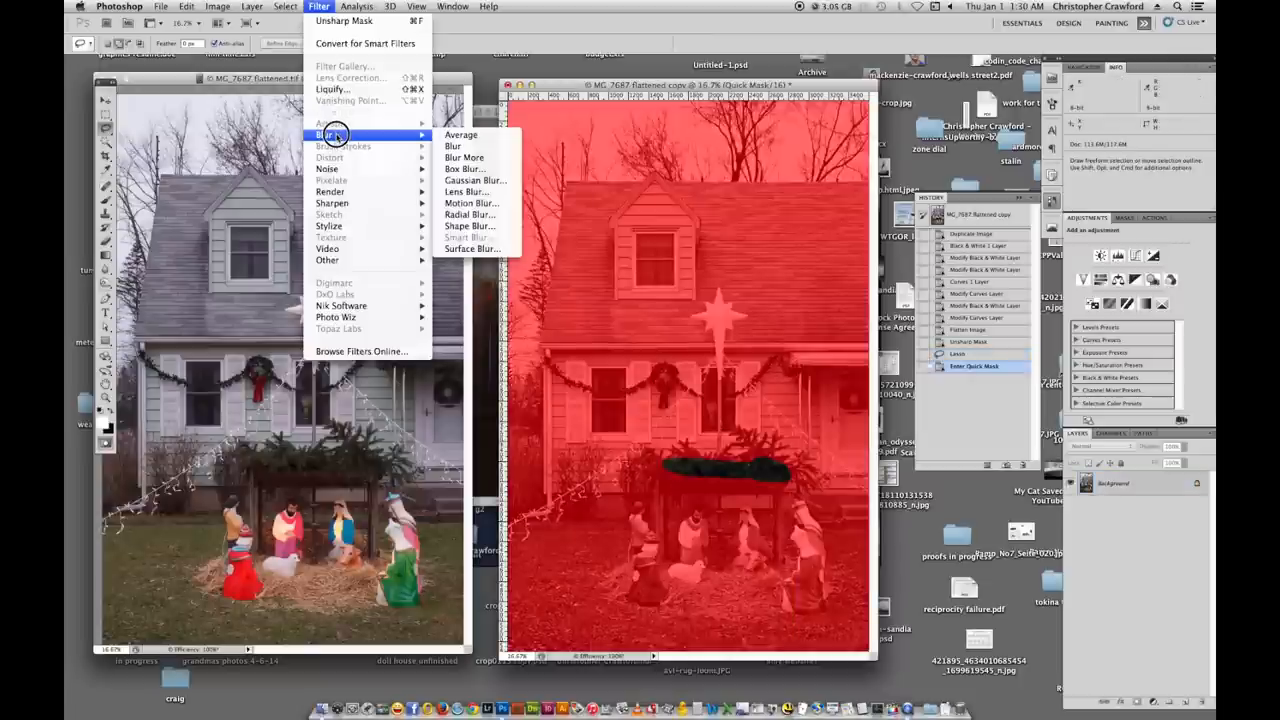
Soften the stable-roof quick mask with a large-radius Gaussian Blur and confirm it.
{"action": "left_click", "coordinate": [474, 180]}
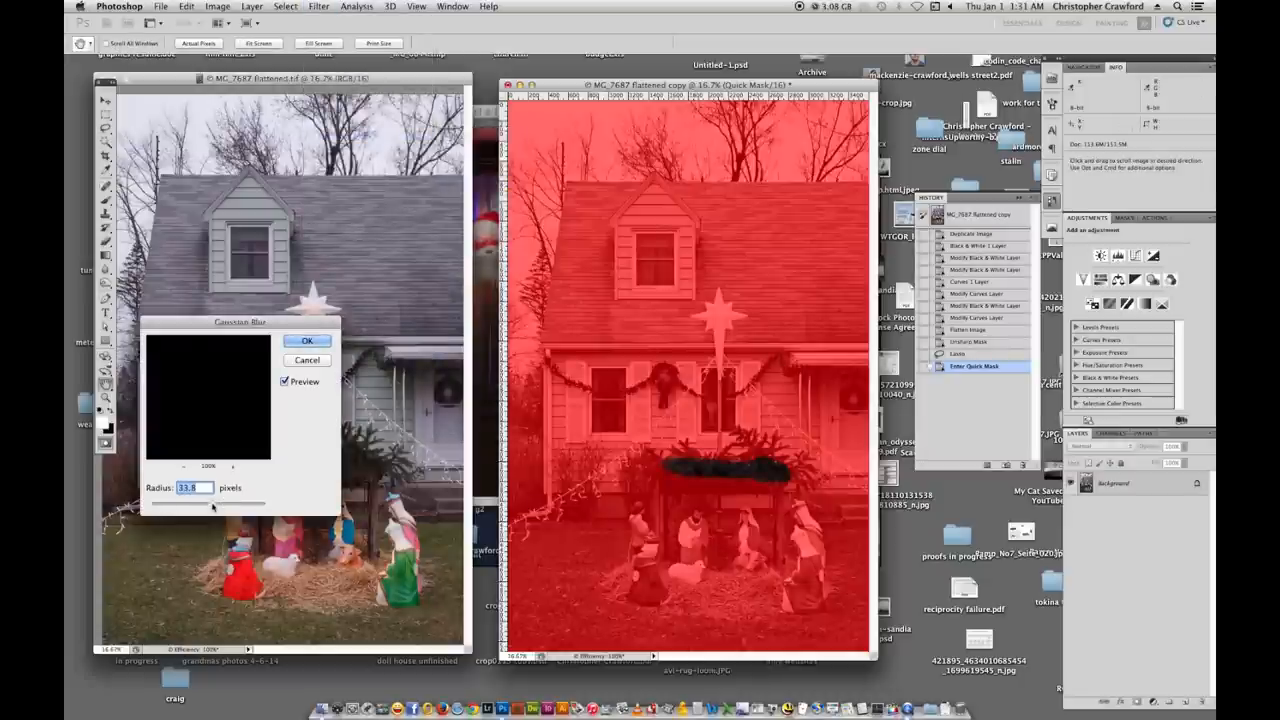
{"action": "left_click_drag", "start_coordinate": [220, 504], "coordinate": [212, 504]}
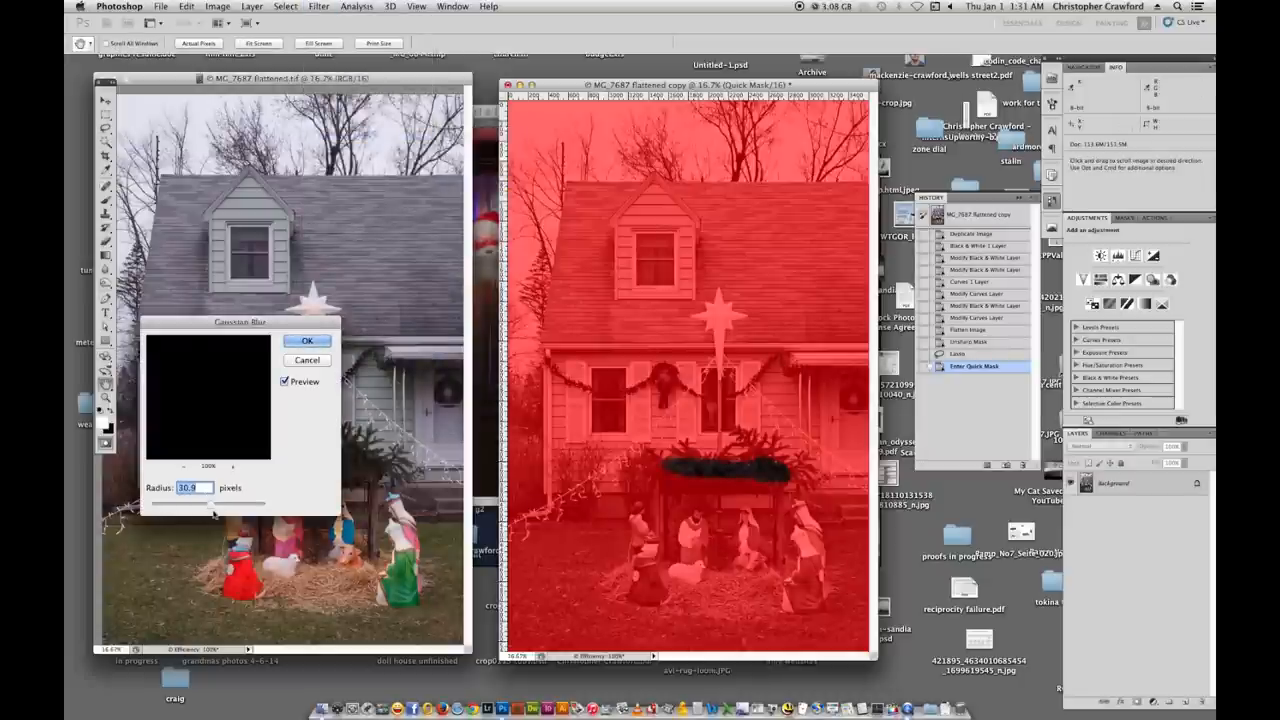
{"action": "left_click", "coordinate": [308, 340]}
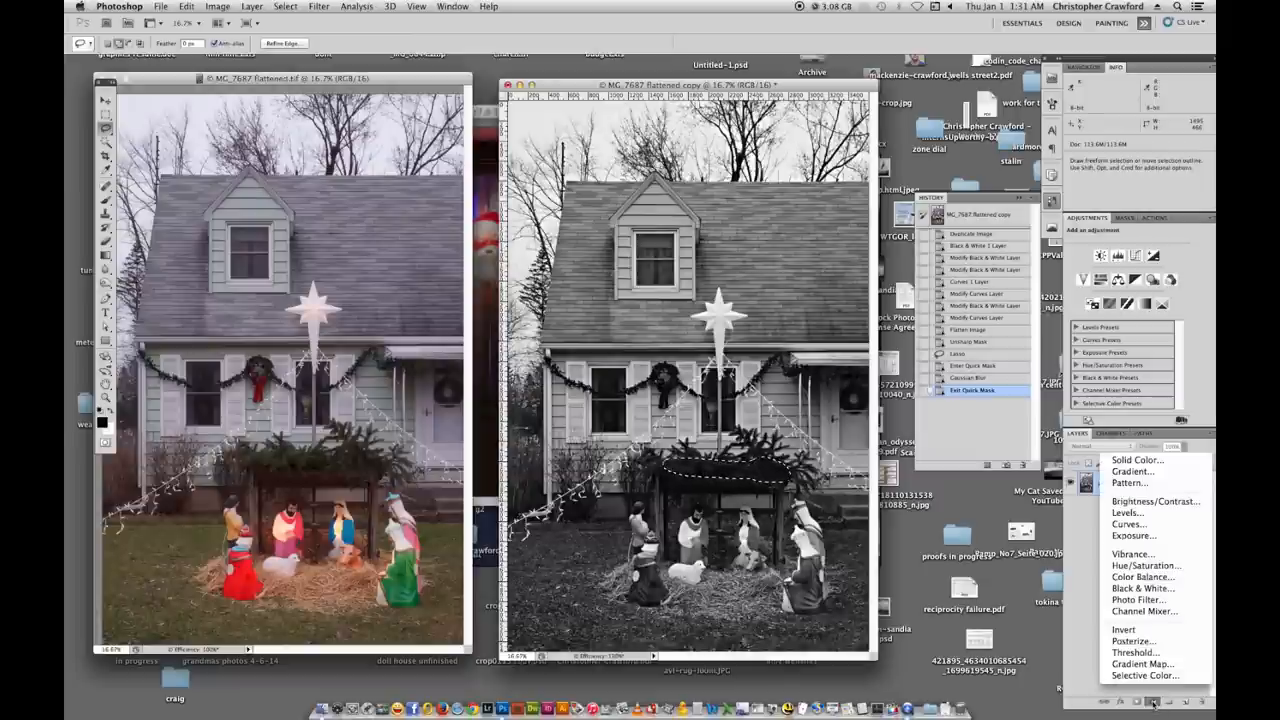
Add a Curves adjustment layer on the selection and raise the curve to brighten the stable.
{"action": "left_click", "coordinate": [1128, 524]}
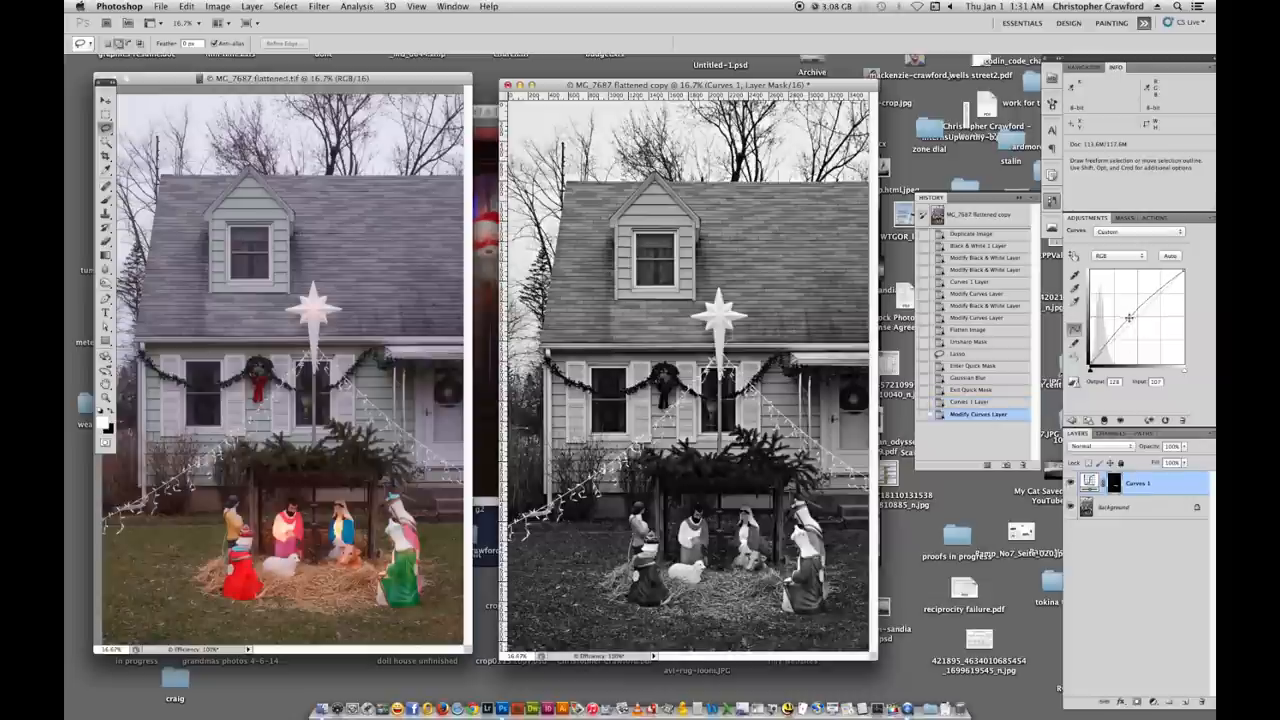
{"action": "left_click_drag", "start_coordinate": [1128, 316], "coordinate": [1096, 340]}
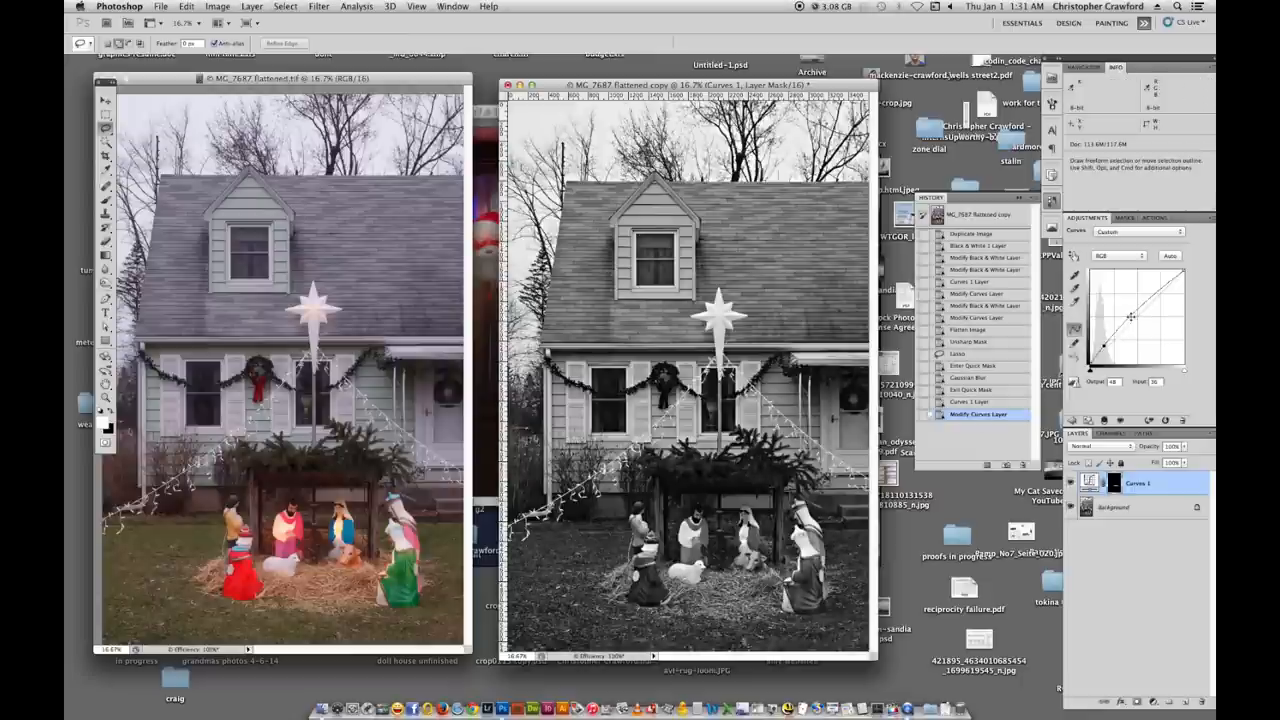
{"action": "left_click_drag", "start_coordinate": [1132, 316], "coordinate": [1124, 348]}
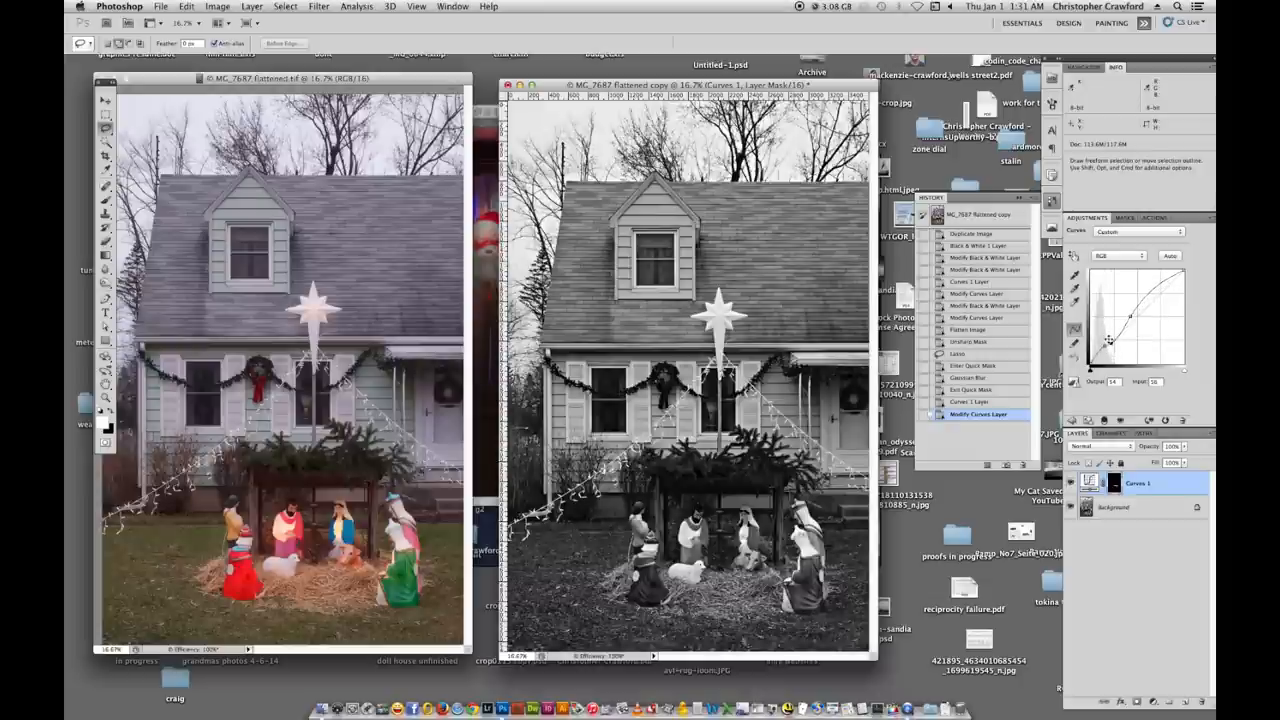
{"action": "left_click_drag", "start_coordinate": [1110, 340], "coordinate": [1108, 344]}
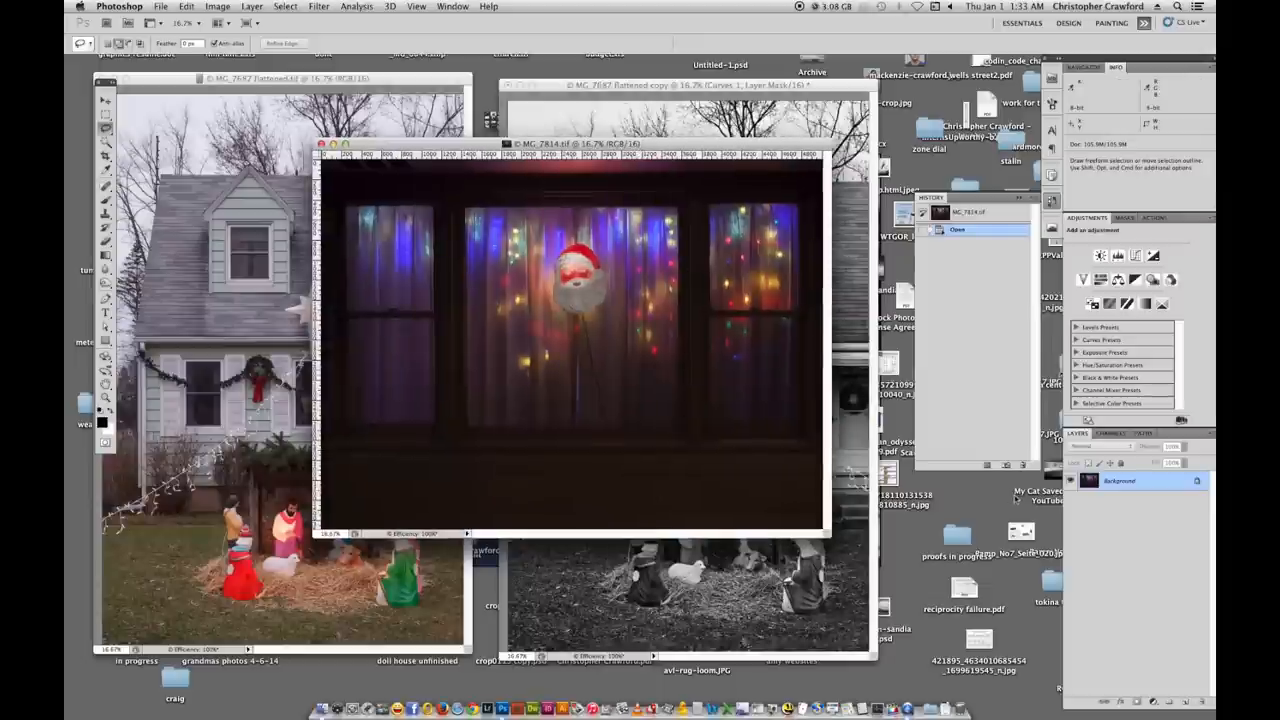
{"action": "mouse_move", "coordinate": [372, 344]}
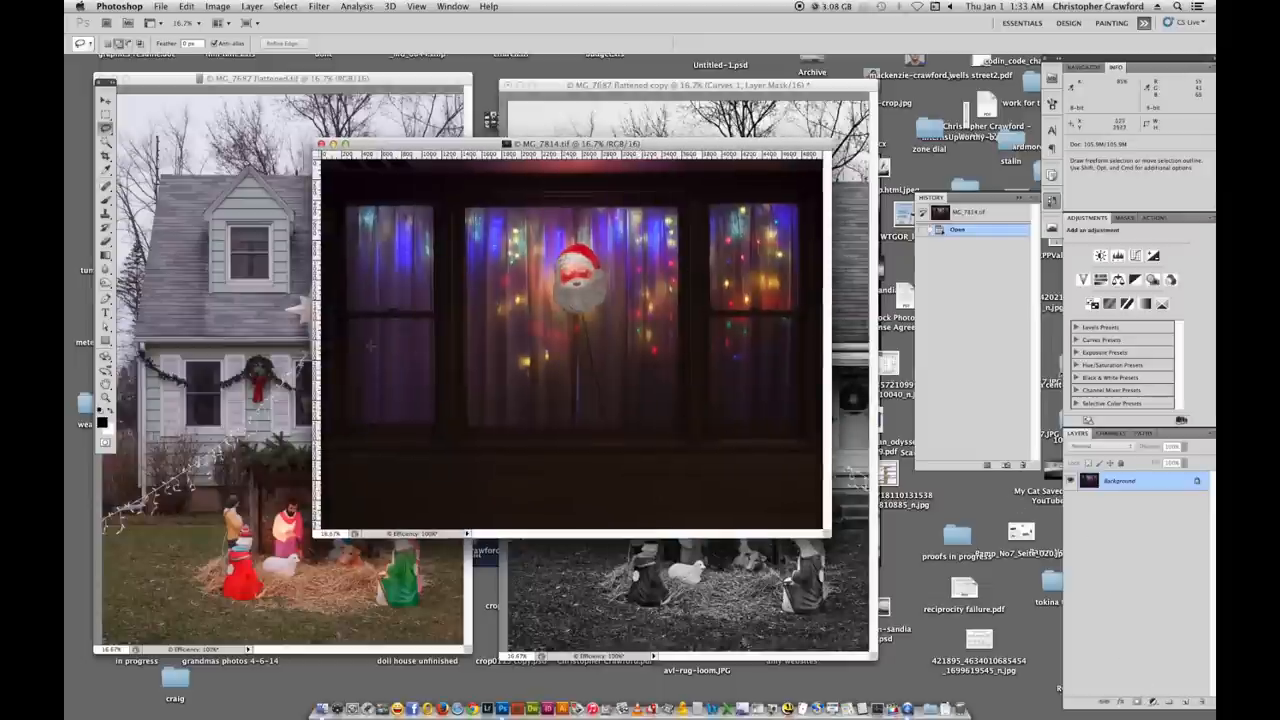
Duplicate the Santa window photo as a working copy.
{"action": "left_click", "coordinate": [216, 8]}
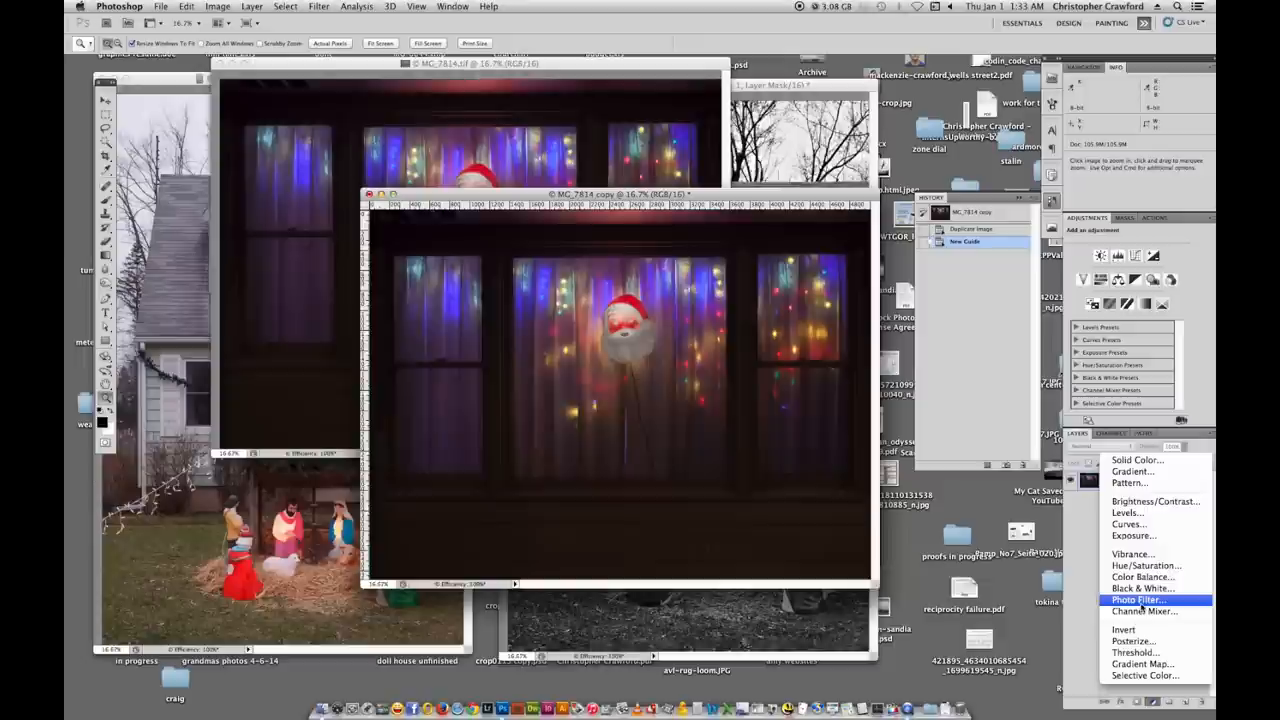
Add a Black & White adjustment layer and tune the red and blue sliders' grey levels.
{"action": "left_click", "coordinate": [1140, 588]}
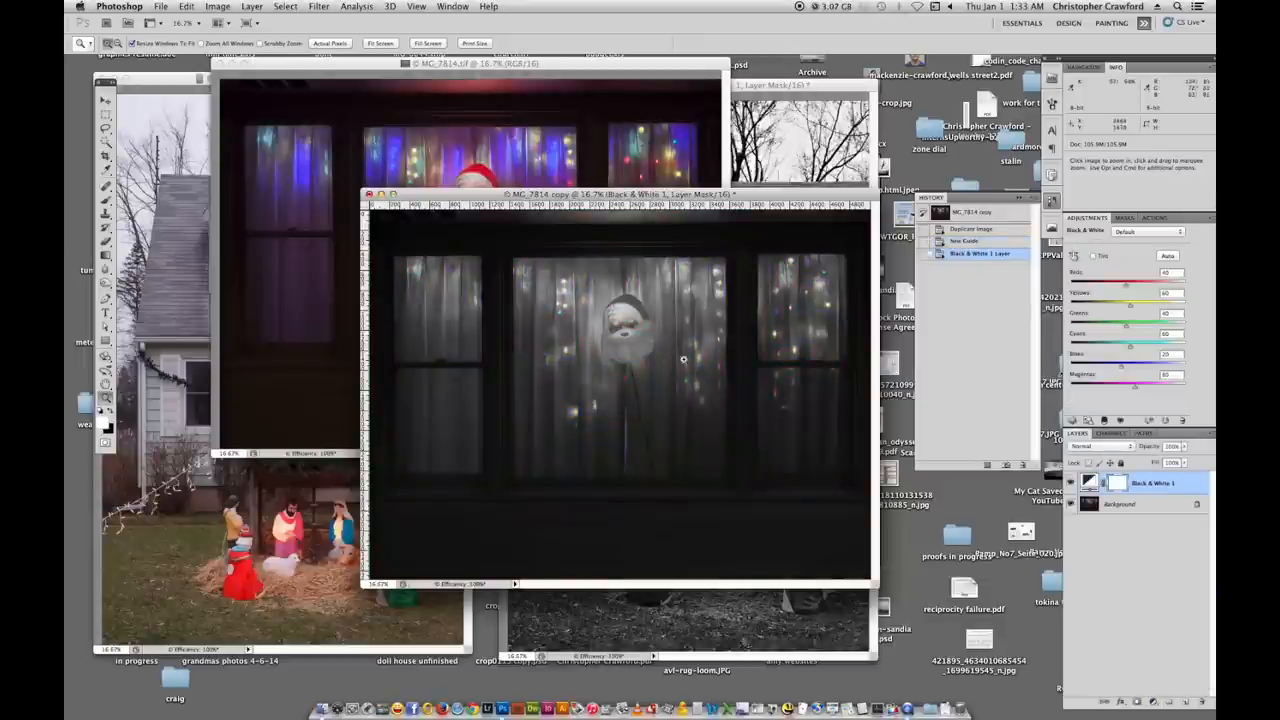
{"action": "mouse_move", "coordinate": [560, 412]}
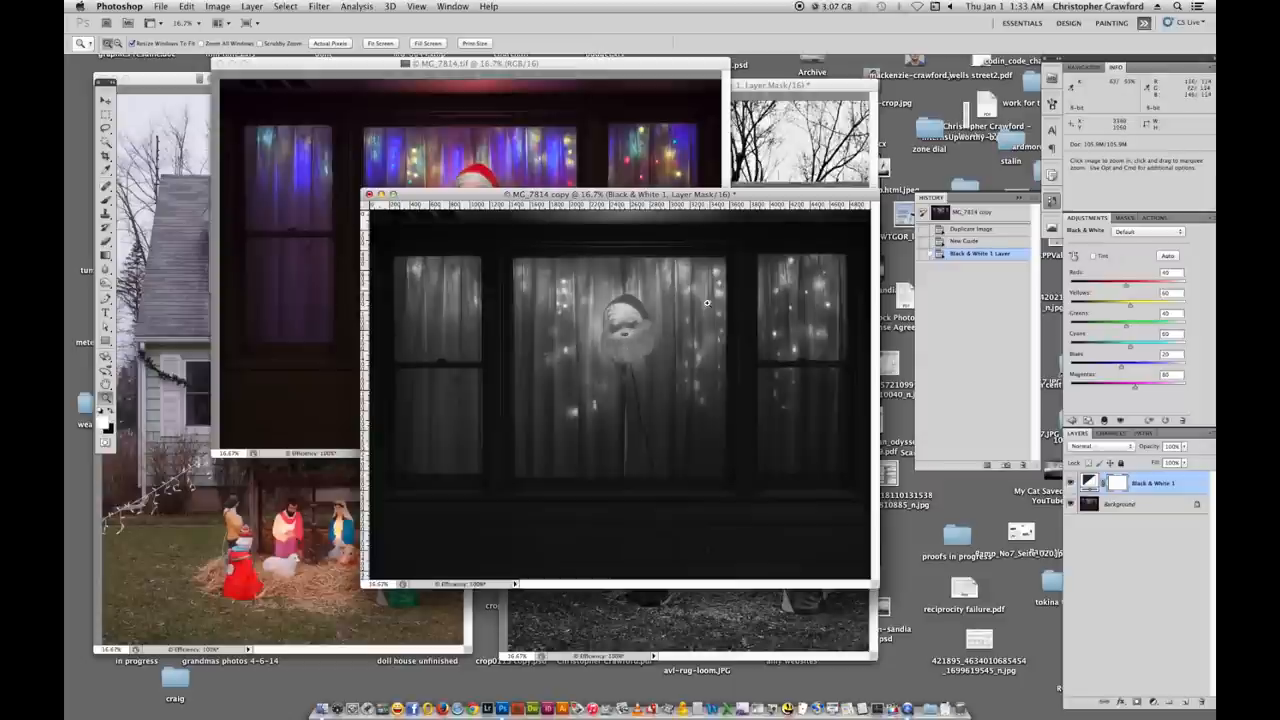
{"action": "mouse_move", "coordinate": [620, 352]}
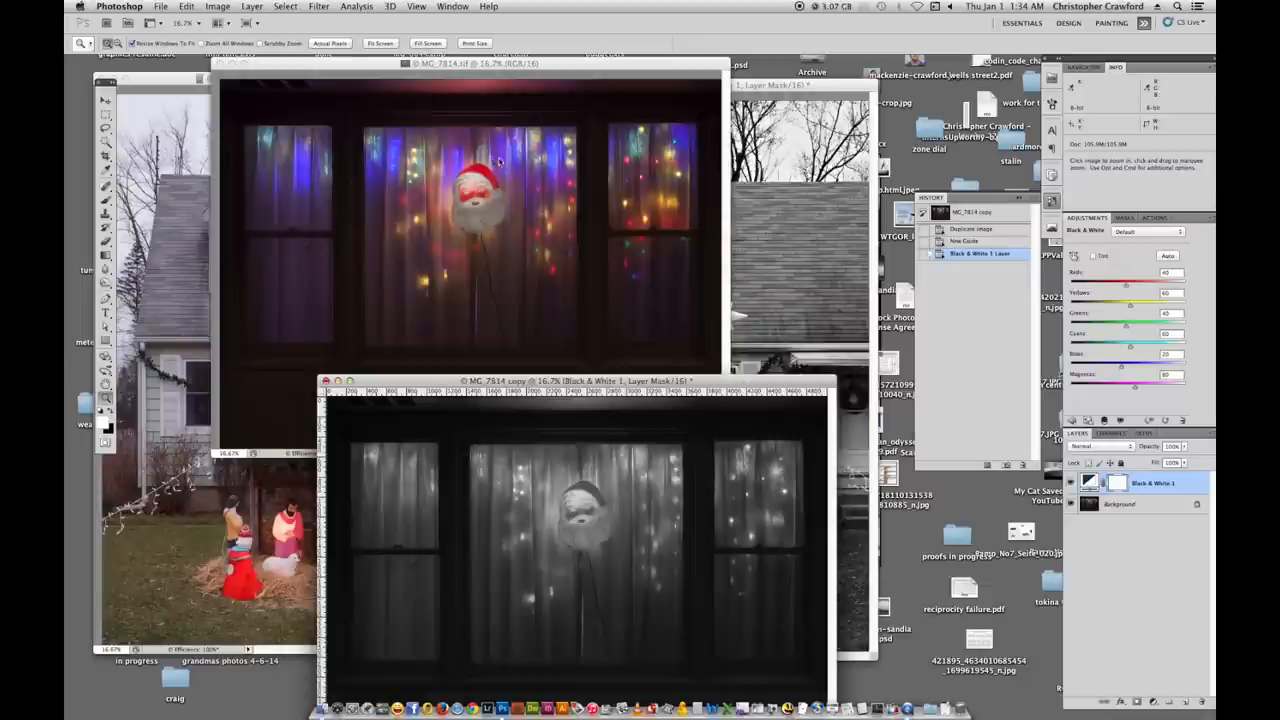
{"action": "mouse_move", "coordinate": [424, 180]}
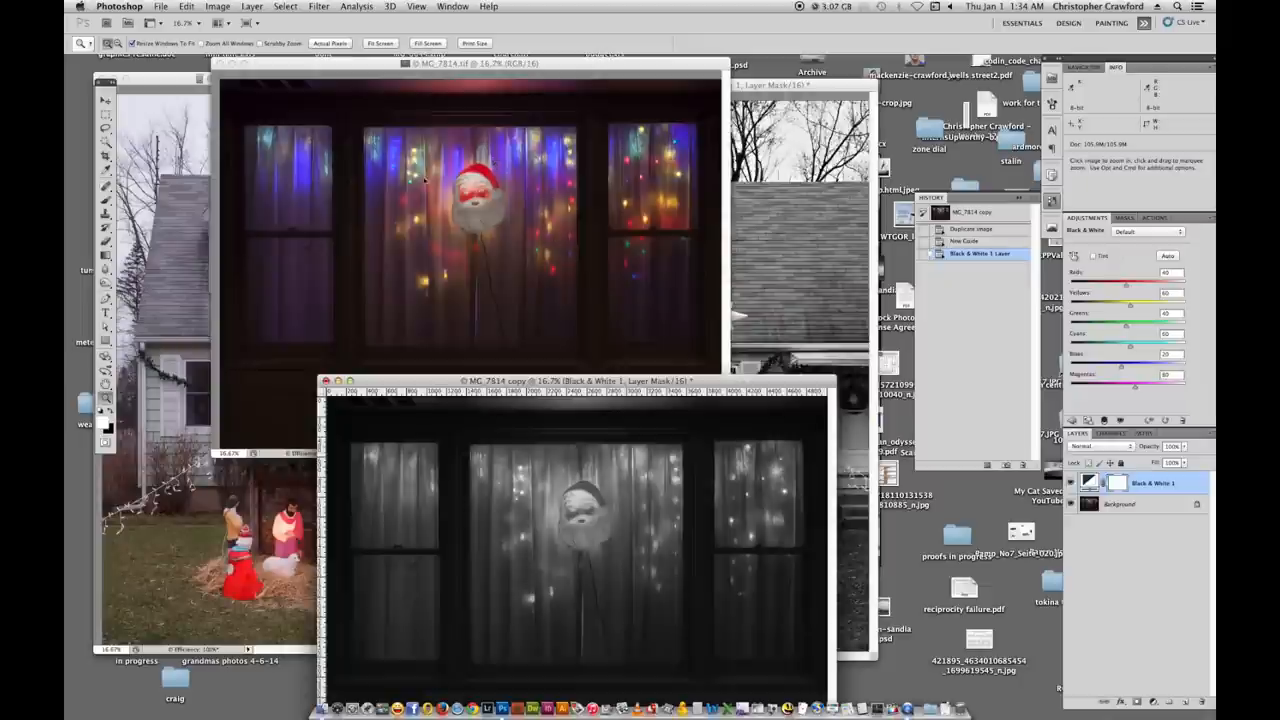
{"action": "mouse_move", "coordinate": [544, 150]}
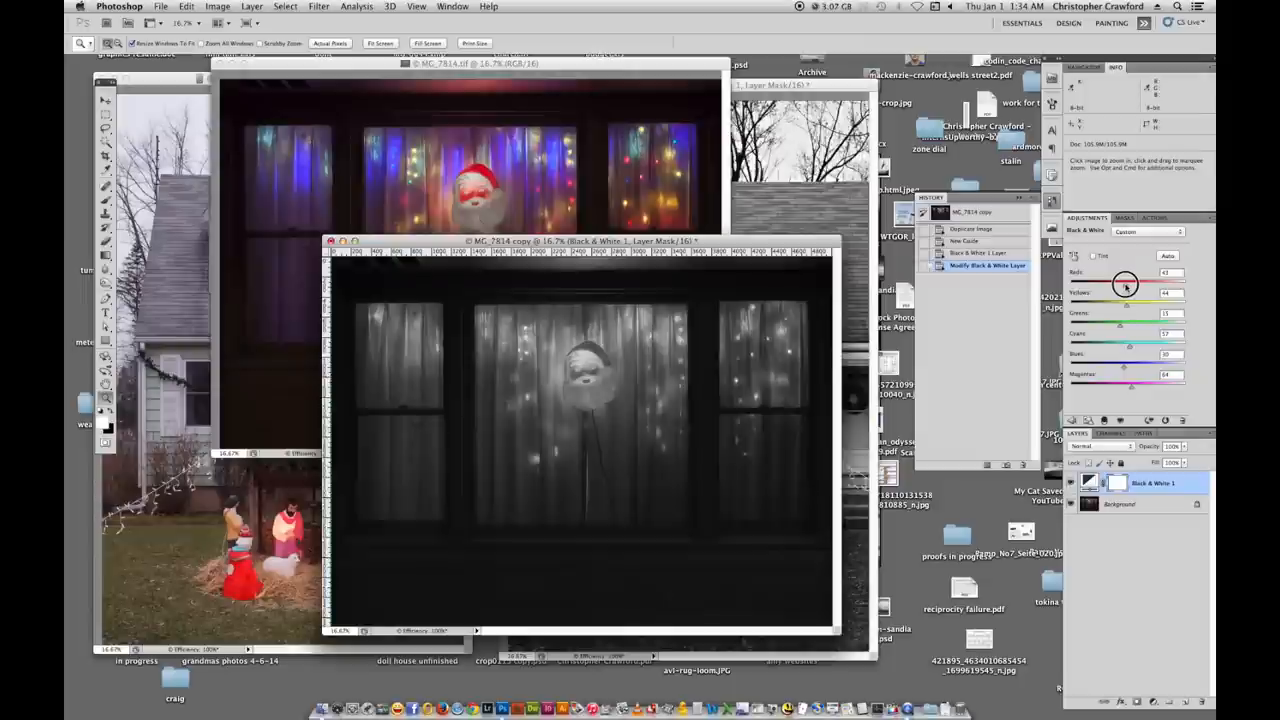
{"action": "left_click_drag", "start_coordinate": [1124, 272], "coordinate": [1120, 272]}
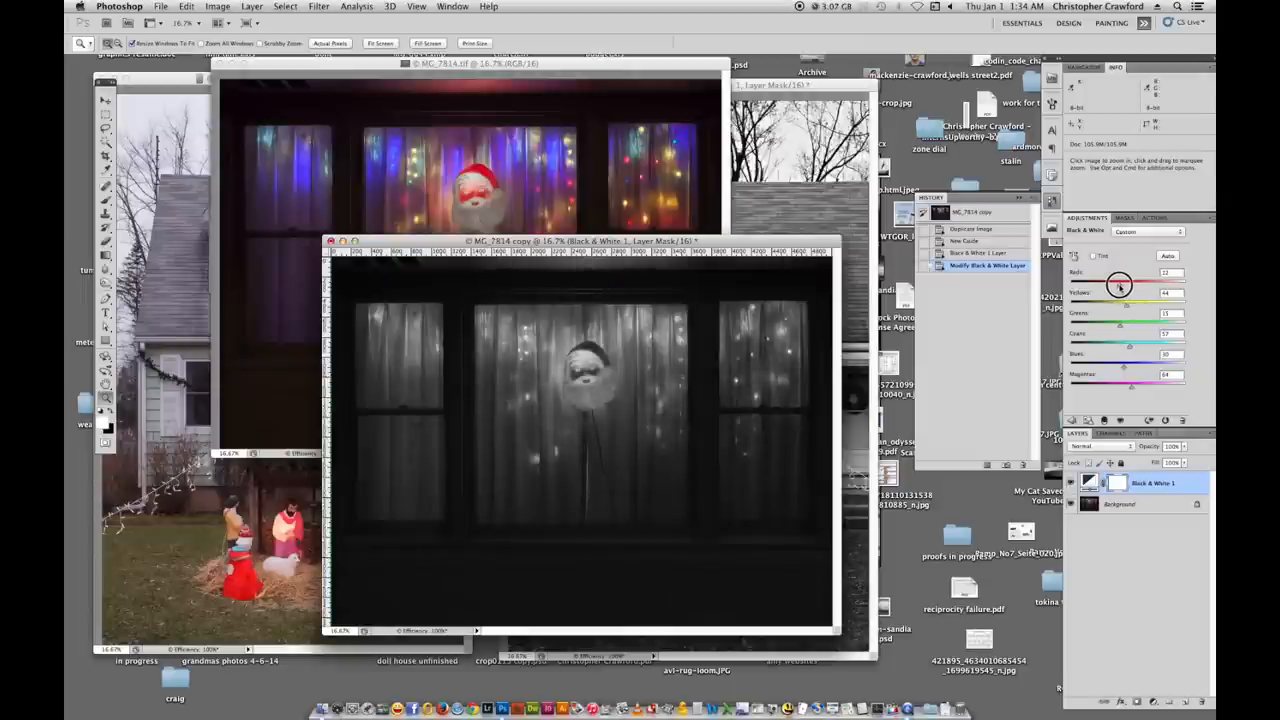
{"action": "left_click_drag", "start_coordinate": [1120, 272], "coordinate": [1110, 272]}
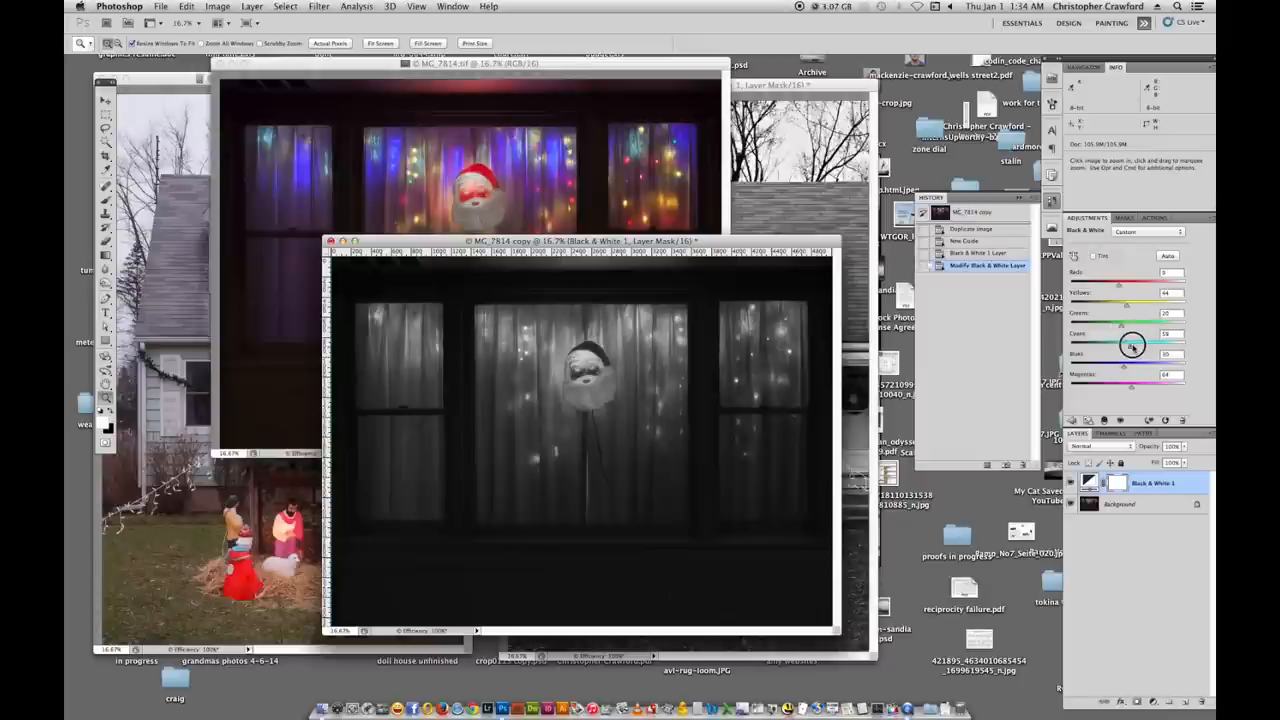
{"action": "left_click_drag", "start_coordinate": [1140, 348], "coordinate": [1136, 348]}
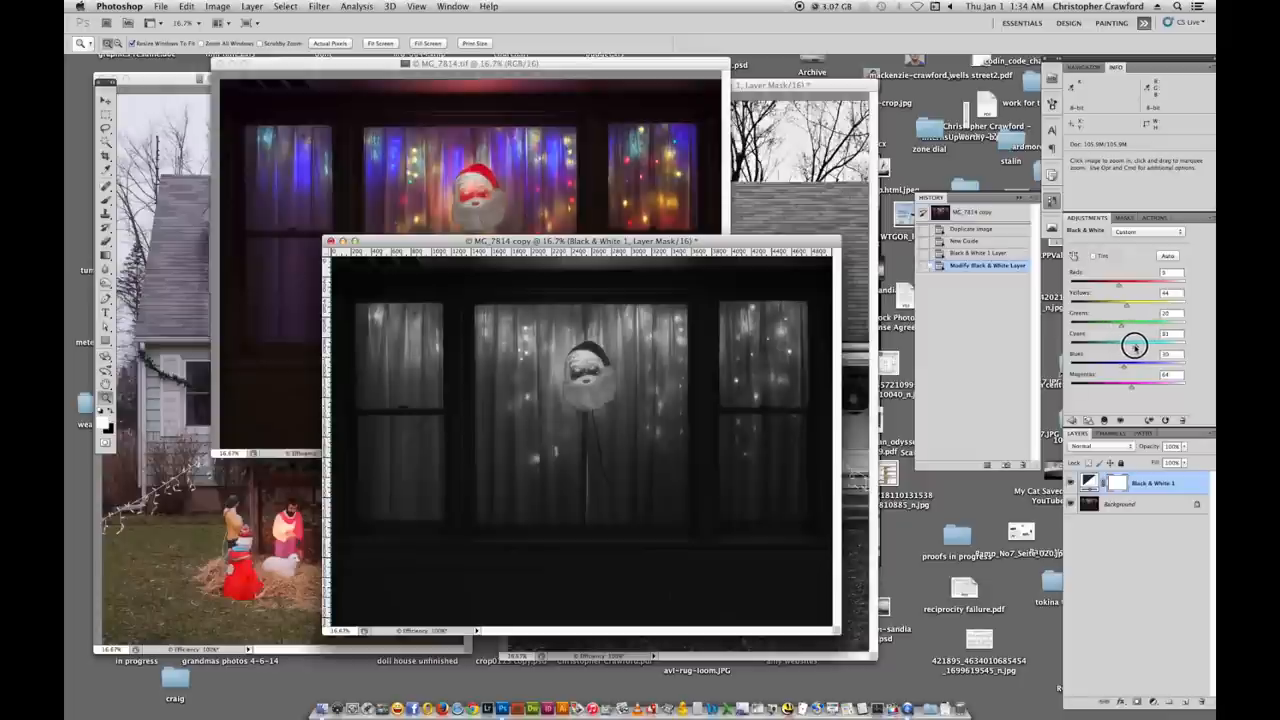
{"action": "left_click_drag", "start_coordinate": [1136, 344], "coordinate": [1144, 344]}
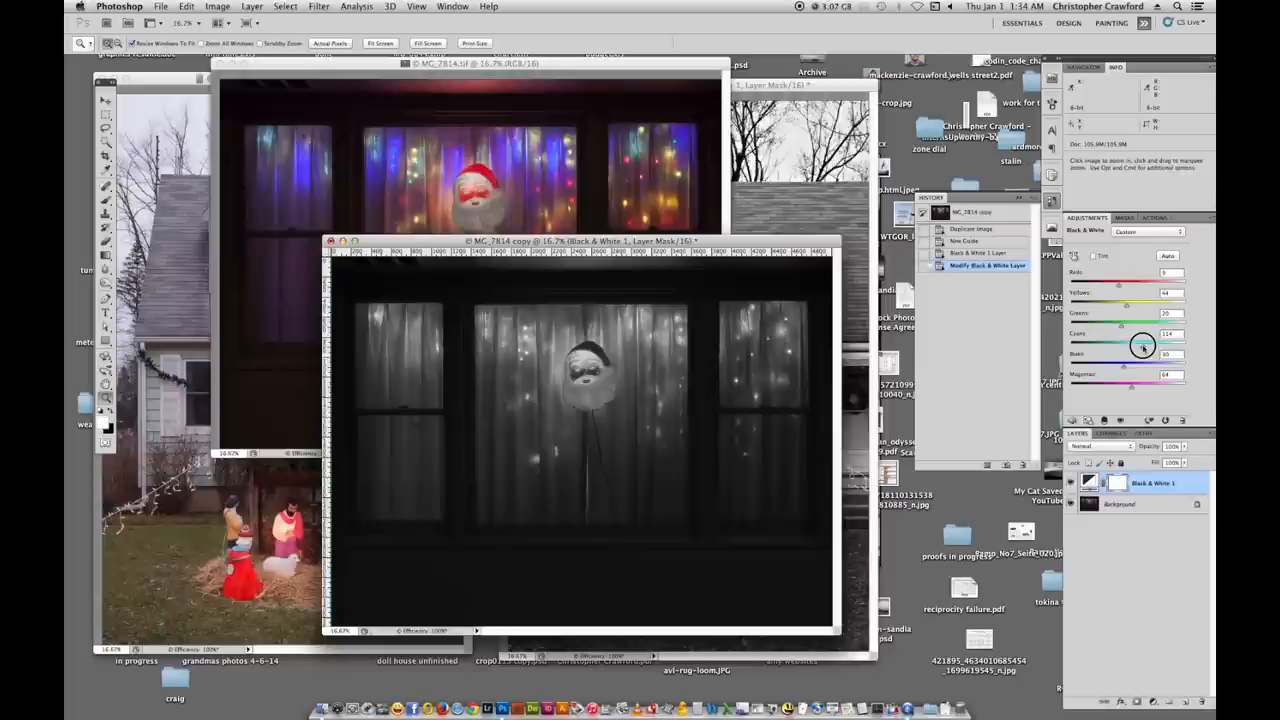
{"action": "left_click_drag", "start_coordinate": [1144, 348], "coordinate": [1140, 348]}
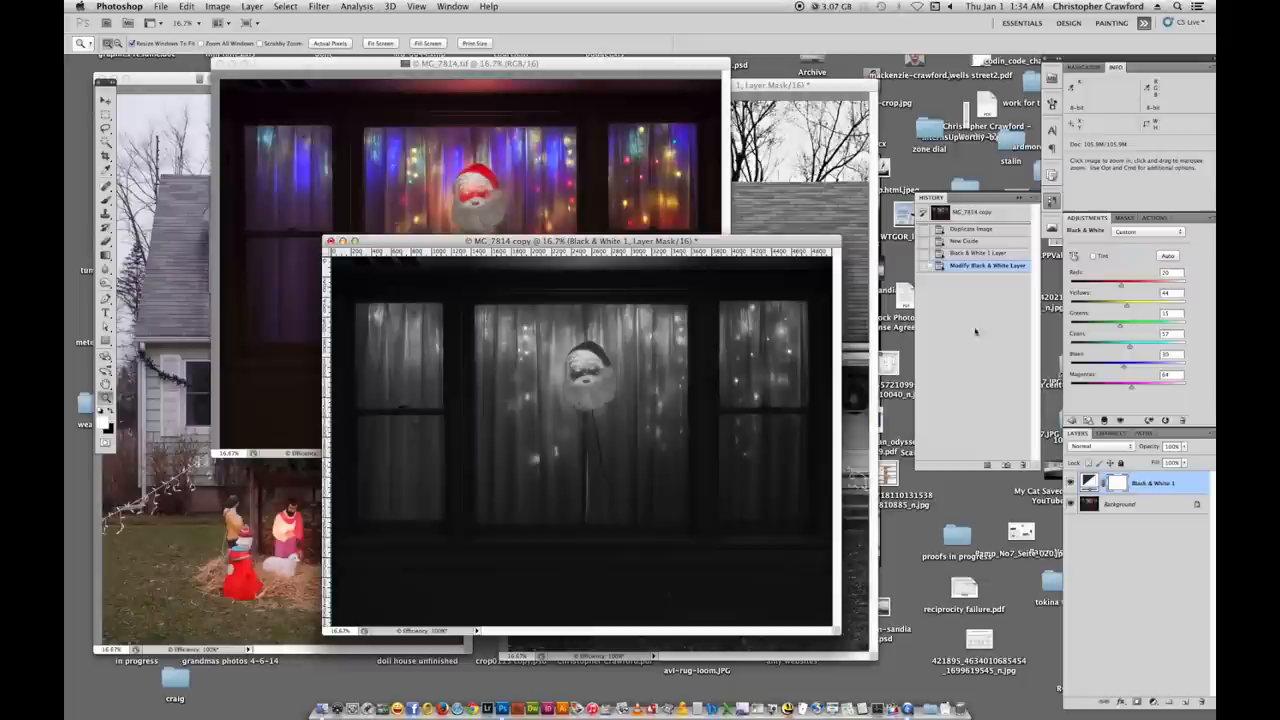
{"action": "mouse_move", "coordinate": [1196, 250]}
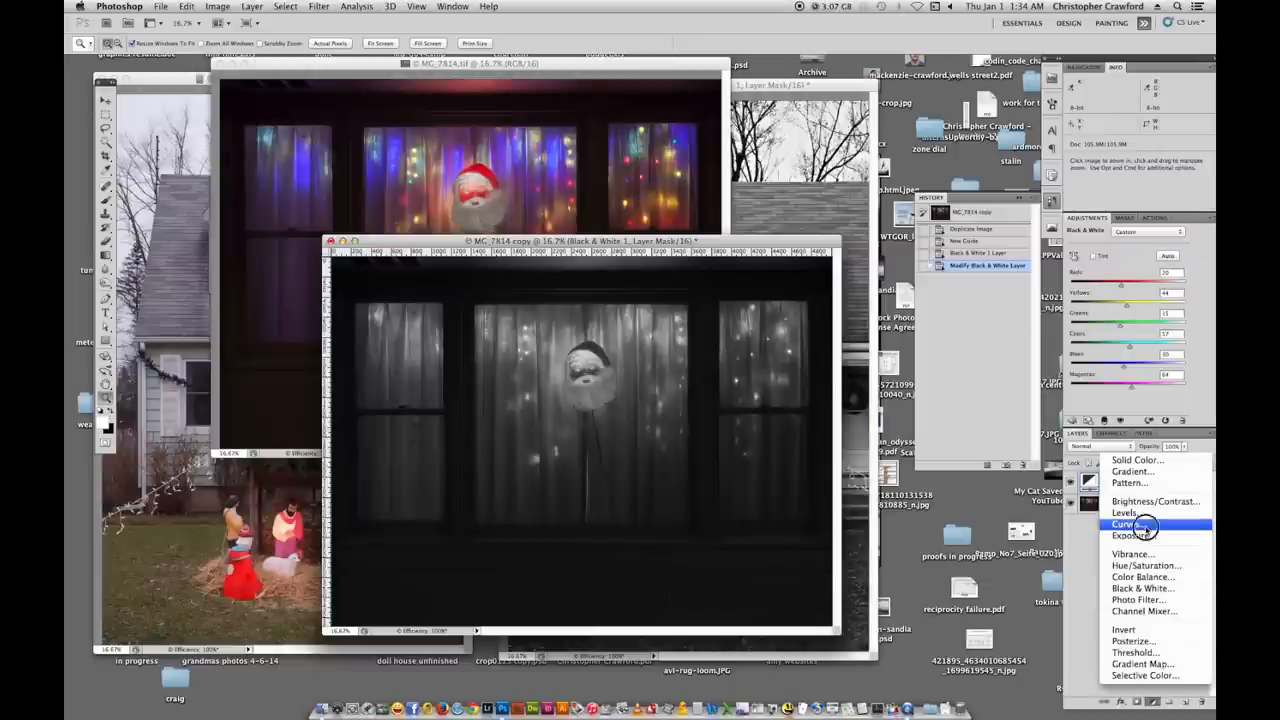
Add a Curves adjustment layer and bend the curve into a contrast-boosting S shape.
{"action": "left_click", "coordinate": [1130, 524]}
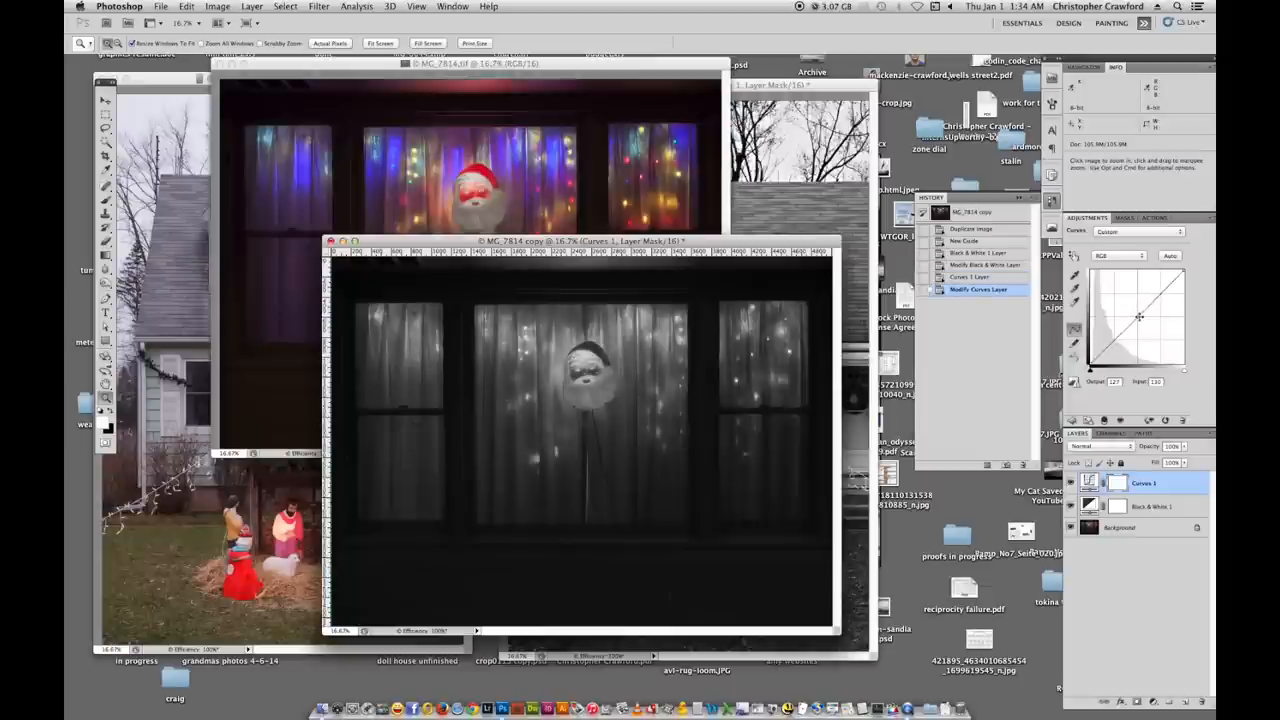
{"action": "left_click_drag", "start_coordinate": [1136, 320], "coordinate": [1156, 296]}
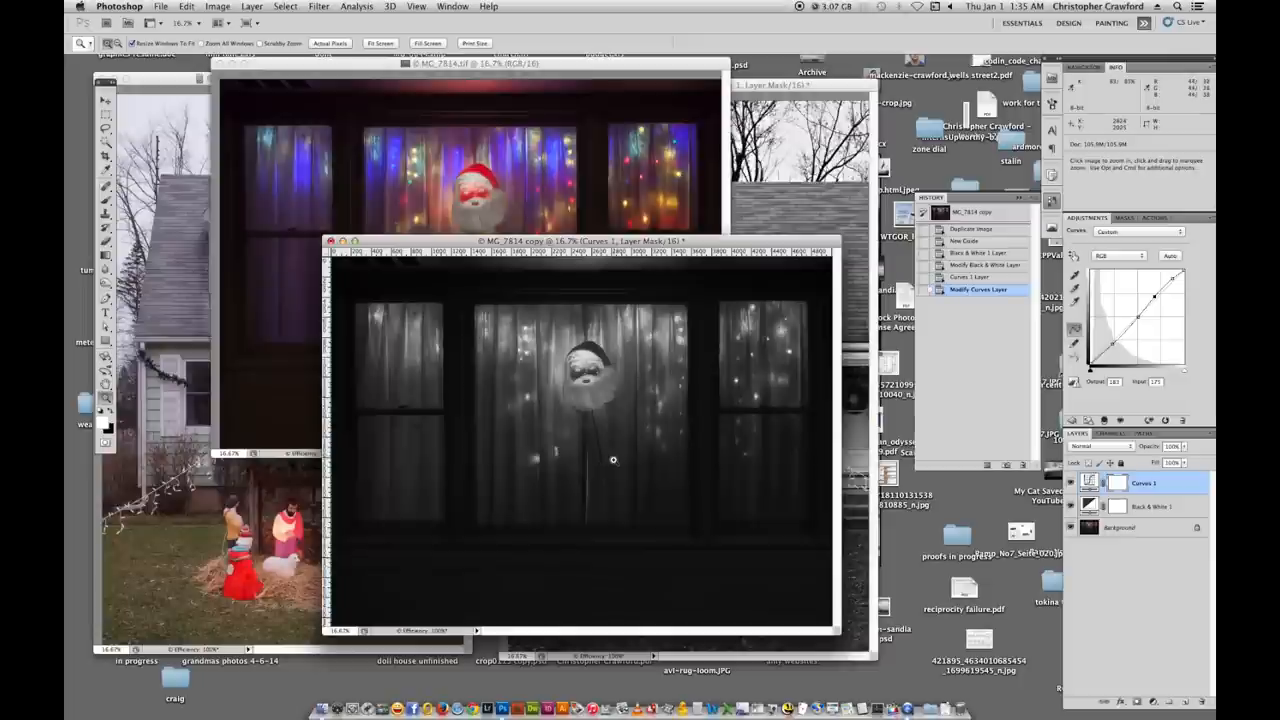
Flatten the adjustment layers into the image and clear all guides.
{"action": "left_click", "coordinate": [252, 8]}
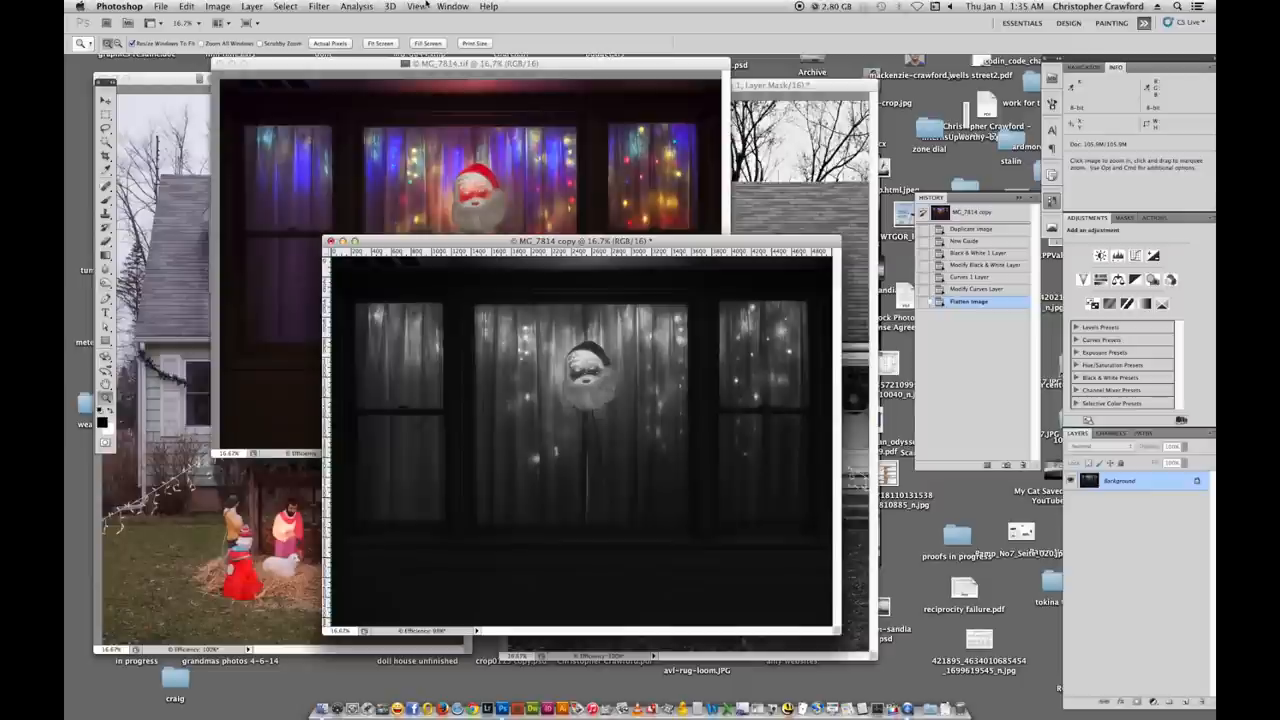
{"action": "left_click", "coordinate": [416, 6]}
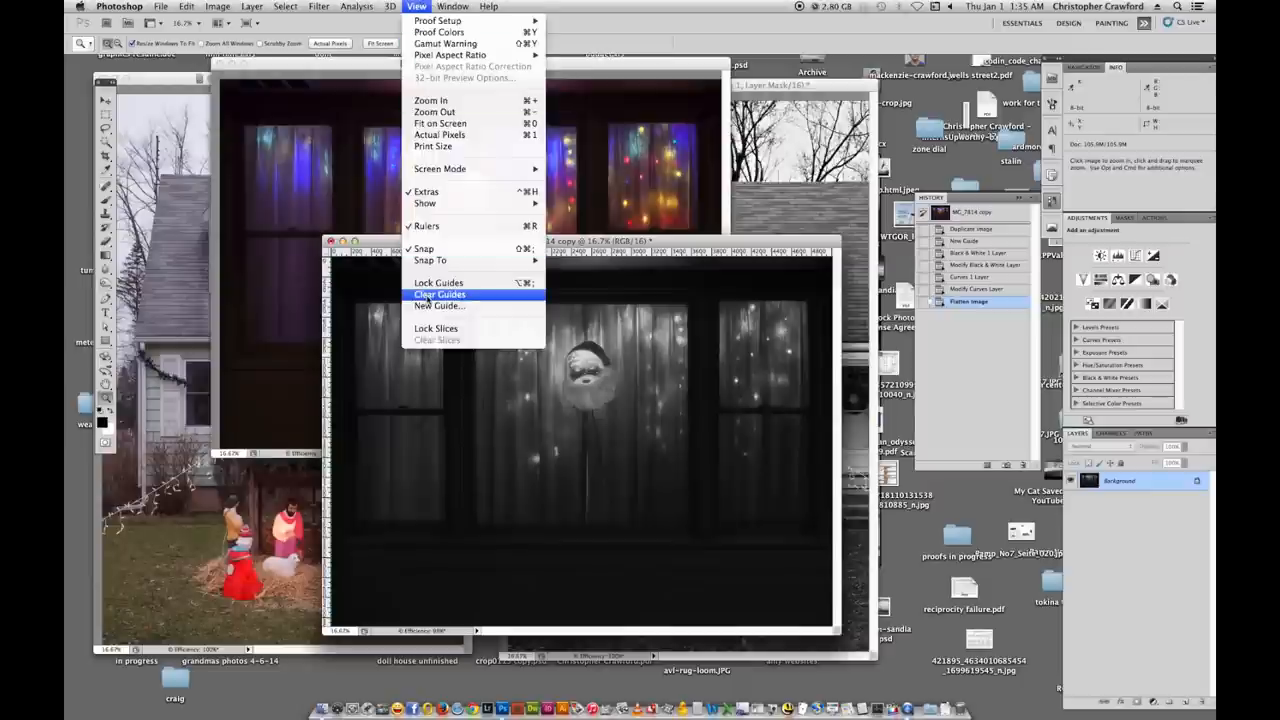
{"action": "left_click", "coordinate": [440, 294]}
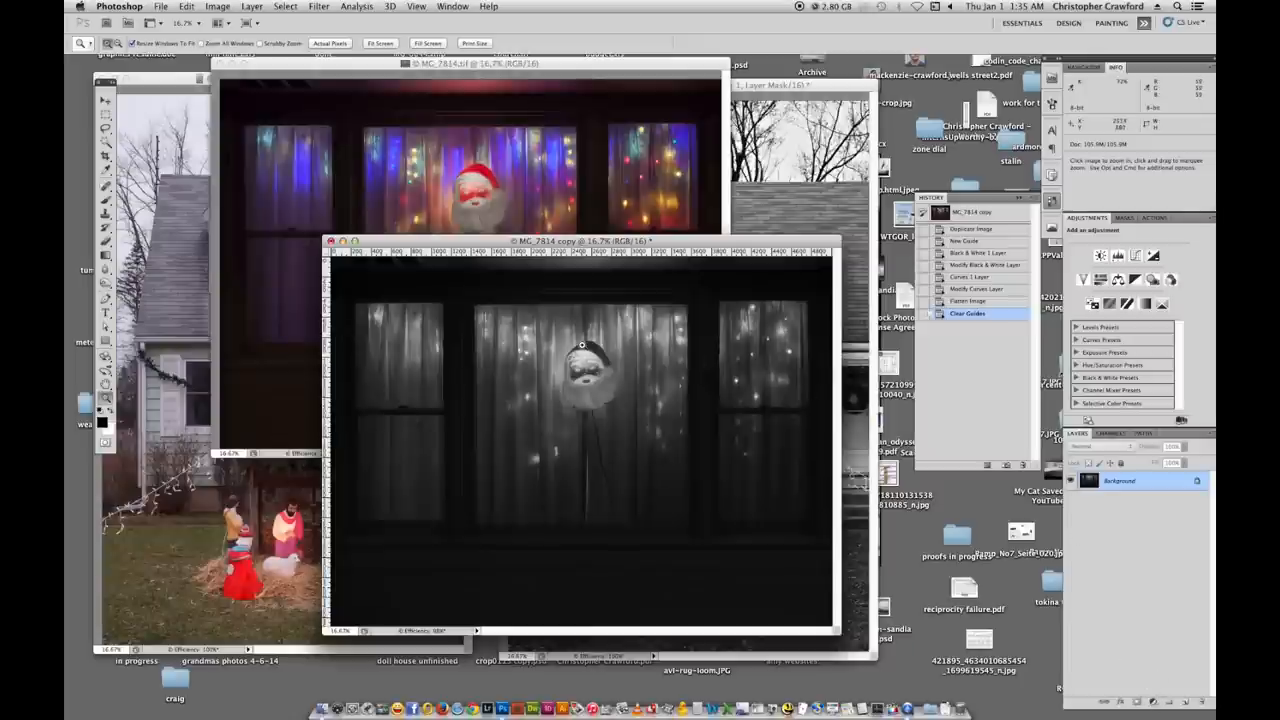
{"action": "left_click", "coordinate": [320, 6]}
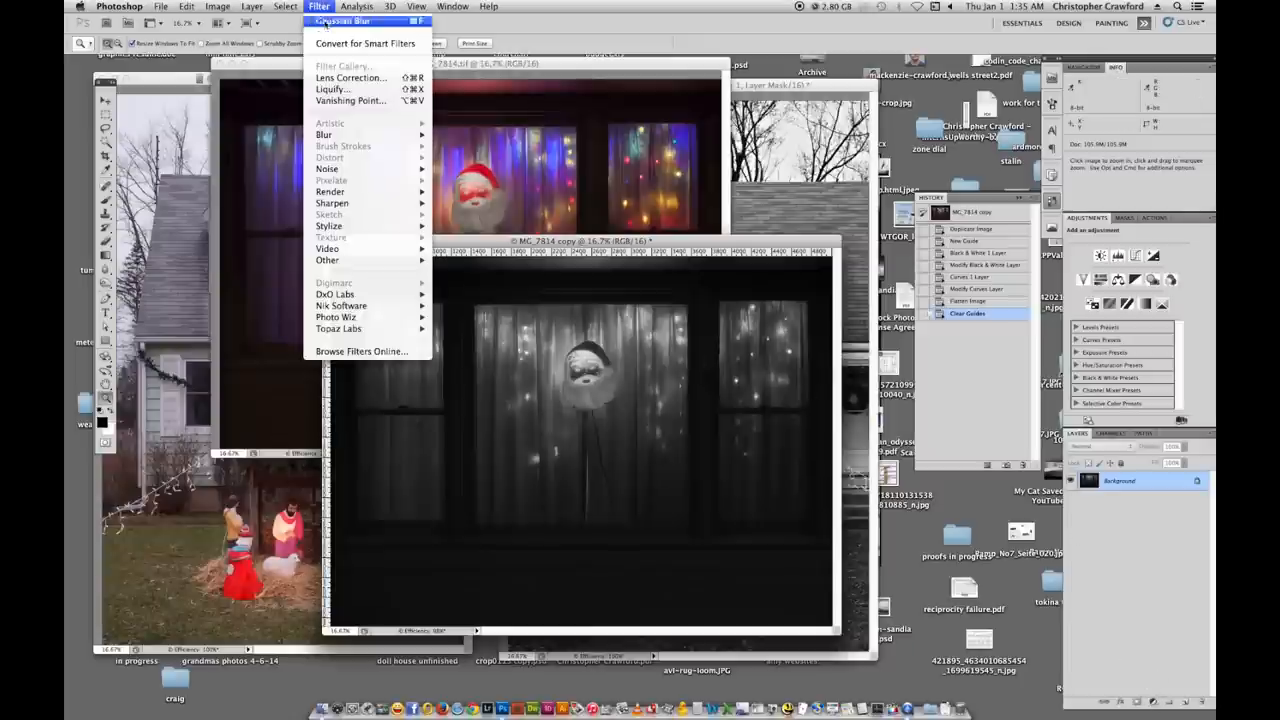
{"action": "mouse_move", "coordinate": [332, 204]}
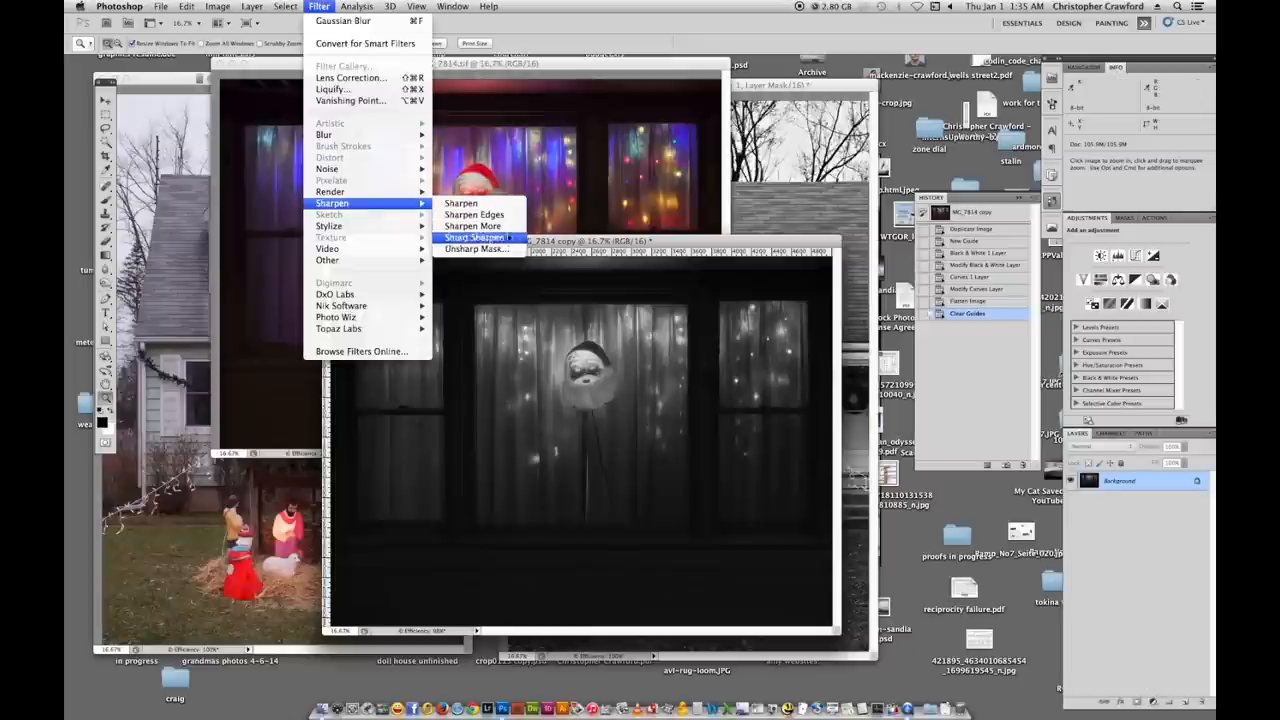
Apply a wide-radius Unsharp Mask to the flattened monochrome Santa copy.
{"action": "left_click", "coordinate": [476, 248]}
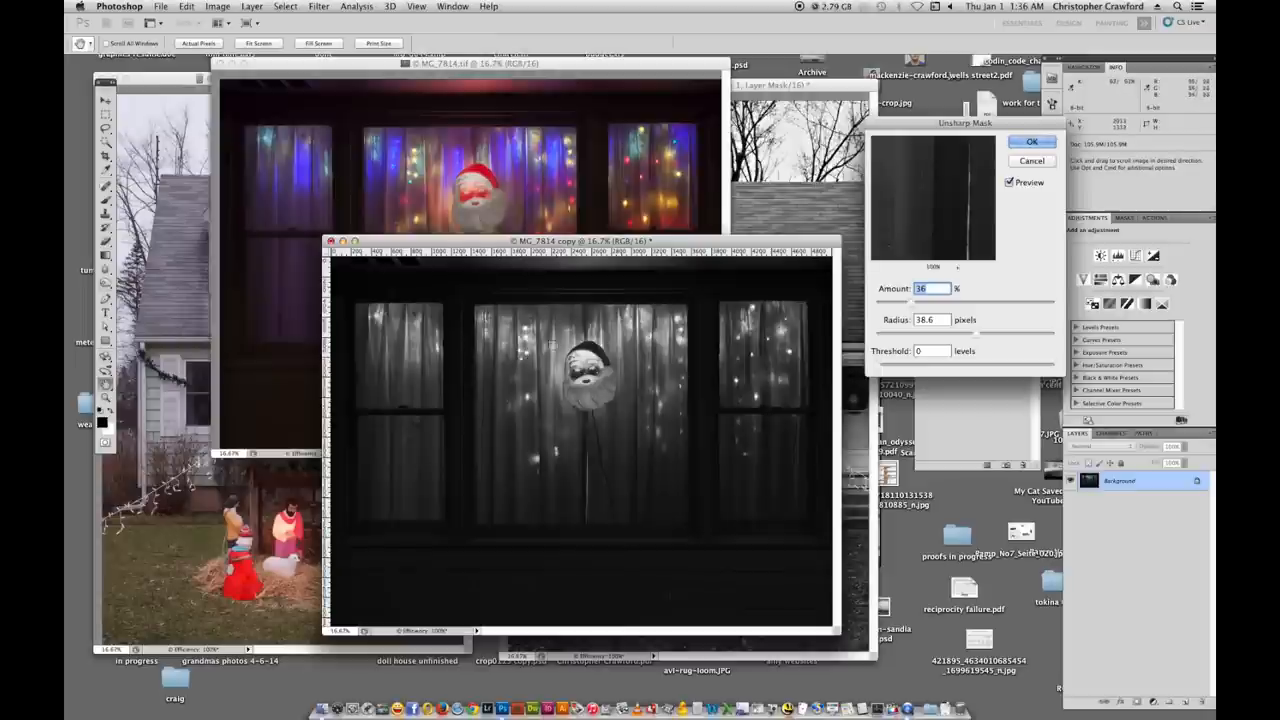
{"action": "mouse_move", "coordinate": [668, 376]}
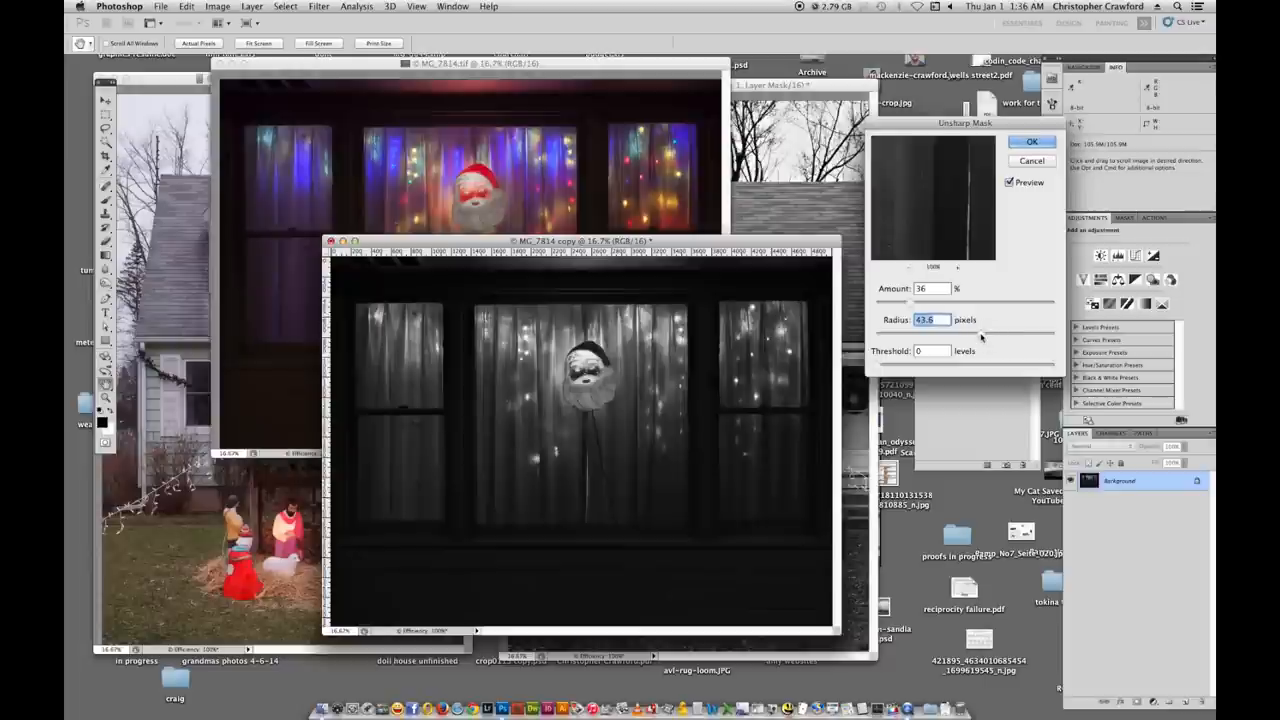
{"action": "left_click_drag", "start_coordinate": [980, 334], "coordinate": [970, 334]}
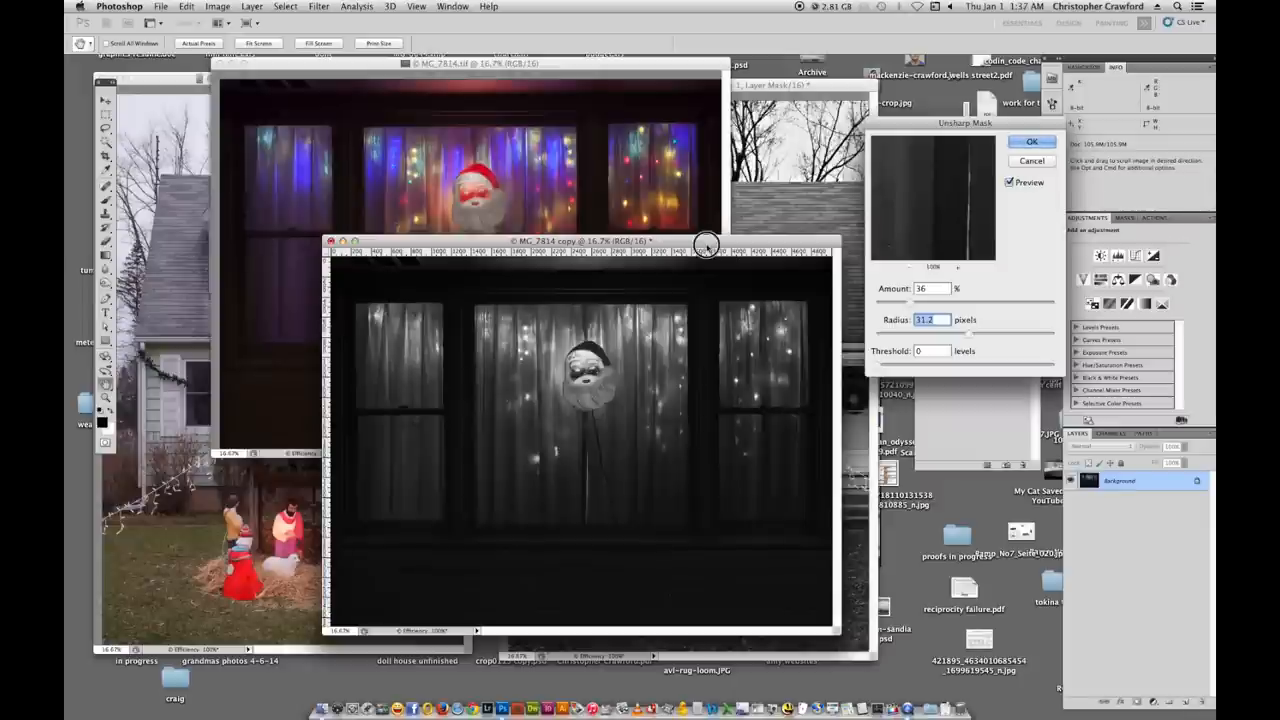
{"action": "left_click_drag", "start_coordinate": [704, 246], "coordinate": [696, 218]}
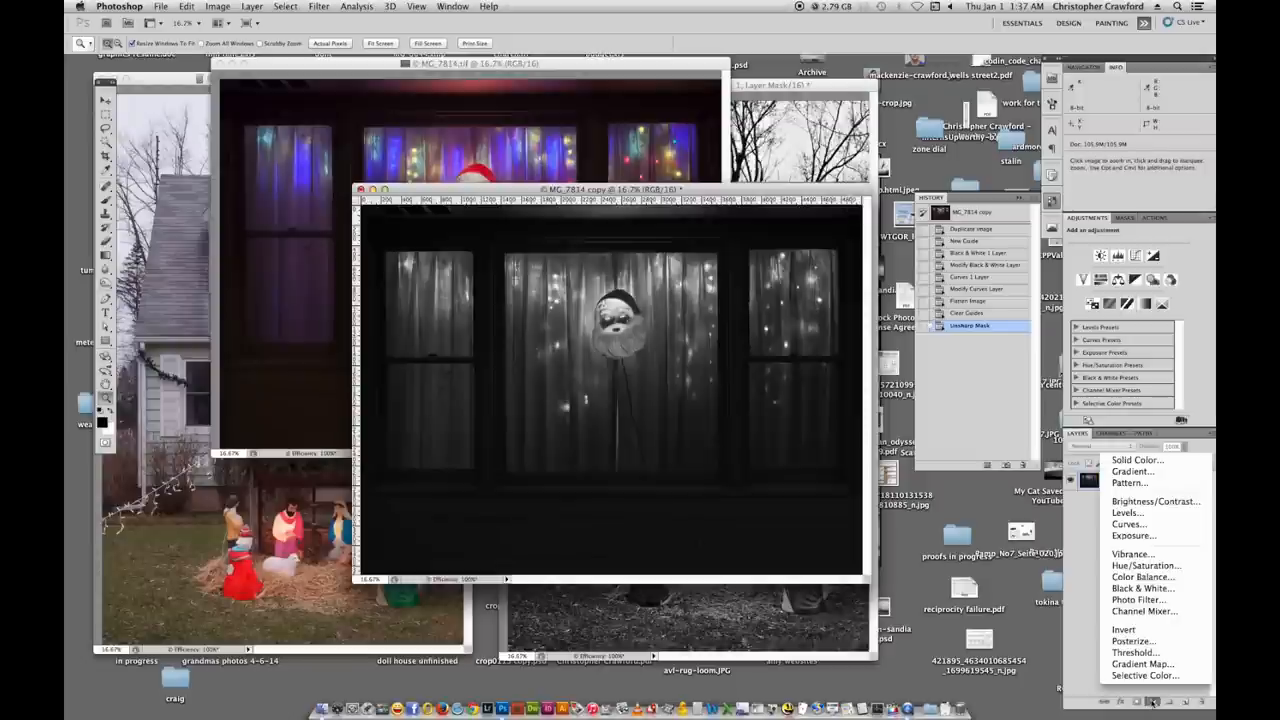
{"action": "mouse_move", "coordinate": [1146, 564]}
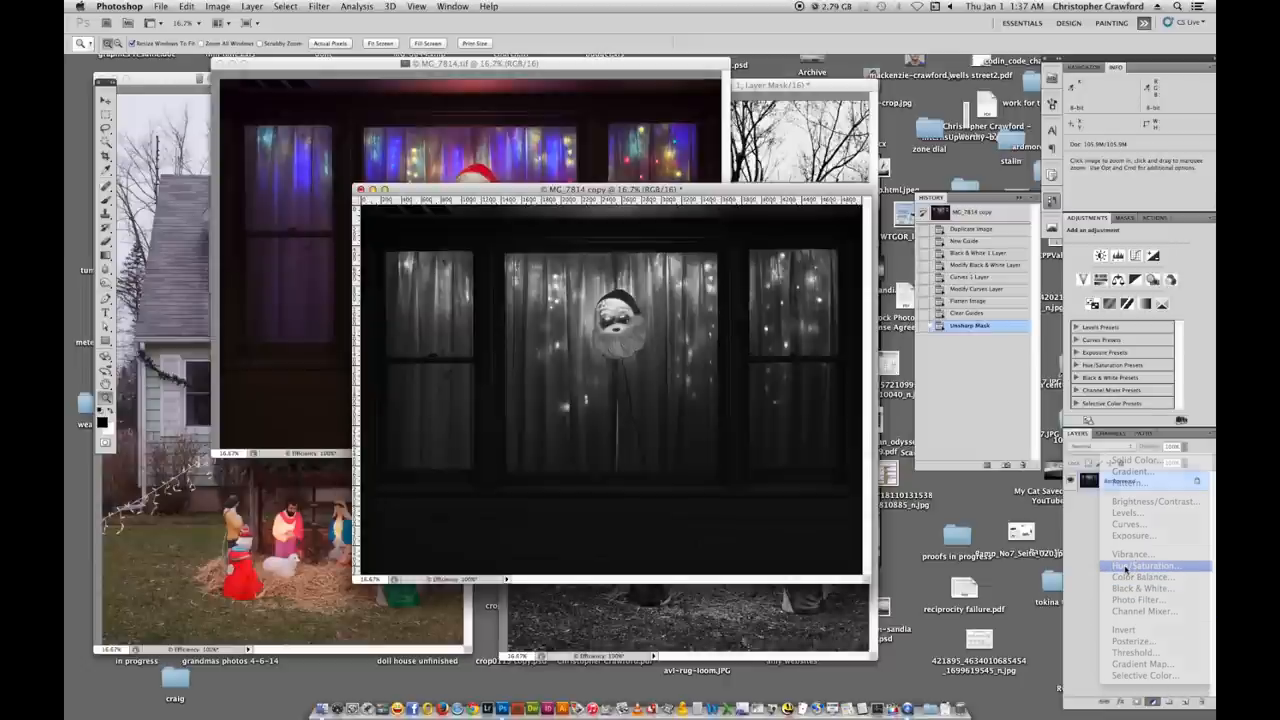
Add a colorized Hue/Saturation layer and set a subtle warm sepia tint.
{"action": "left_click", "coordinate": [1144, 564]}
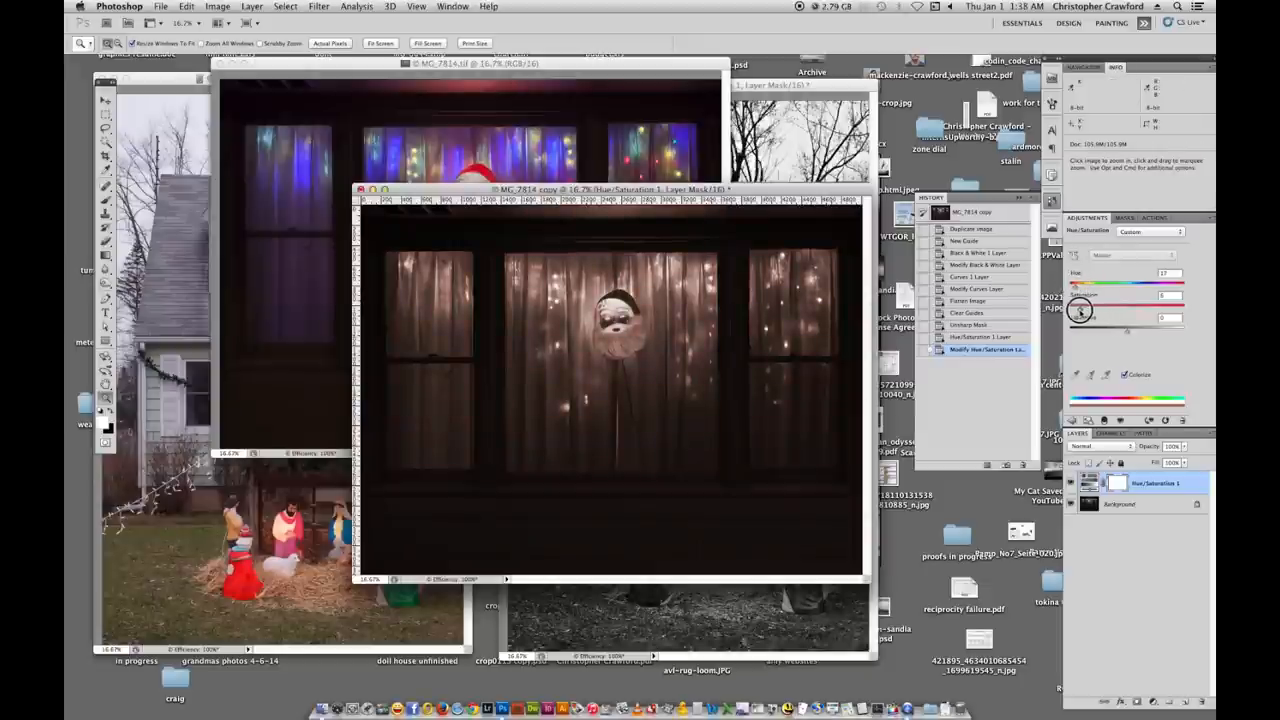
{"action": "left_click_drag", "start_coordinate": [1078, 312], "coordinate": [1090, 312]}
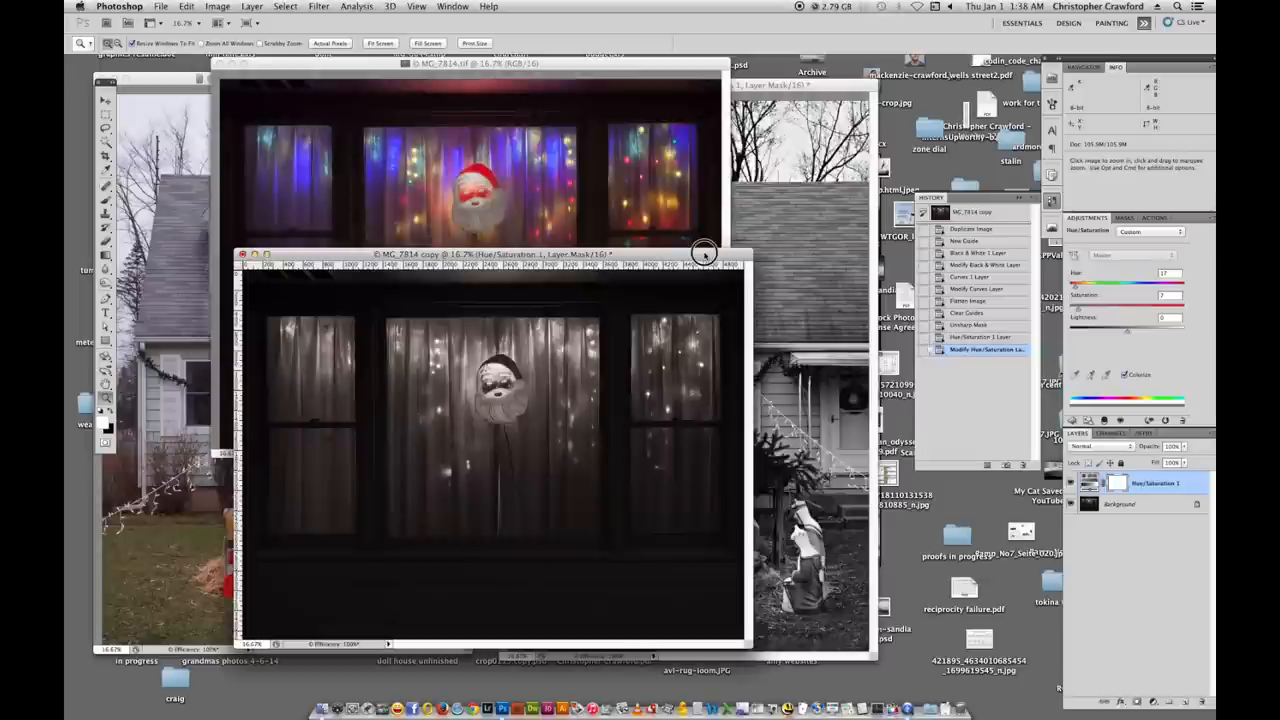
{"action": "mouse_move", "coordinate": [628, 62]}
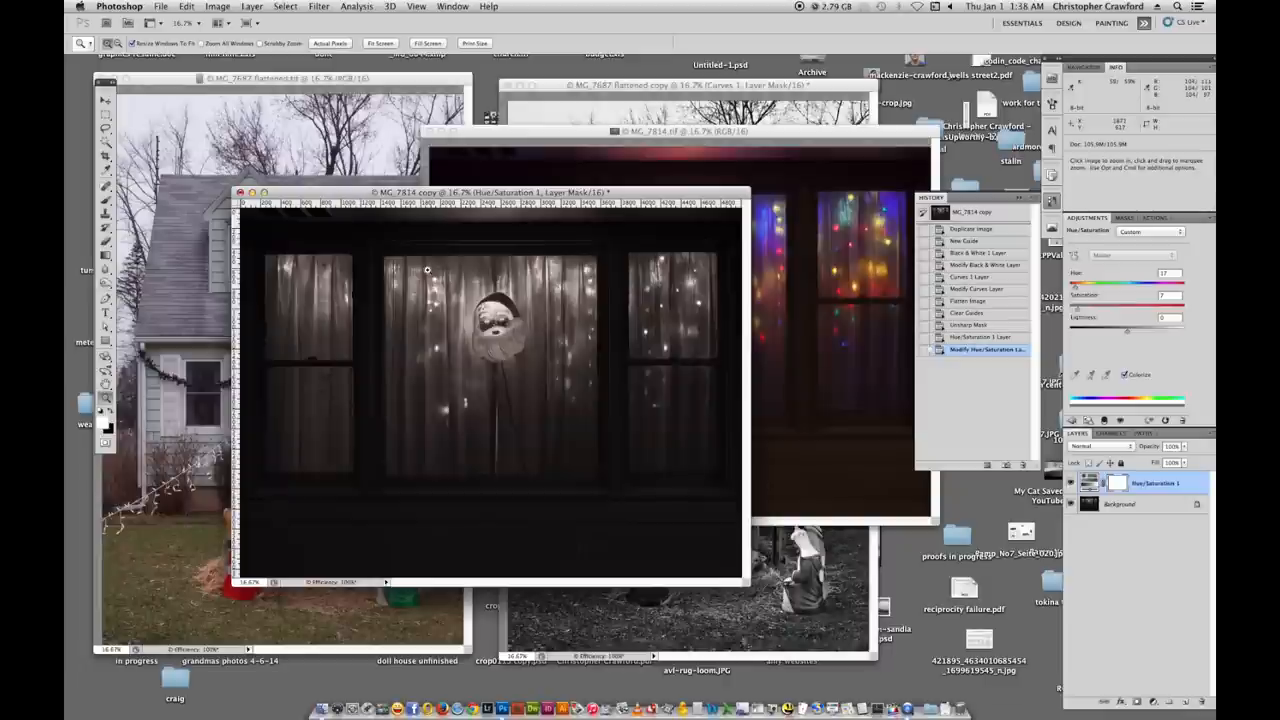
{"action": "mouse_move", "coordinate": [548, 278]}
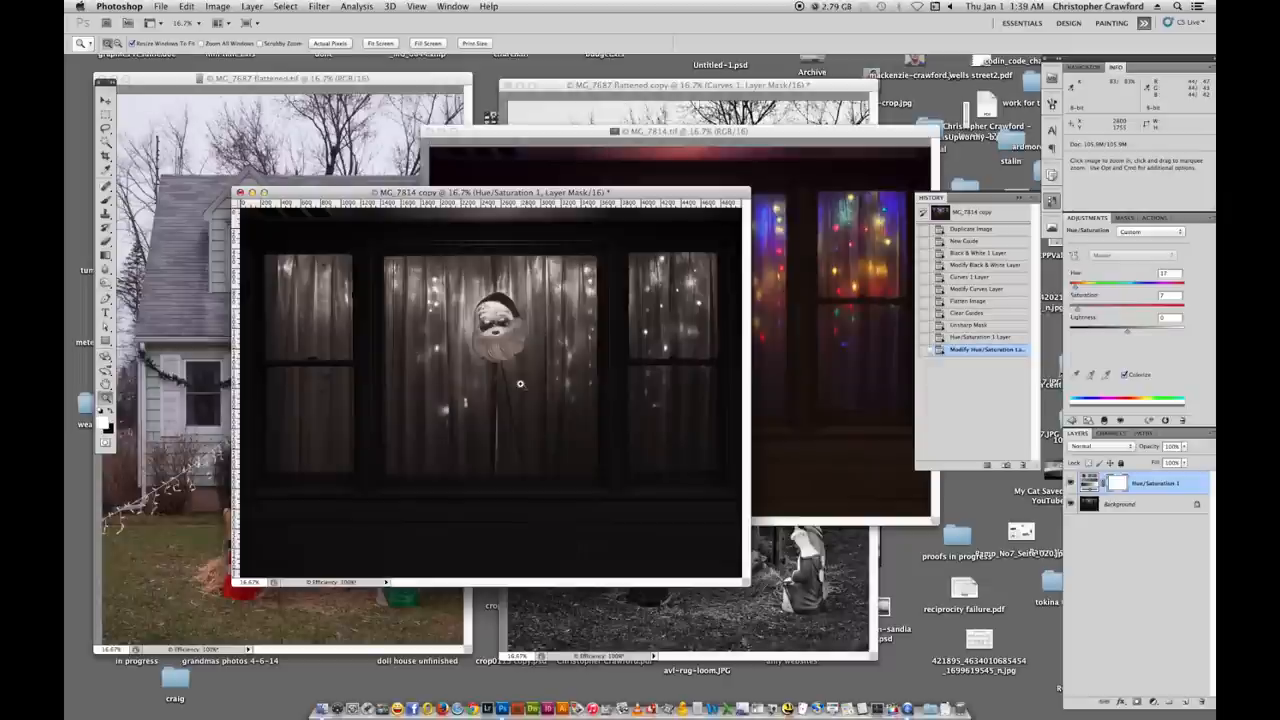
{"action": "mouse_move", "coordinate": [520, 380]}
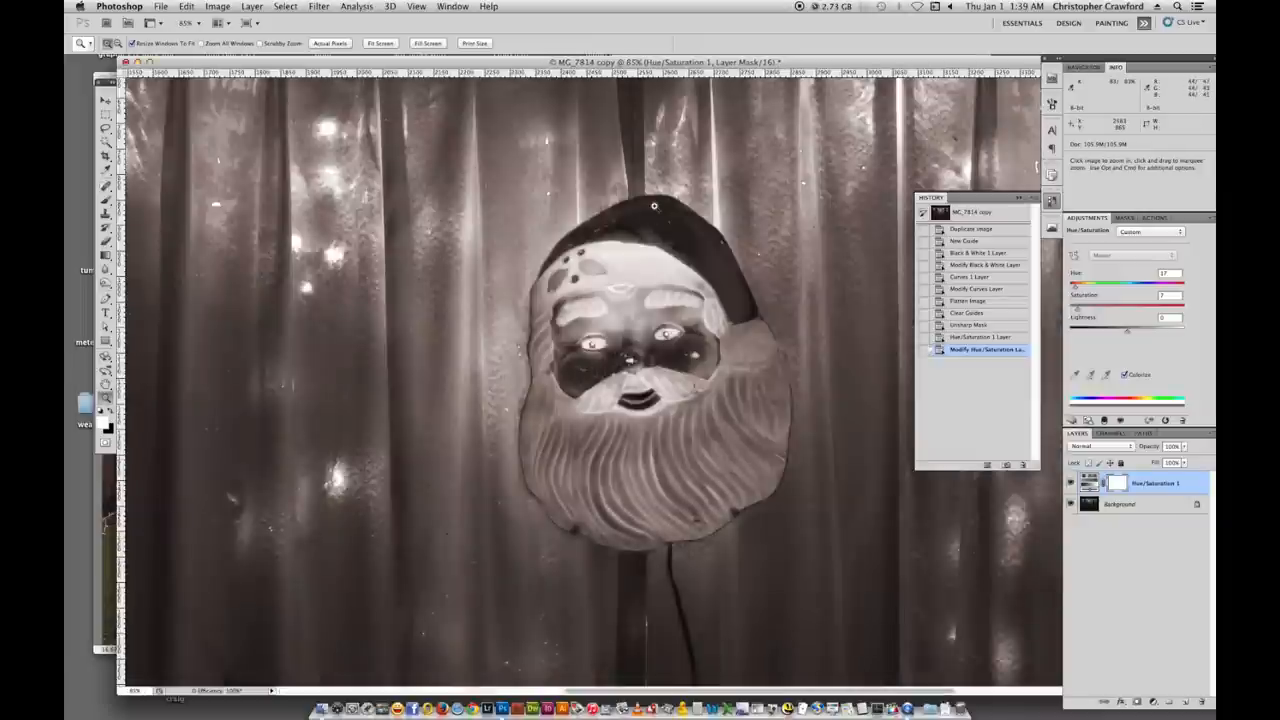
Zoom to 100% on the sepia Santa face to inspect its detail.
{"action": "left_click", "coordinate": [332, 44]}
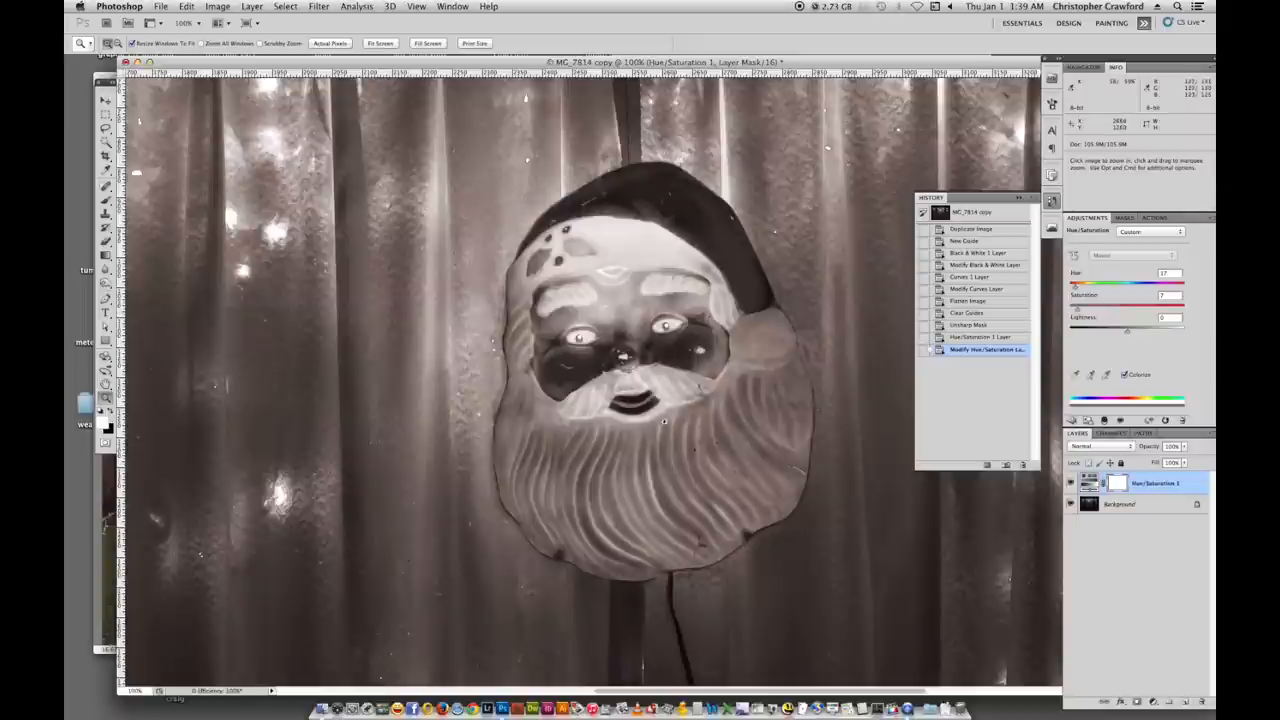
{"action": "mouse_move", "coordinate": [690, 480]}
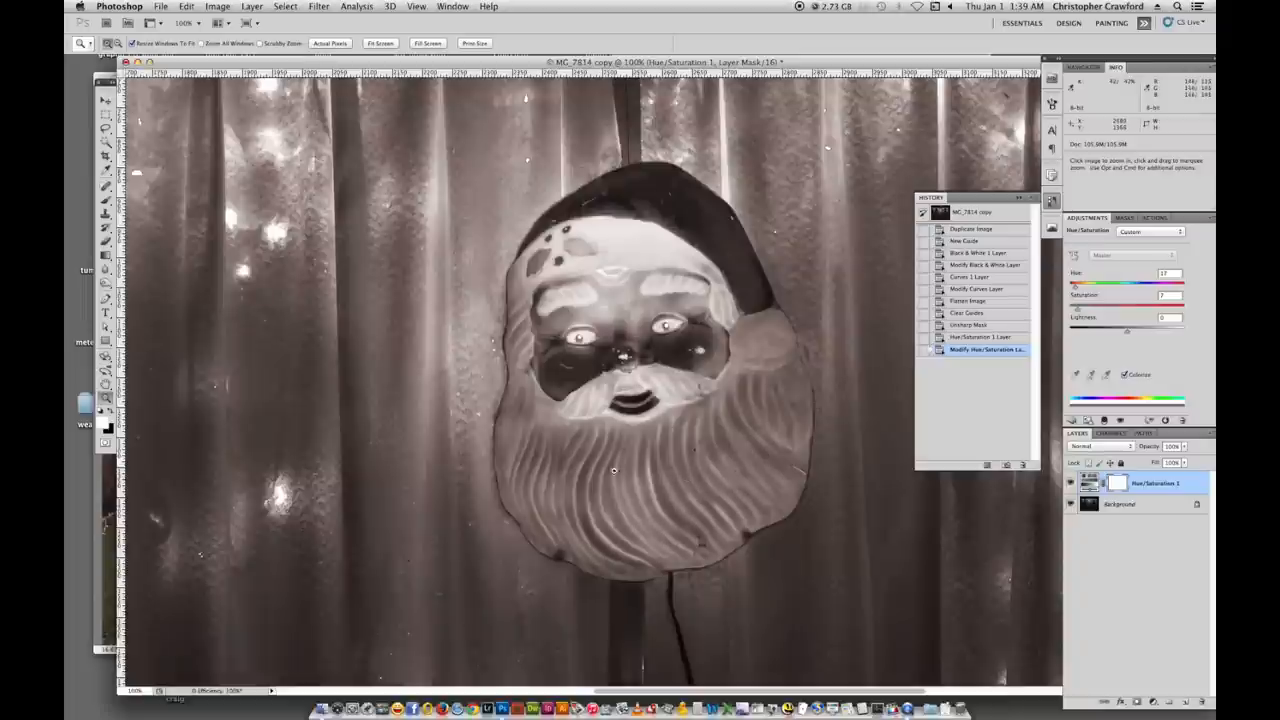
{"action": "mouse_move", "coordinate": [604, 486]}
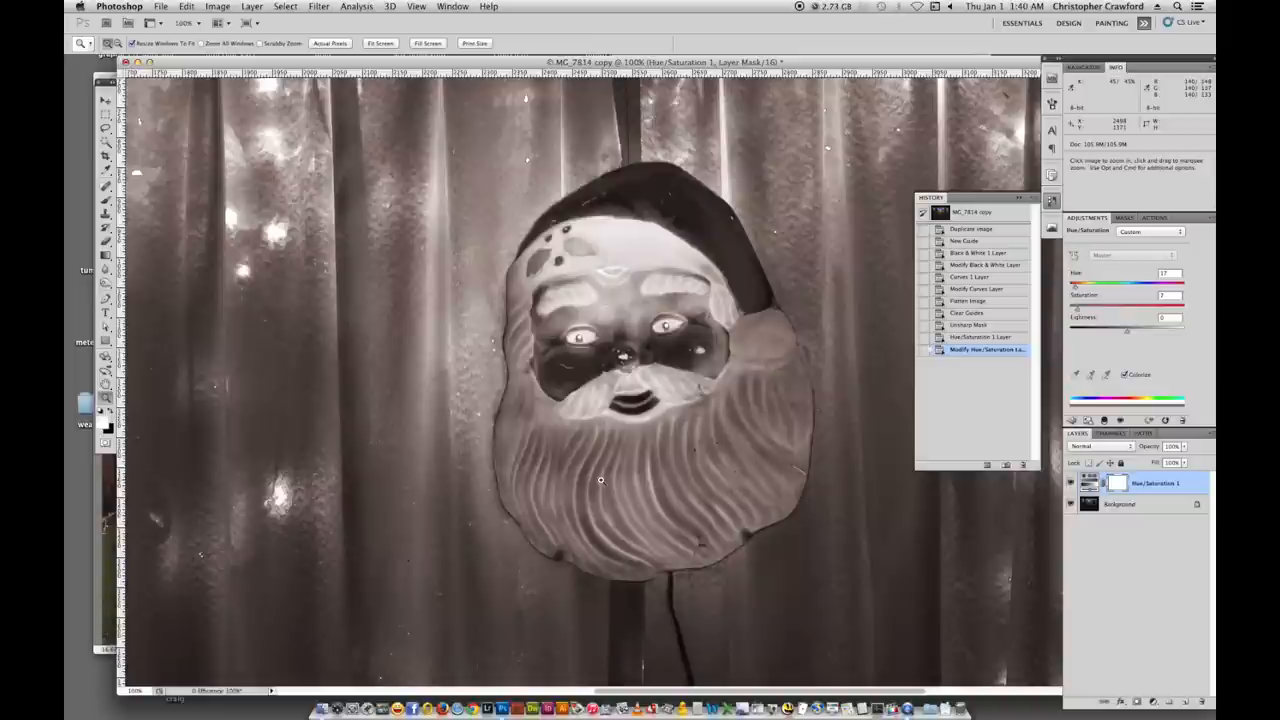
{"action": "mouse_move", "coordinate": [606, 450]}
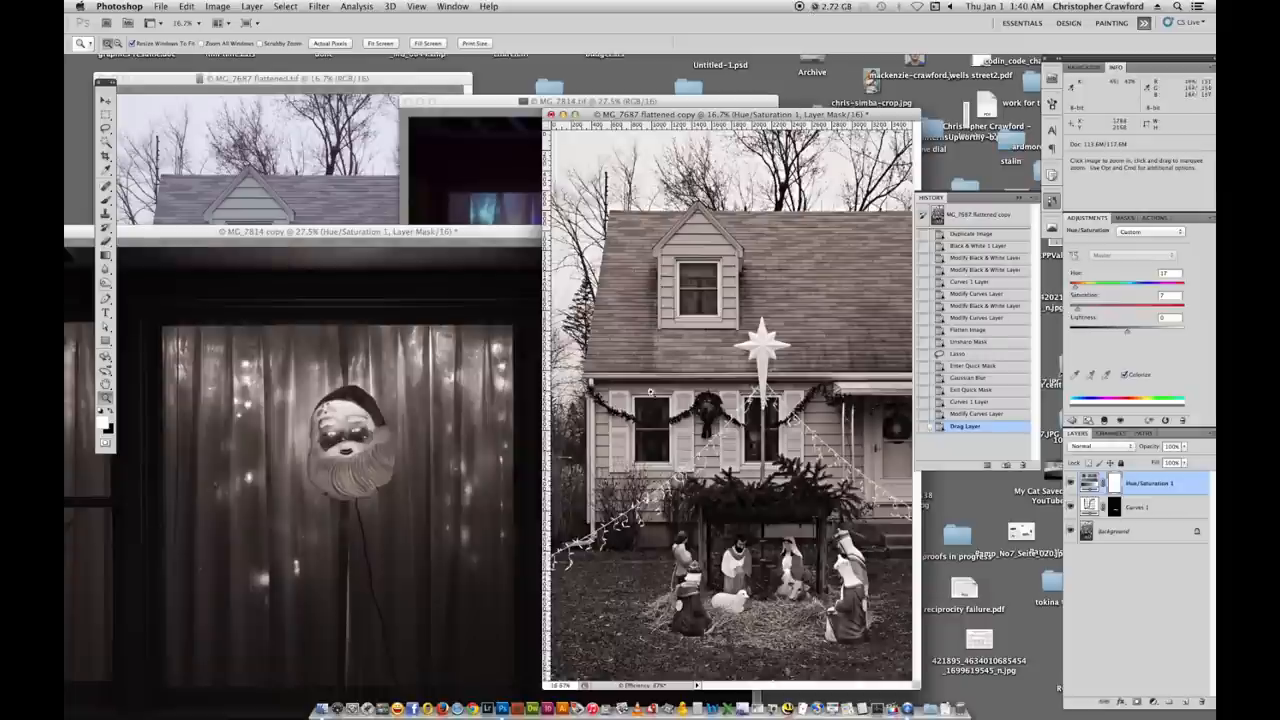
{"action": "mouse_move", "coordinate": [442, 504]}
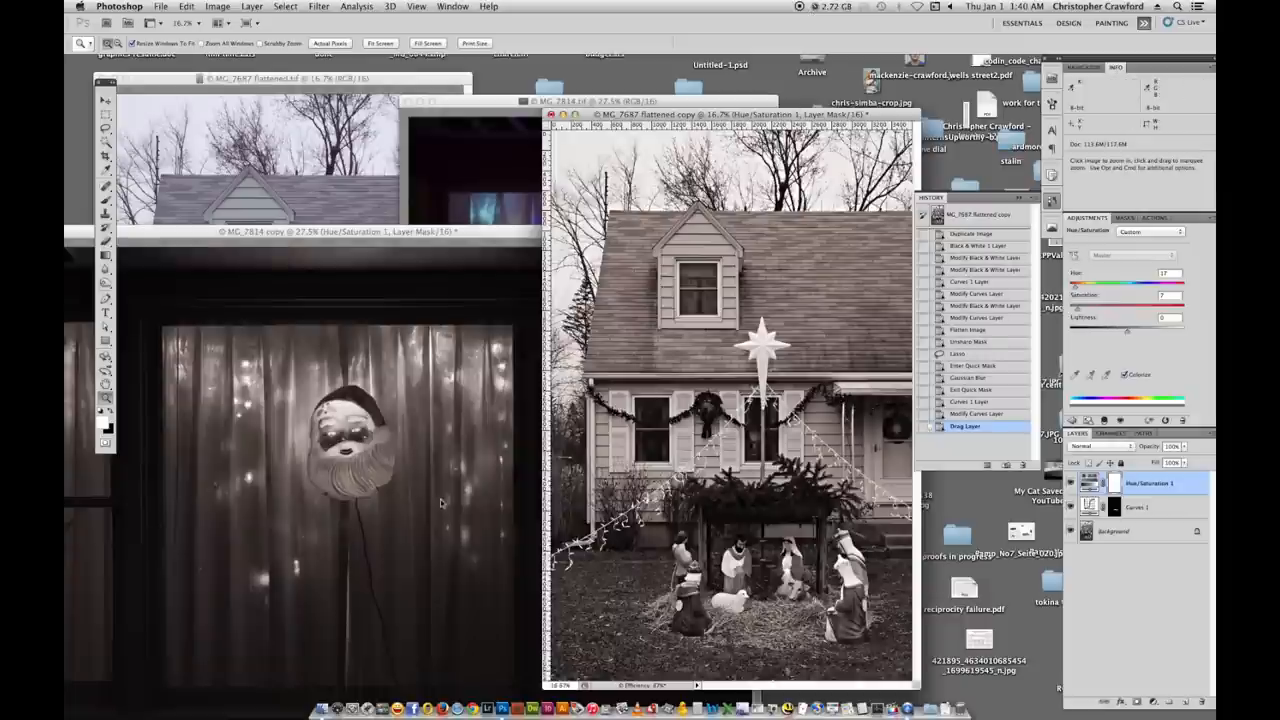